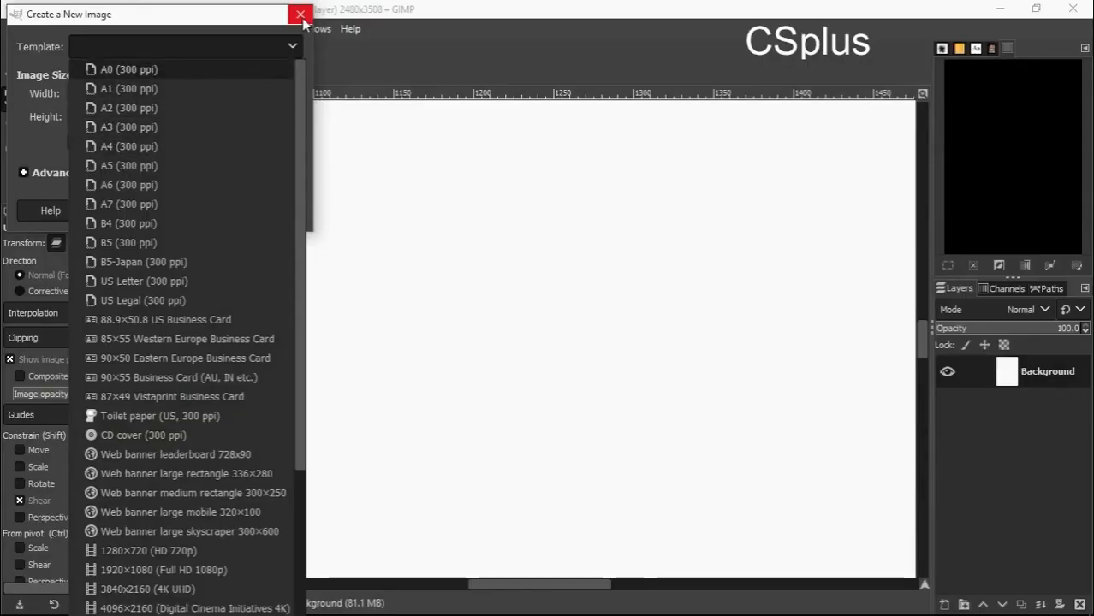
- Create a blank white A4 (300 ppi) portrait canvas of 2480×3508 pixels
{"action": "left_click", "coordinate": [301, 13]}
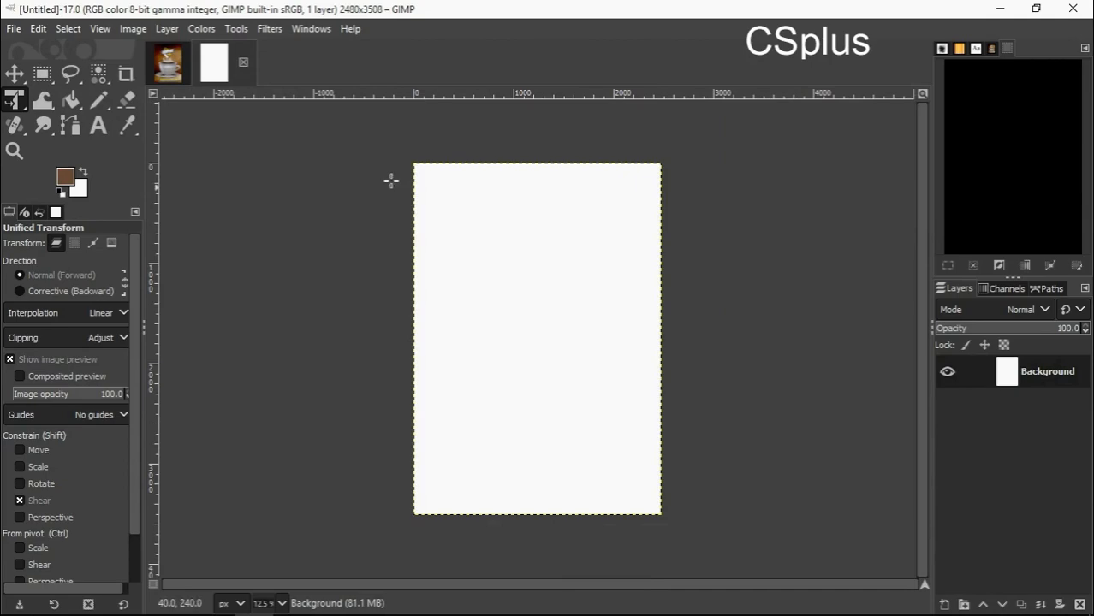
{"action": "left_click", "coordinate": [14, 28]}
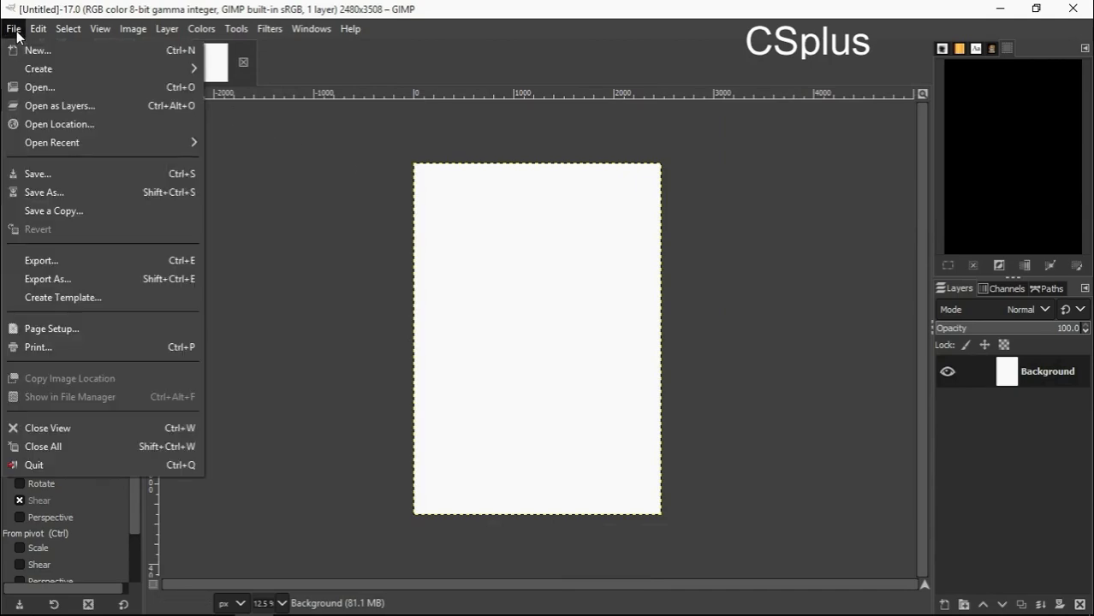
{"action": "mouse_move", "coordinate": [60, 106]}
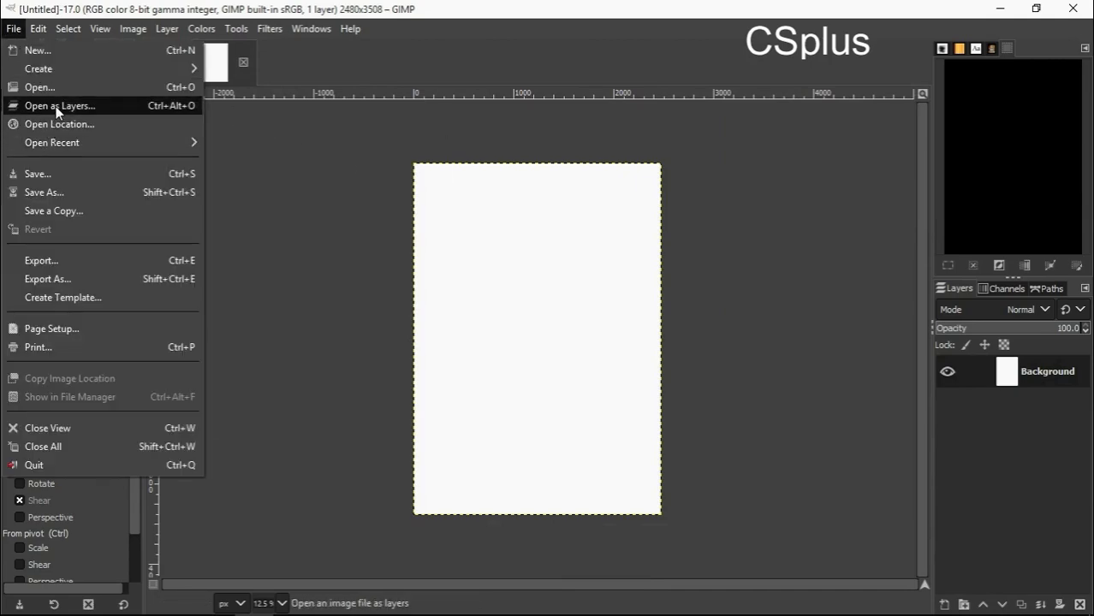
- Import wear-3289266_1280.jpg as a new layer via Open as Layers
{"action": "left_click", "coordinate": [60, 107]}
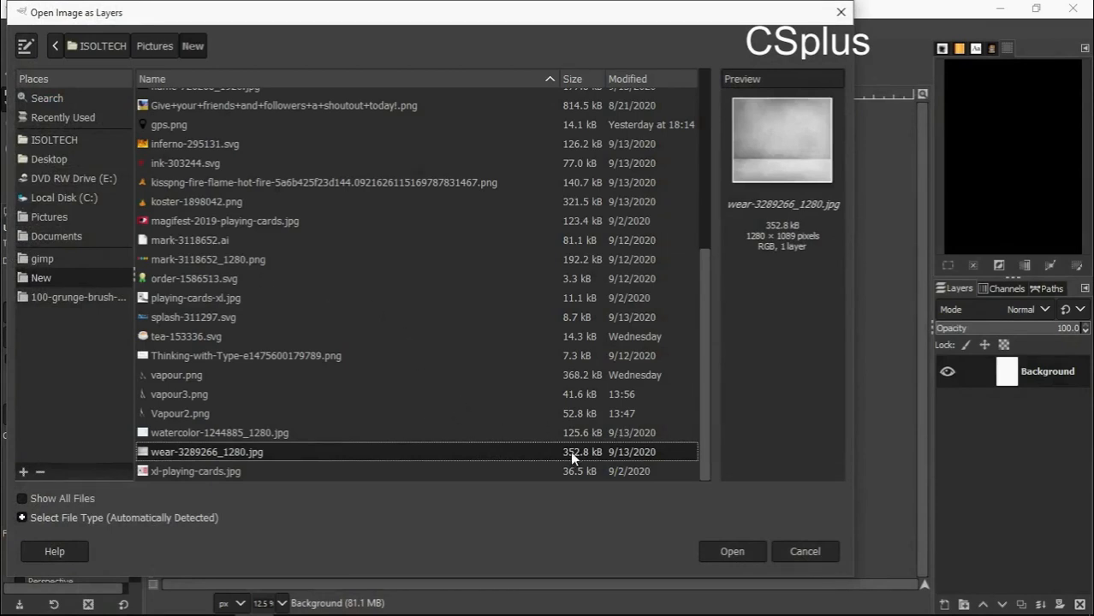
{"action": "left_click", "coordinate": [733, 551]}
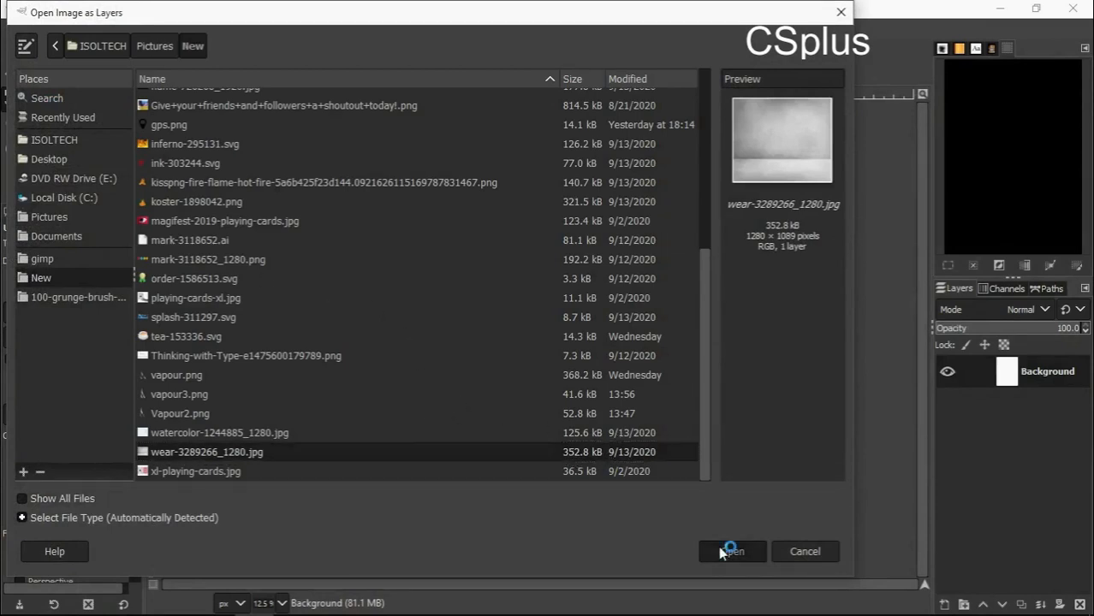
{"action": "left_click", "coordinate": [731, 551]}
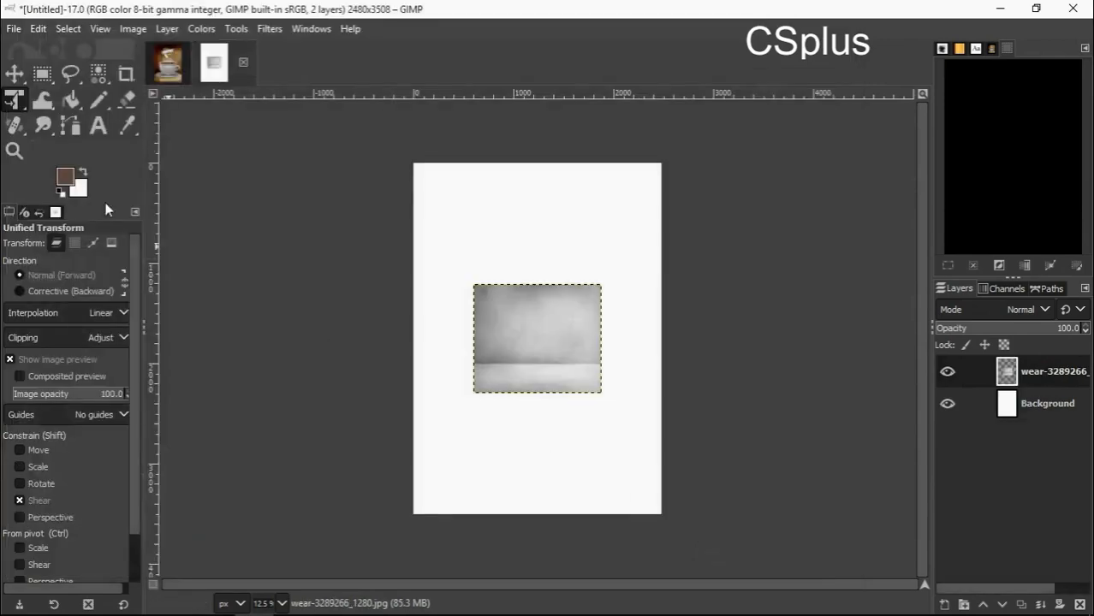
- Enlarge the grey texture layer with Unified Transform until it covers the whole canvas
{"action": "left_click", "coordinate": [538, 337]}
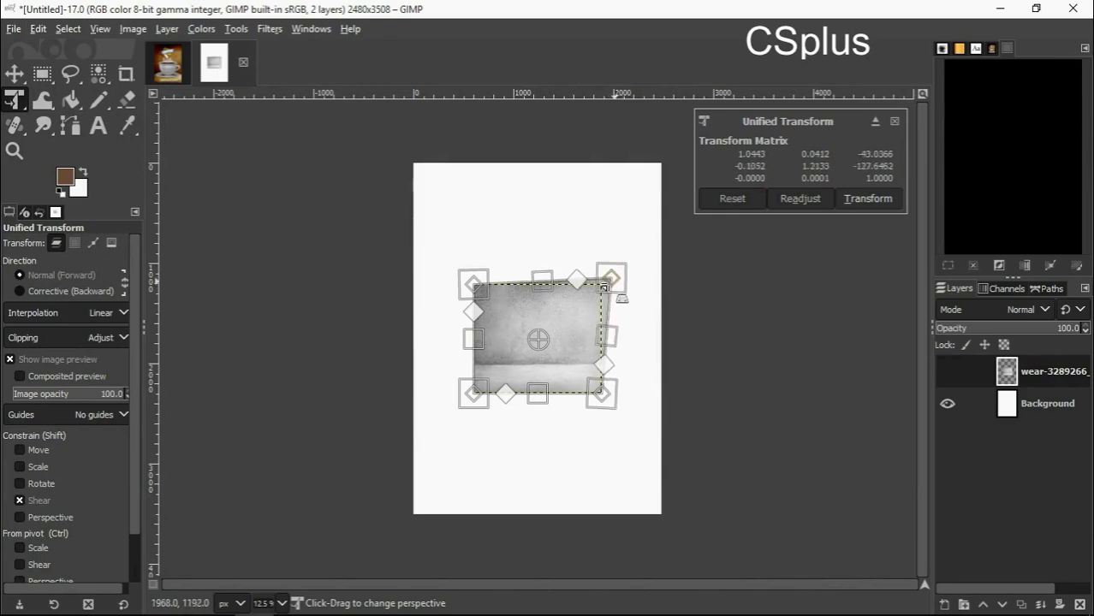
{"action": "left_click_drag", "start_coordinate": [610, 277], "coordinate": [601, 282]}
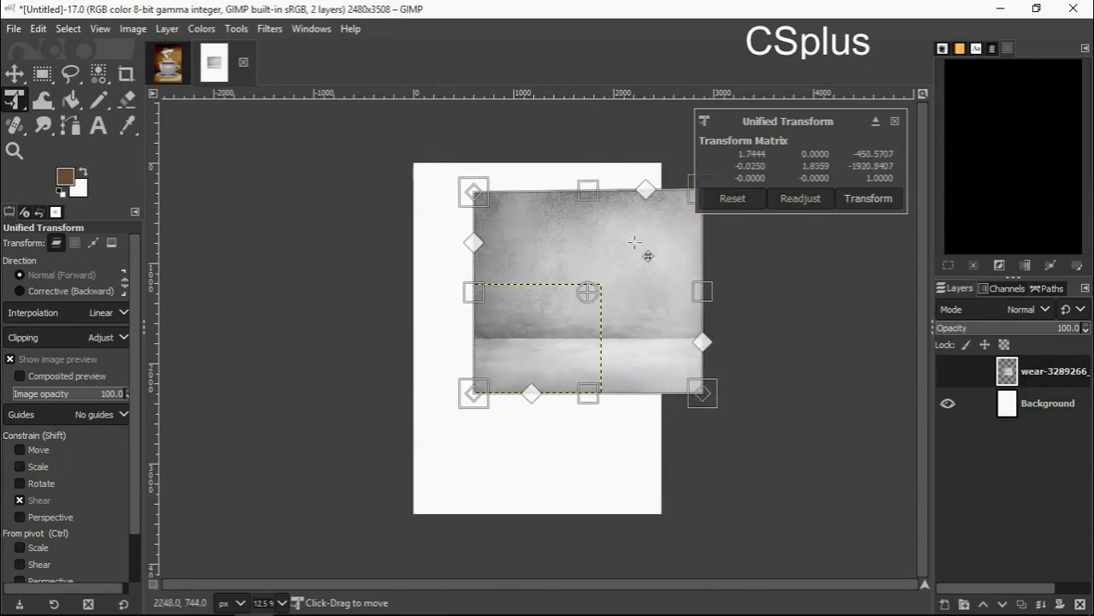
{"action": "left_click_drag", "start_coordinate": [702, 394], "coordinate": [652, 402]}
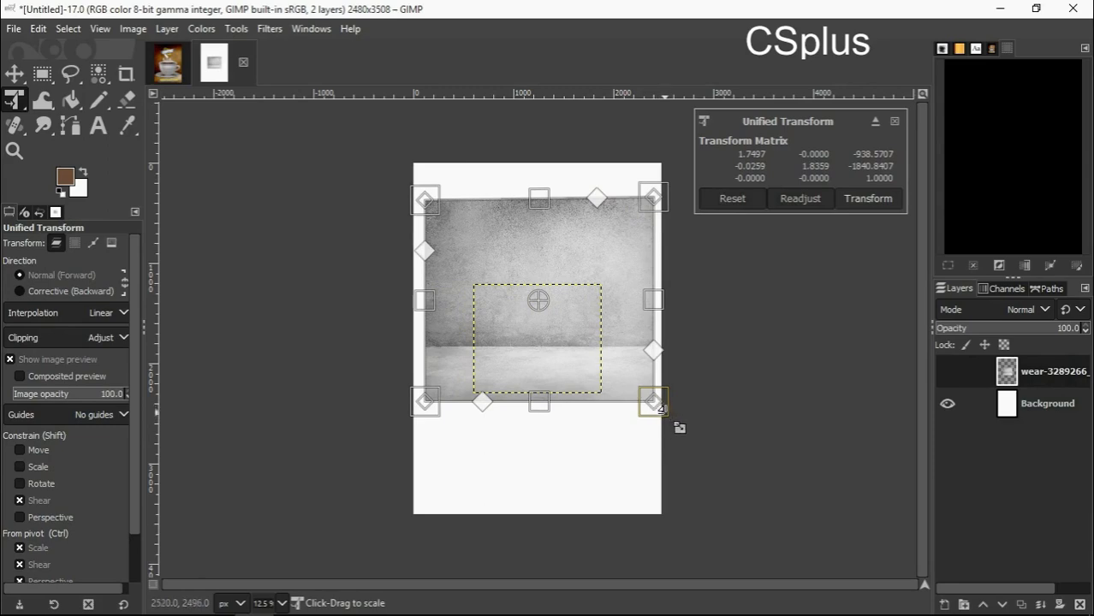
{"action": "left_click_drag", "start_coordinate": [654, 402], "coordinate": [741, 476]}
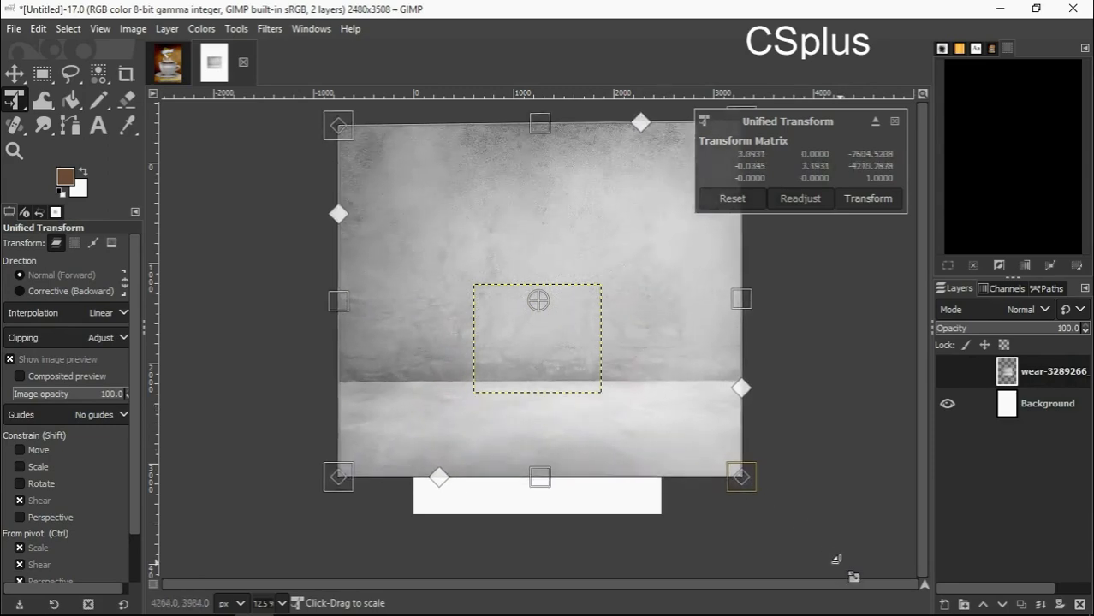
{"action": "left_click_drag", "start_coordinate": [742, 476], "coordinate": [778, 504]}
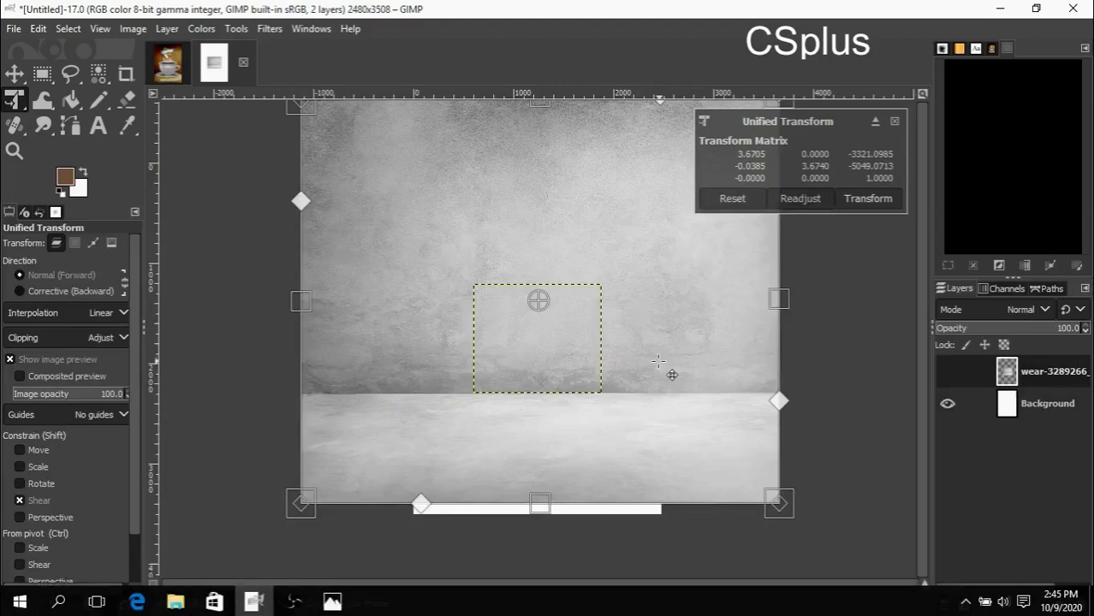
- Import coffee-156158.svg as a new layer, rendered at its default size
{"action": "left_click", "coordinate": [13, 28]}
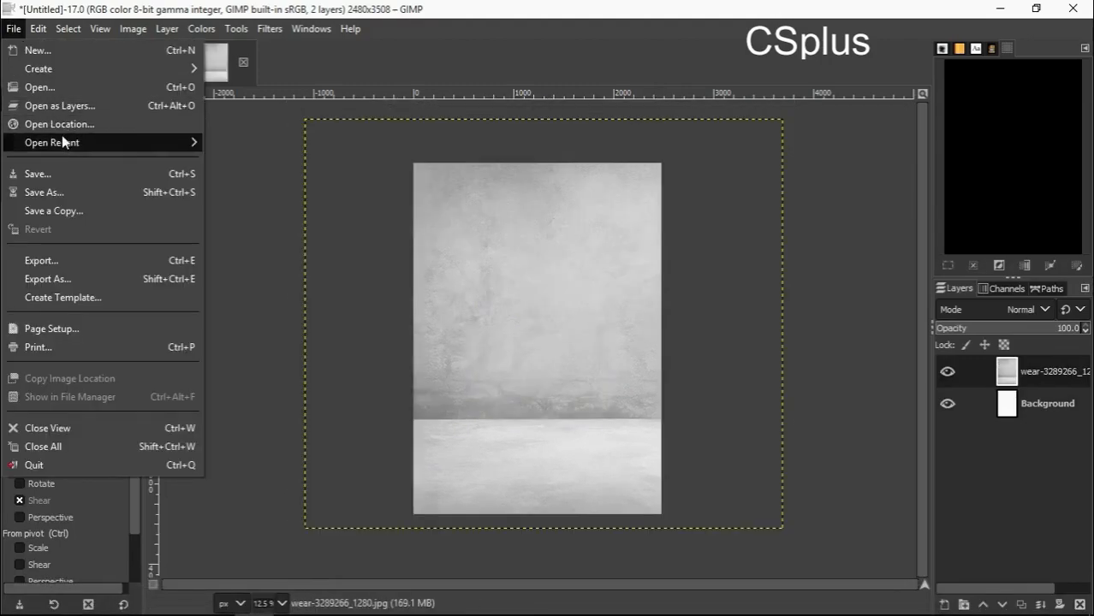
{"action": "left_click", "coordinate": [60, 106]}
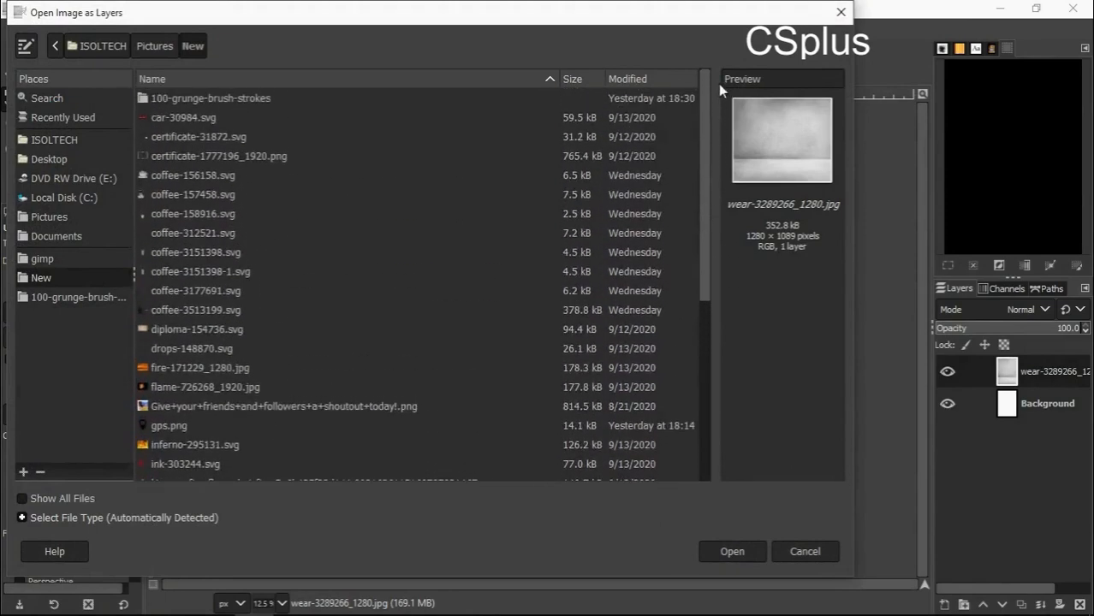
{"action": "left_click", "coordinate": [192, 175]}
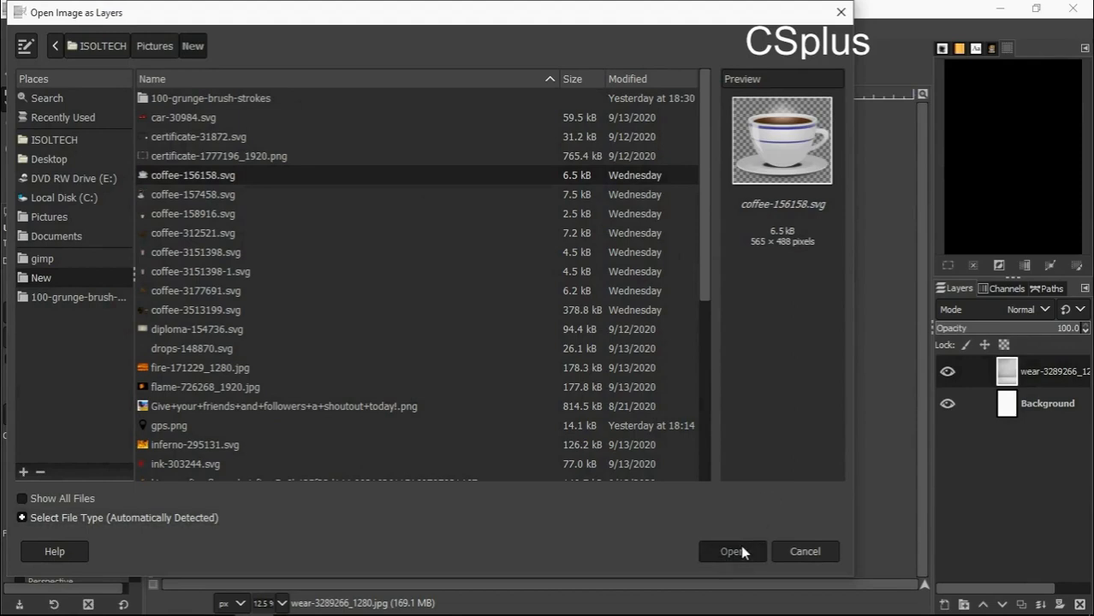
{"action": "left_click", "coordinate": [732, 551]}
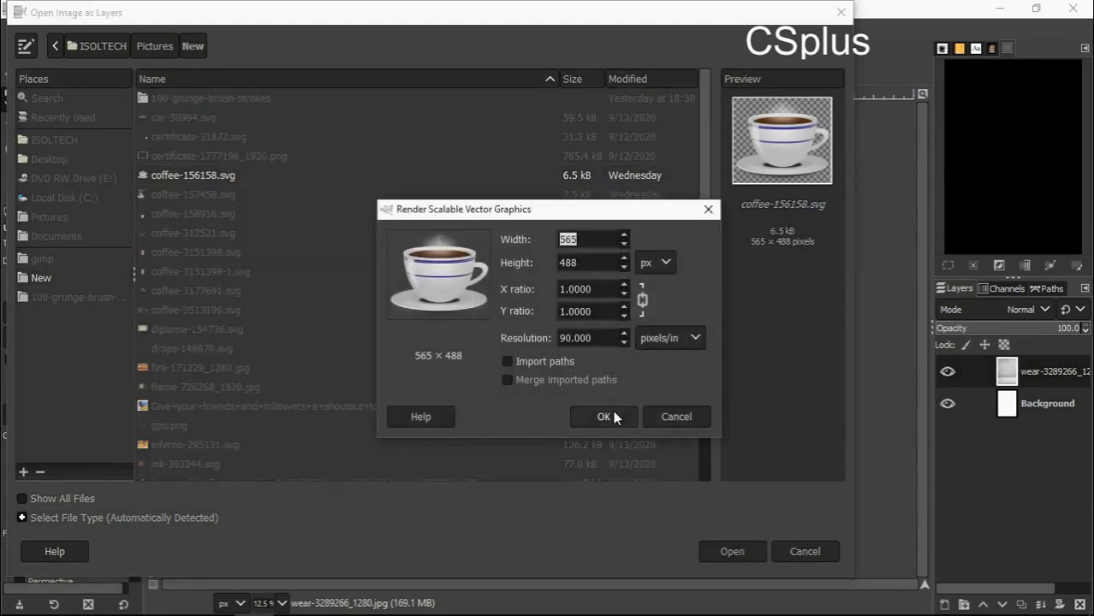
{"action": "left_click", "coordinate": [602, 417]}
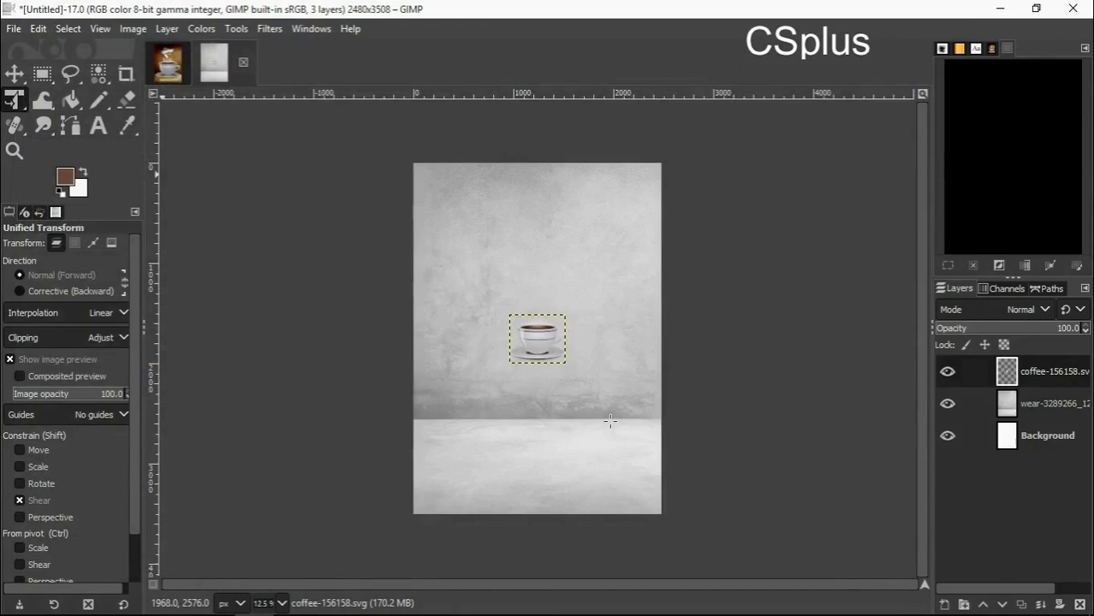
- Enlarge the coffee cup to span most of the poster's width and apply the scaling
{"action": "left_click", "coordinate": [538, 339]}
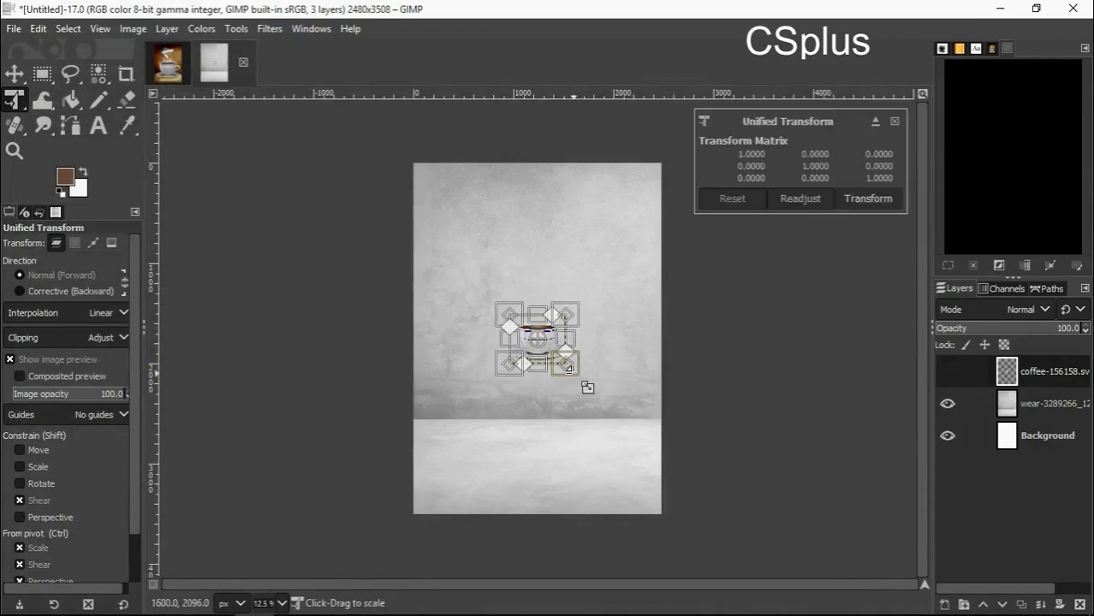
{"action": "left_click_drag", "start_coordinate": [565, 366], "coordinate": [640, 402]}
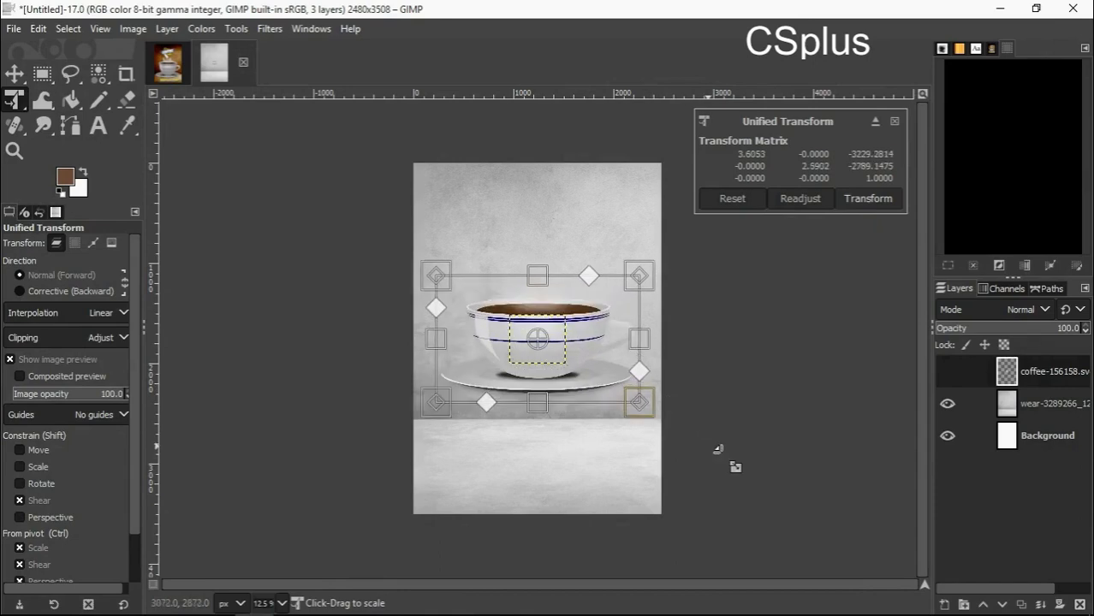
{"action": "left_click", "coordinate": [866, 199]}
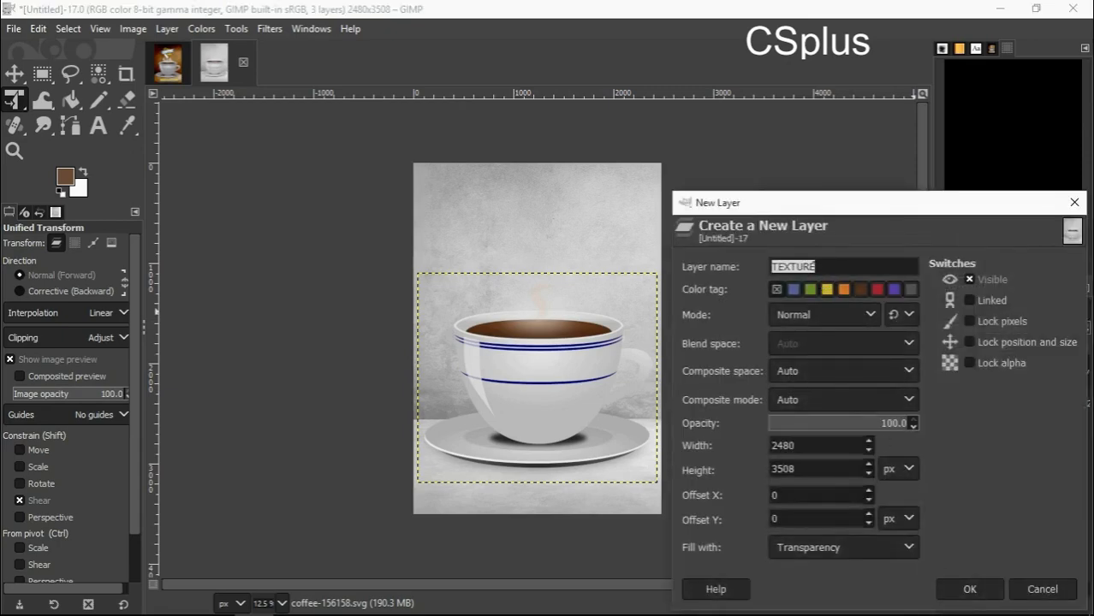
- Create a transparent TEXTURE layer and set the foreground colour to brown 6f4e37
{"action": "left_click", "coordinate": [969, 589]}
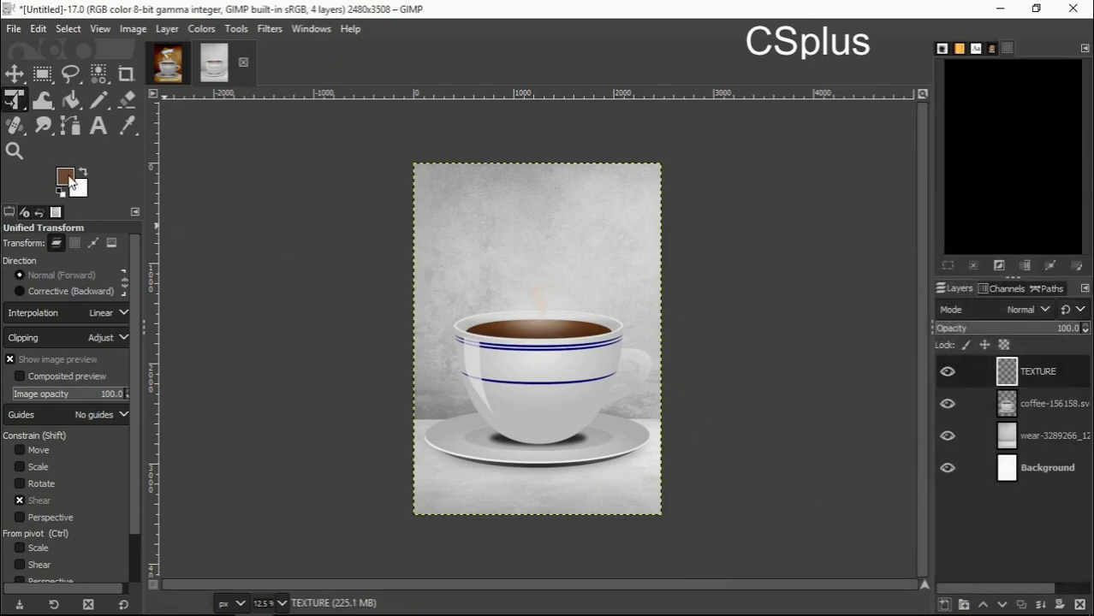
{"action": "left_click", "coordinate": [65, 176]}
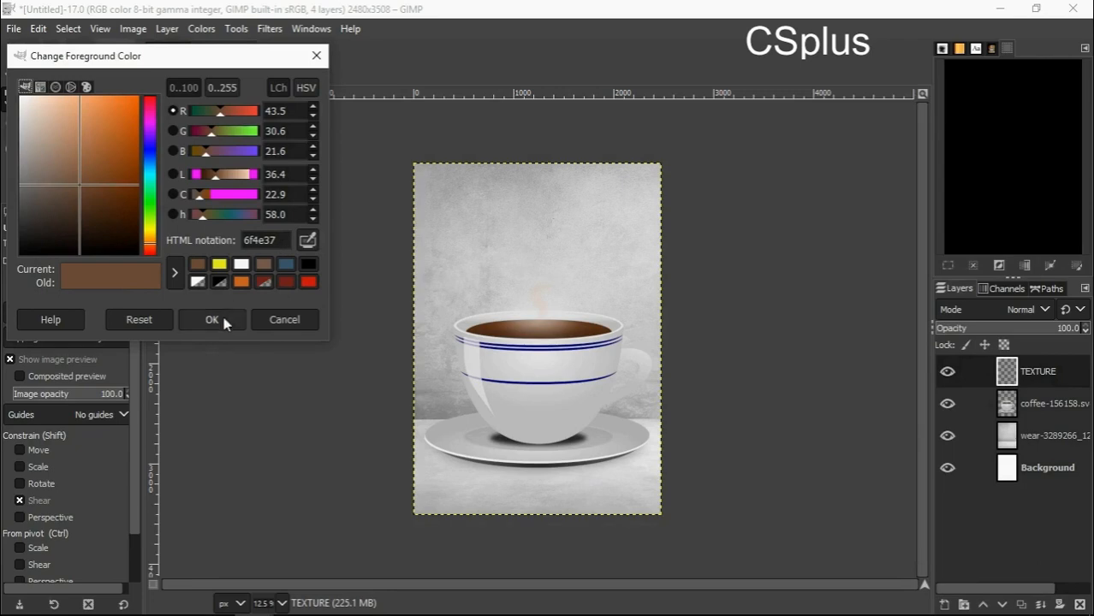
{"action": "left_click", "coordinate": [211, 320]}
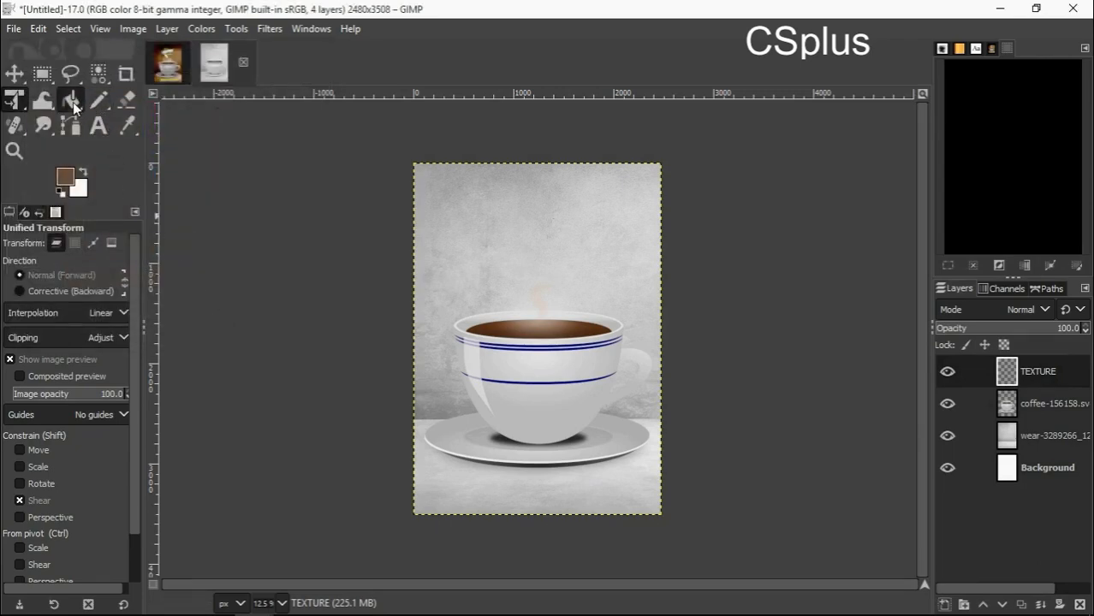
- Bucket-fill the TEXTURE layer with brown and change its layer mode to blend with the grey texture
{"action": "left_click", "coordinate": [70, 99]}
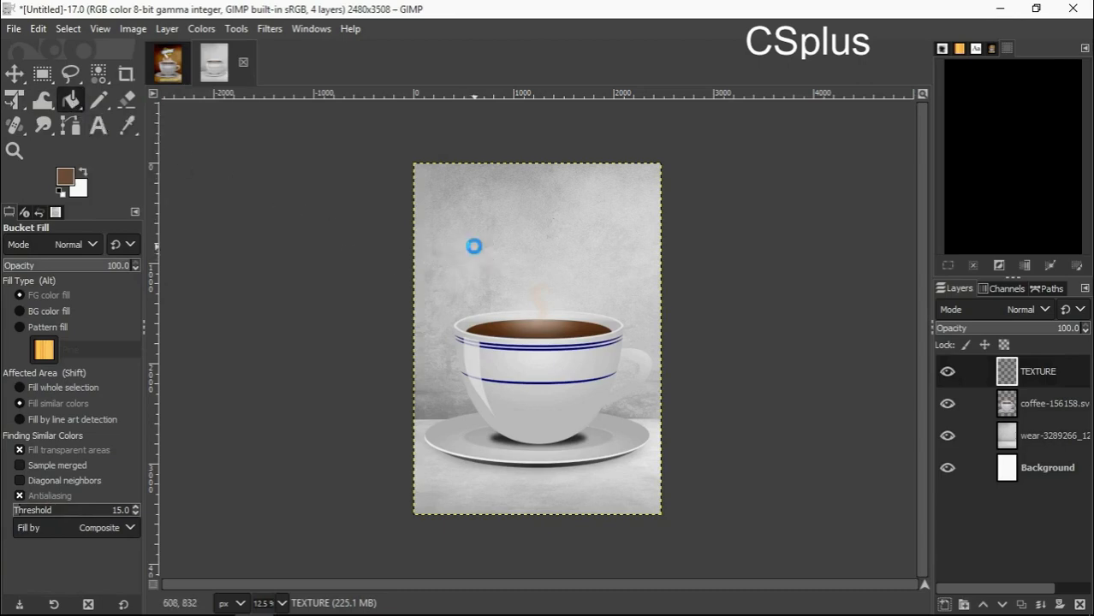
{"action": "left_click", "coordinate": [474, 246]}
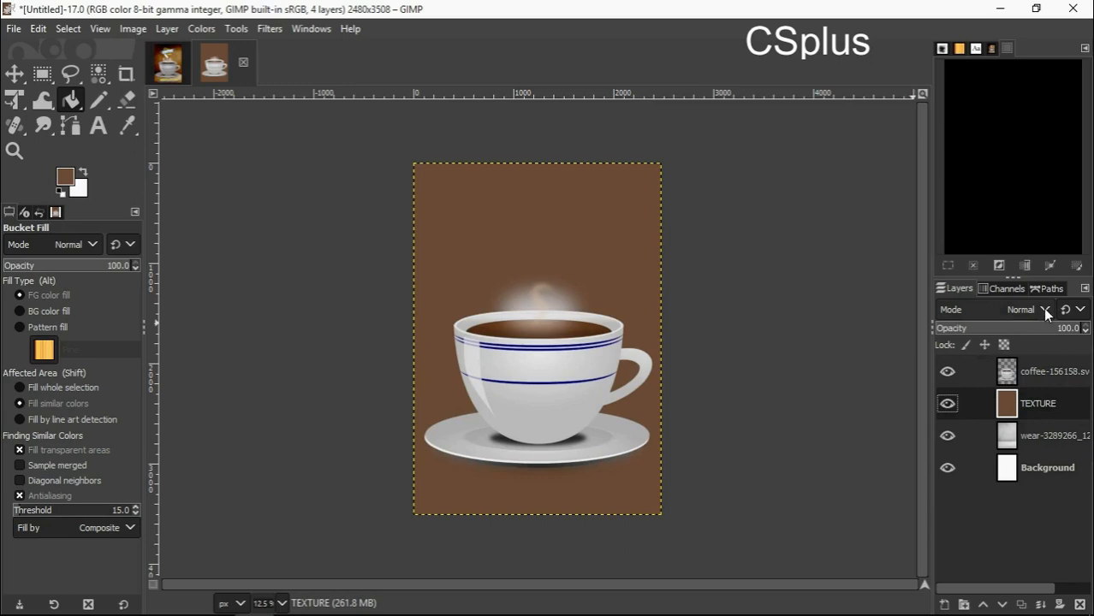
{"action": "left_click", "coordinate": [1021, 310]}
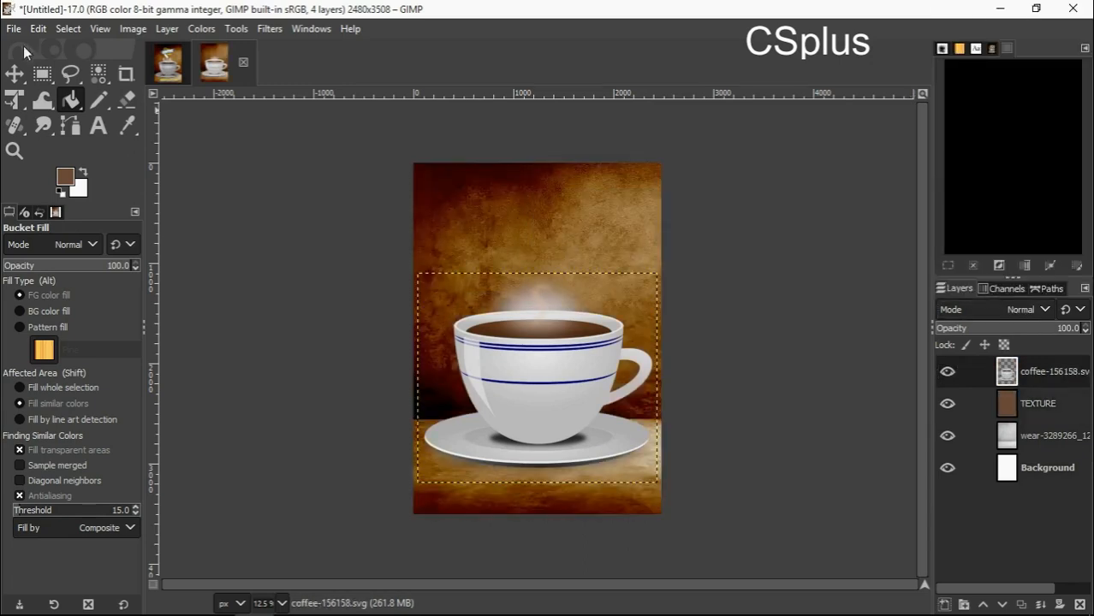
- Import the scattered coffee-bean image as a new layer
{"action": "left_click", "coordinate": [14, 27]}
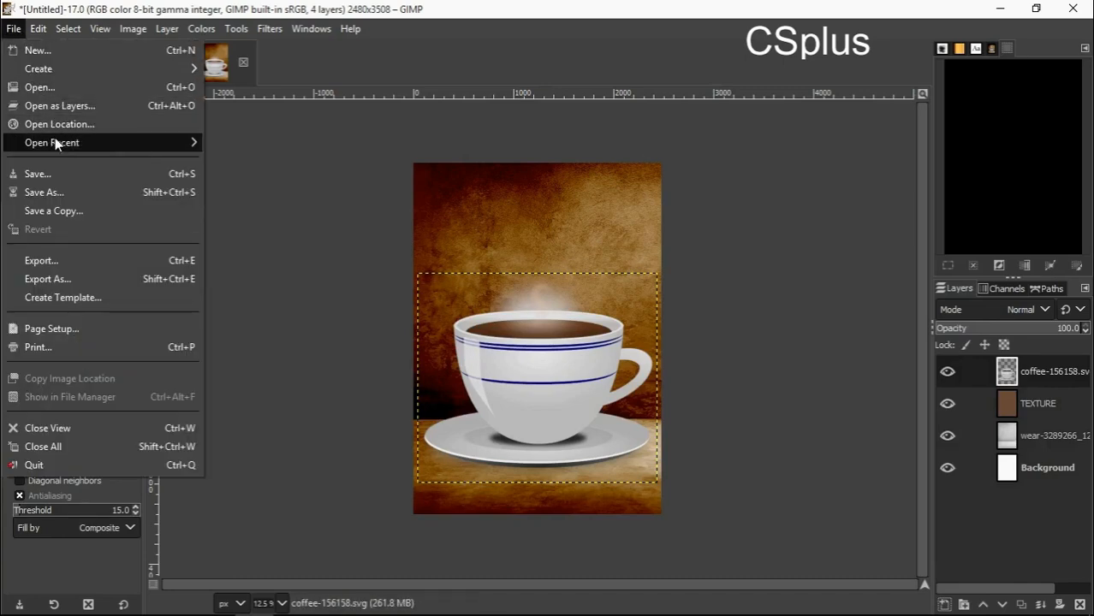
{"action": "left_click", "coordinate": [60, 106]}
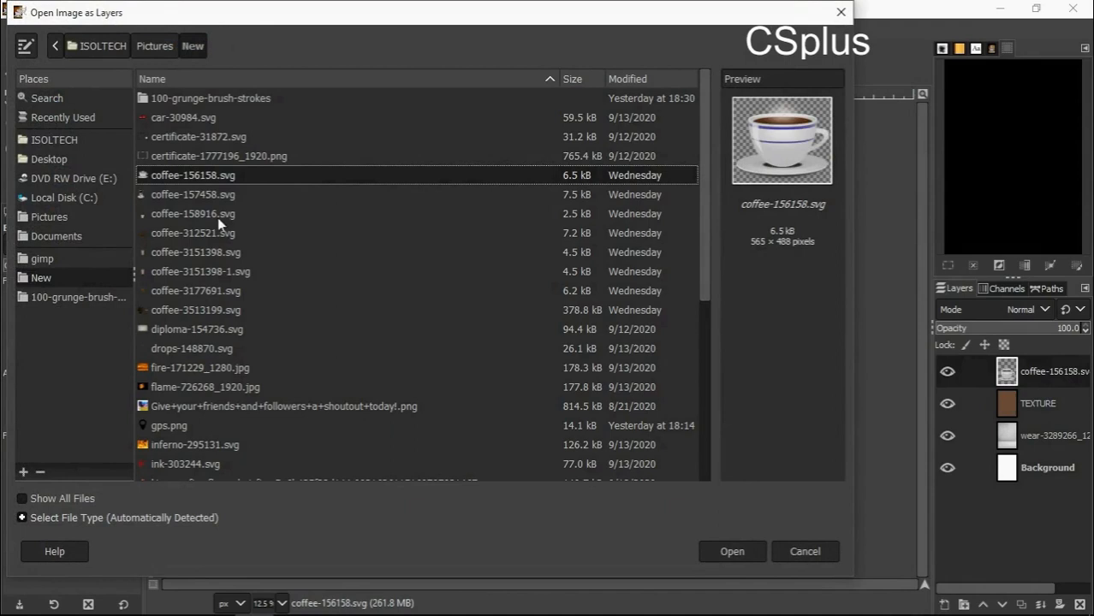
{"action": "left_click", "coordinate": [195, 291]}
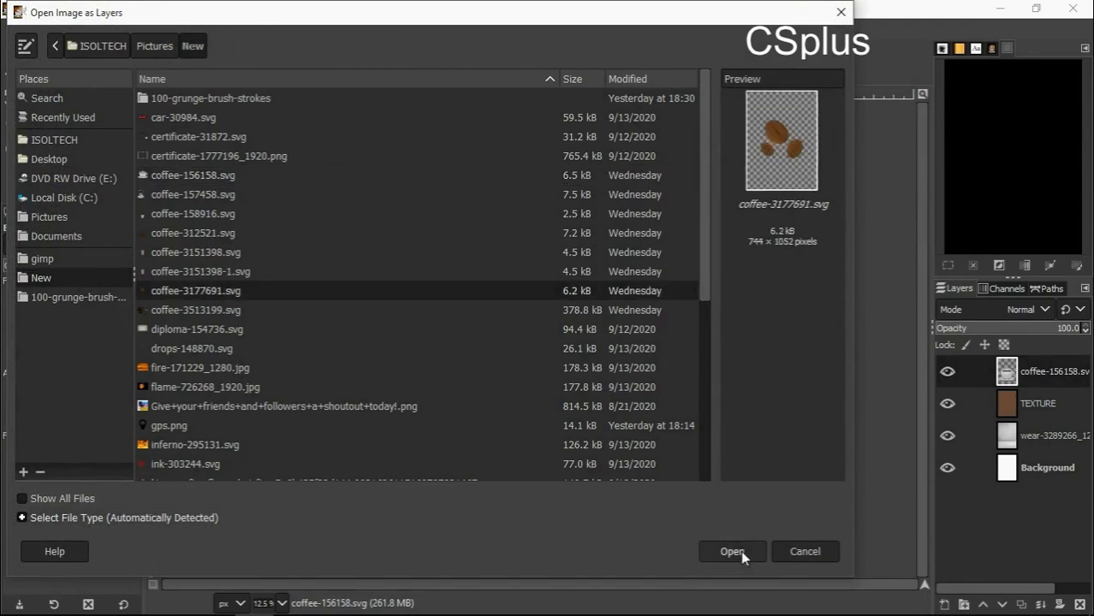
{"action": "left_click", "coordinate": [733, 551]}
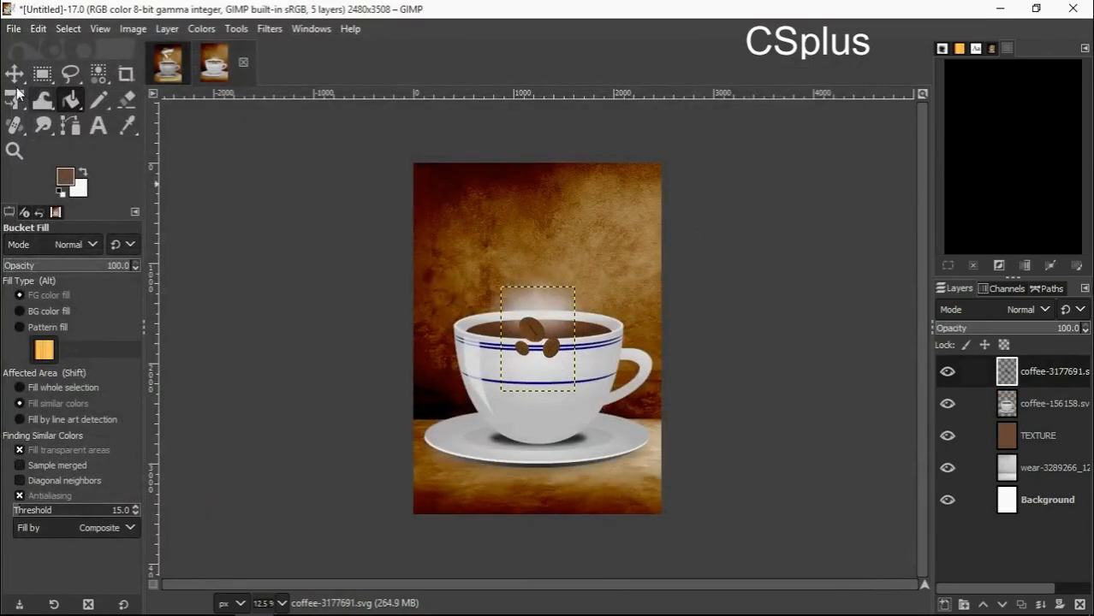
- Move the coffee beans so they rest on the saucer around the cup's base
{"action": "left_click", "coordinate": [14, 74]}
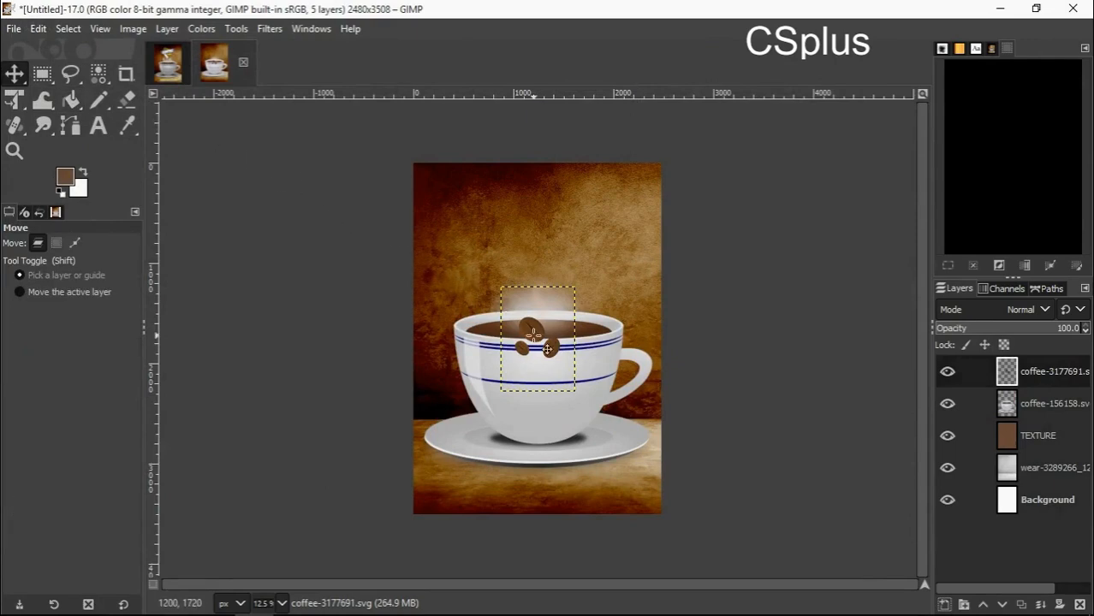
{"action": "left_click_drag", "start_coordinate": [534, 346], "coordinate": [478, 428]}
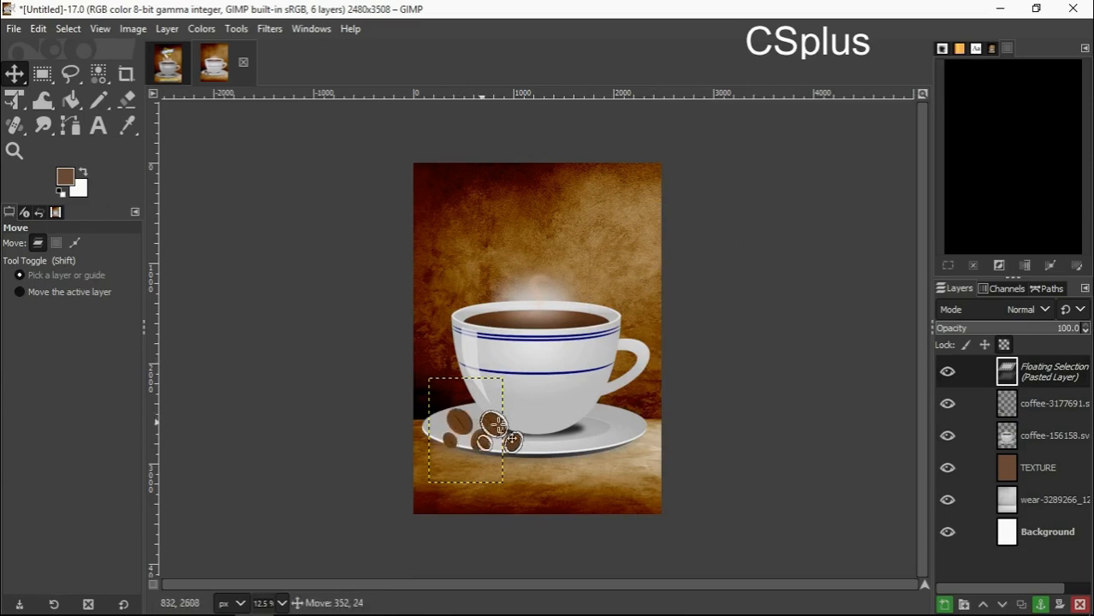
{"action": "left_click_drag", "start_coordinate": [493, 428], "coordinate": [595, 419]}
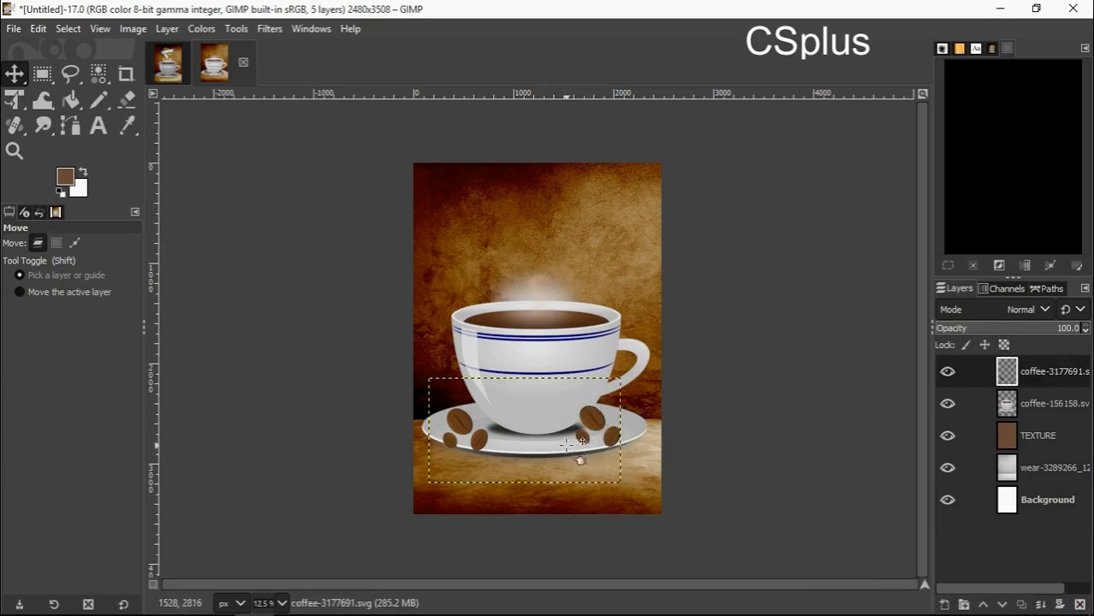
{"action": "left_click_drag", "start_coordinate": [574, 445], "coordinate": [510, 449]}
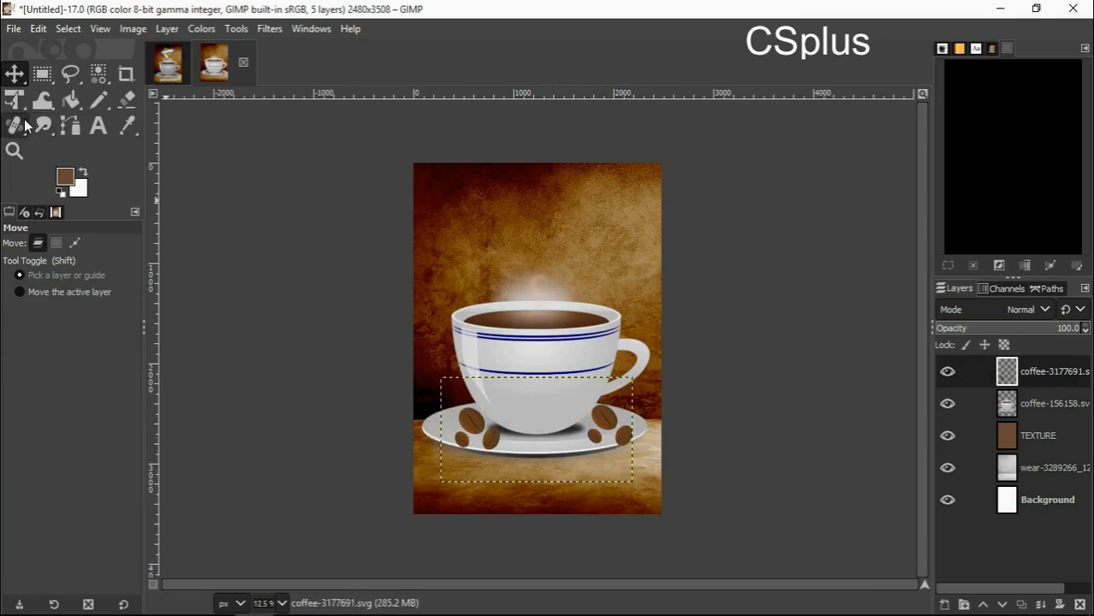
- Scale, shear and flatten the beans into a flat oval on the saucer and apply the transform
{"action": "left_click", "coordinate": [16, 99]}
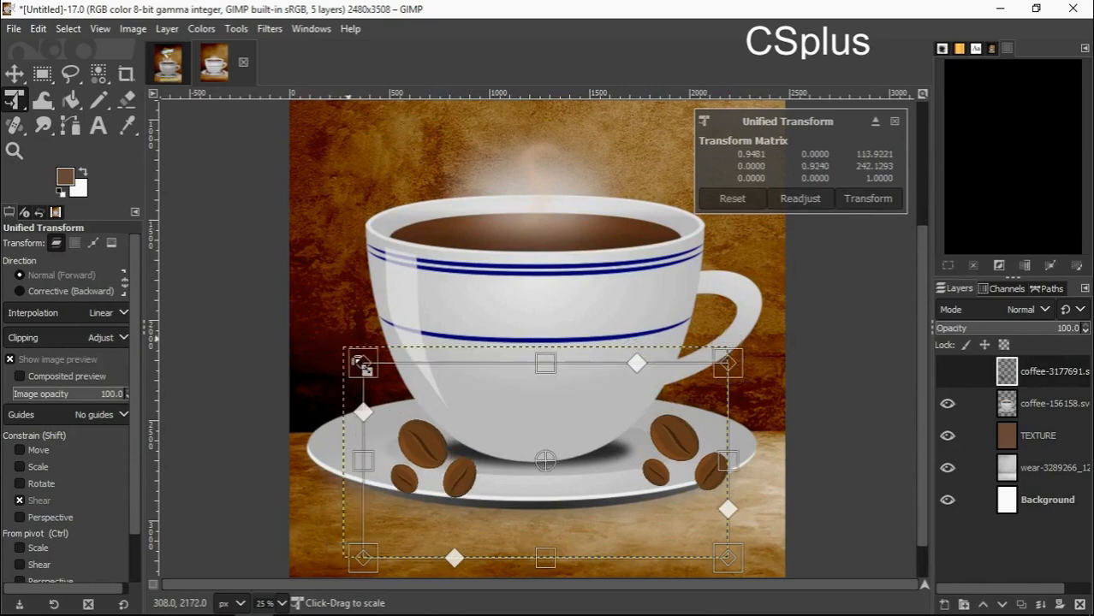
{"action": "left_click_drag", "start_coordinate": [363, 363], "coordinate": [332, 332]}
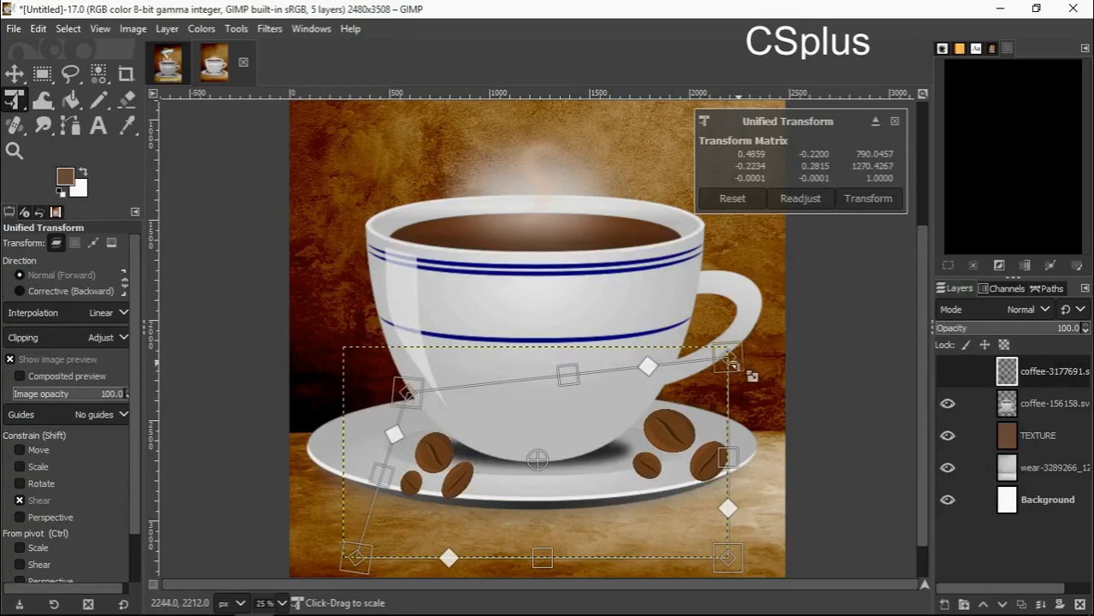
{"action": "left_click_drag", "start_coordinate": [728, 354], "coordinate": [698, 390]}
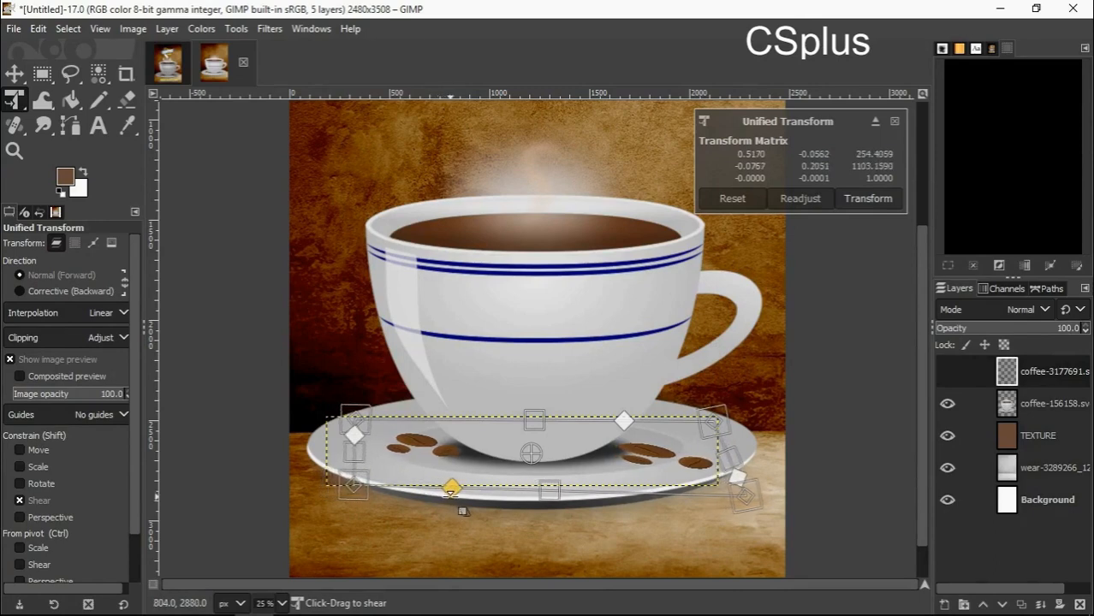
{"action": "left_click_drag", "start_coordinate": [451, 490], "coordinate": [443, 489]}
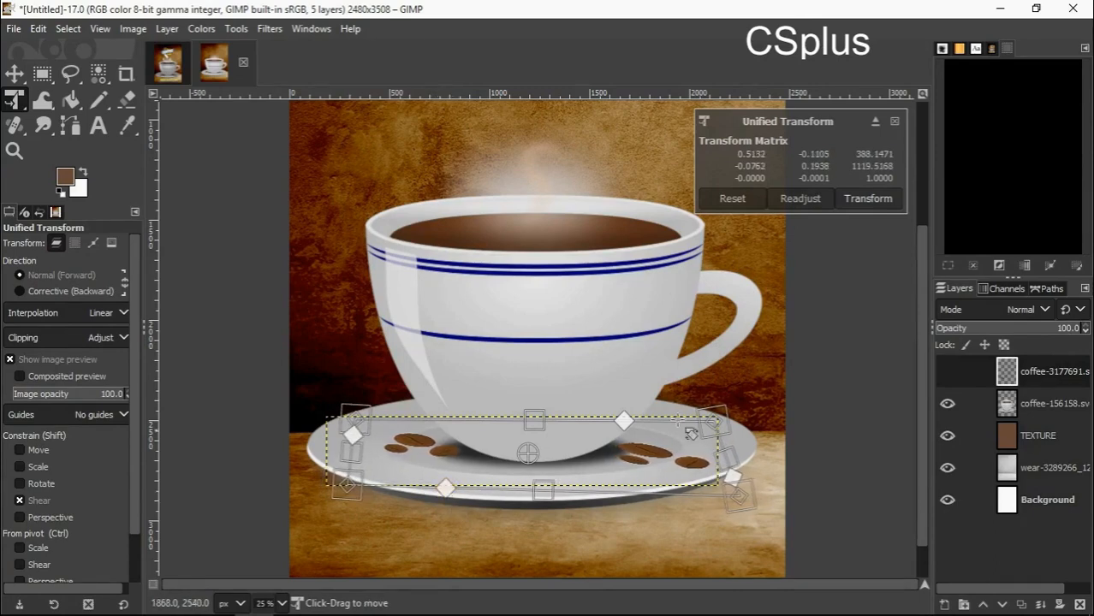
{"action": "left_click", "coordinate": [866, 199]}
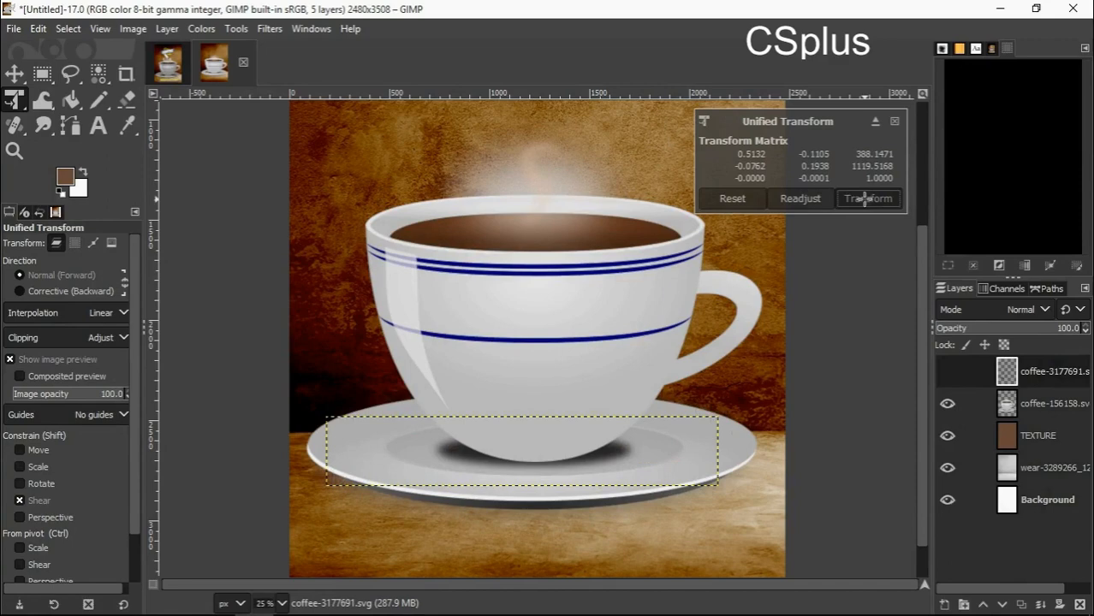
{"action": "left_click", "coordinate": [866, 198]}
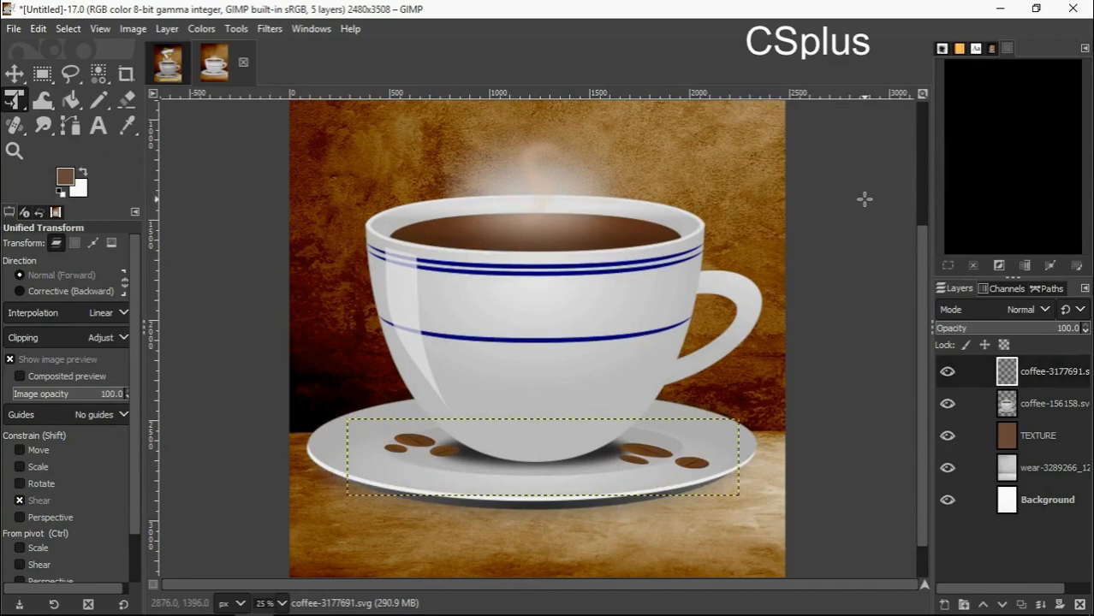
{"action": "mouse_move", "coordinate": [366, 101]}
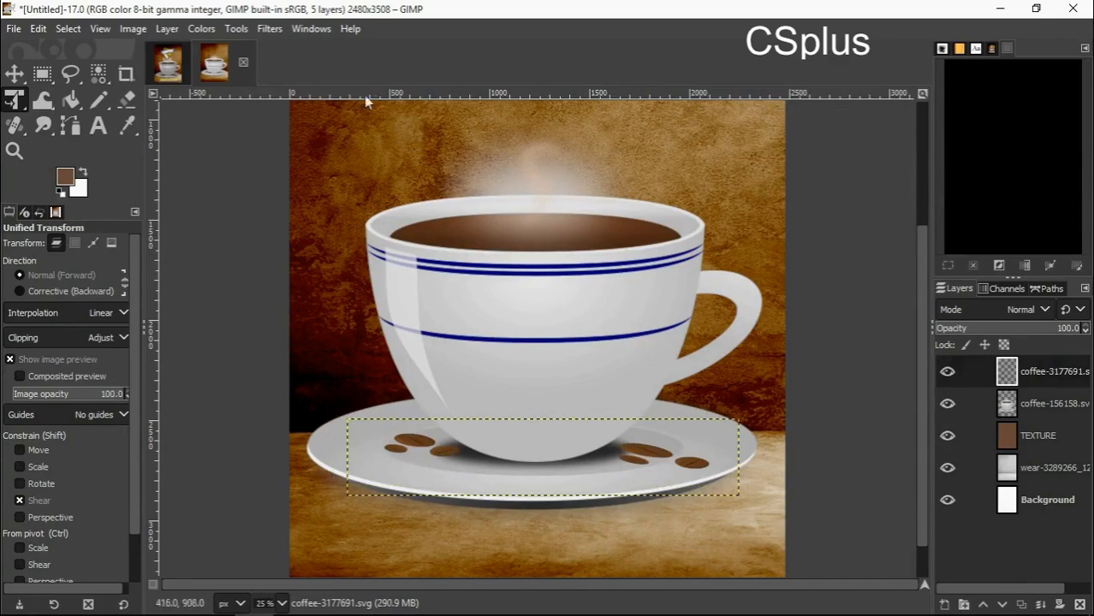
- Apply a Drop Shadow filter to the beans with opacity raised to about 0.98
{"action": "left_click", "coordinate": [269, 27]}
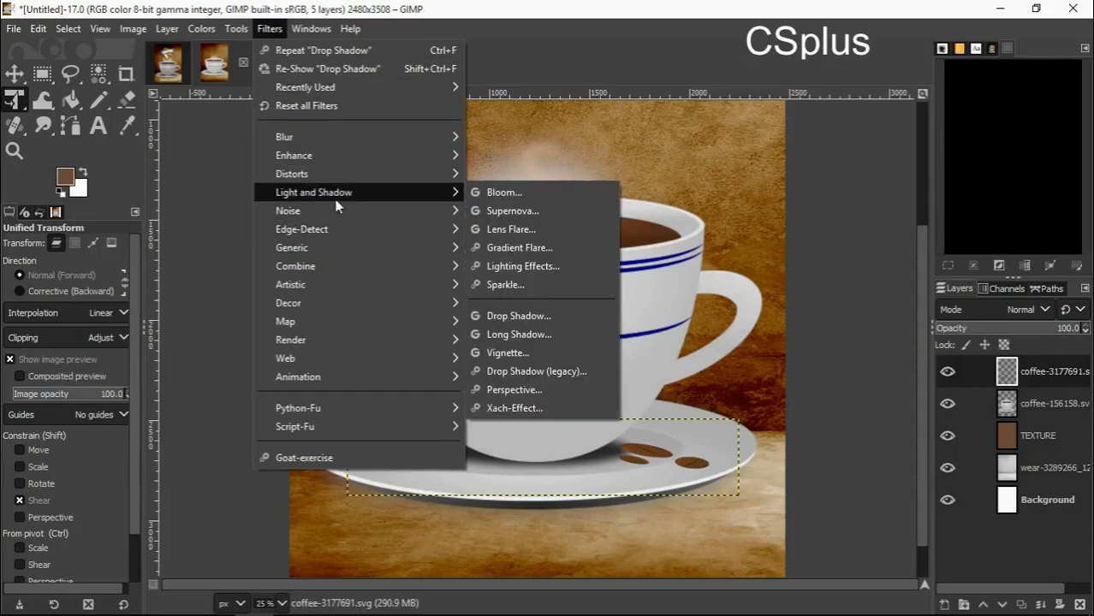
{"action": "mouse_move", "coordinate": [517, 315]}
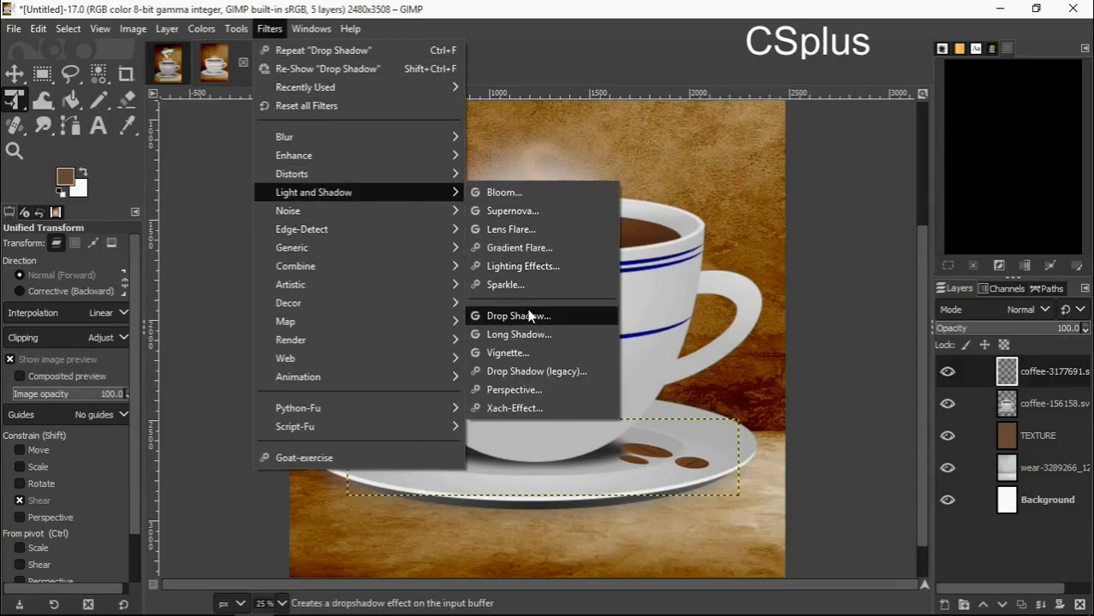
{"action": "mouse_move", "coordinate": [517, 315]}
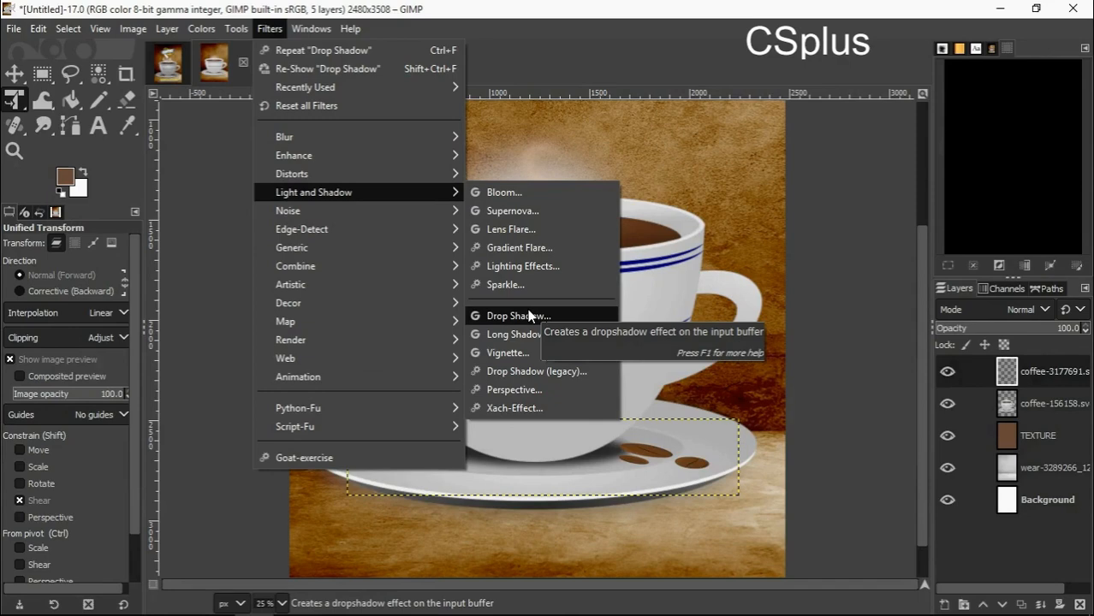
{"action": "left_click", "coordinate": [517, 315]}
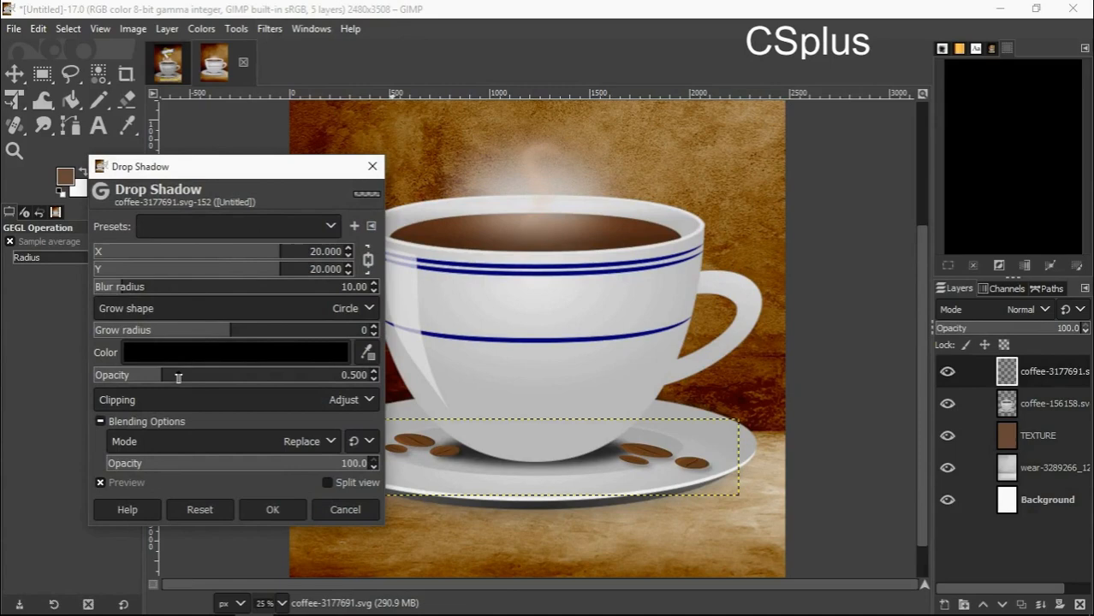
{"action": "left_click_drag", "start_coordinate": [178, 374], "coordinate": [239, 375]}
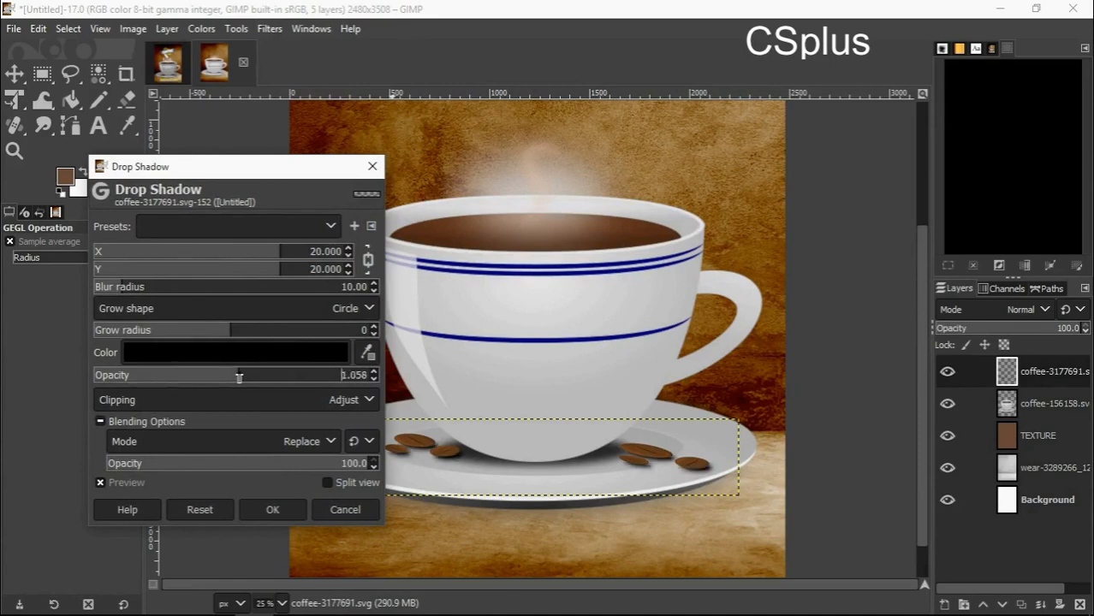
{"action": "left_click_drag", "start_coordinate": [240, 375], "coordinate": [261, 375]}
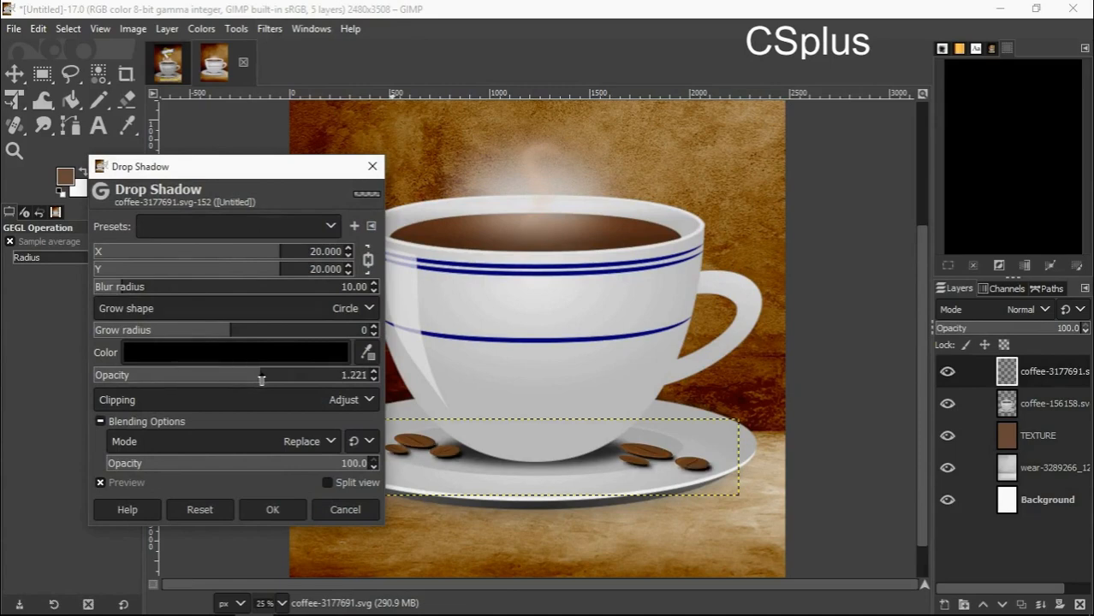
{"action": "left_click_drag", "start_coordinate": [260, 375], "coordinate": [241, 375]}
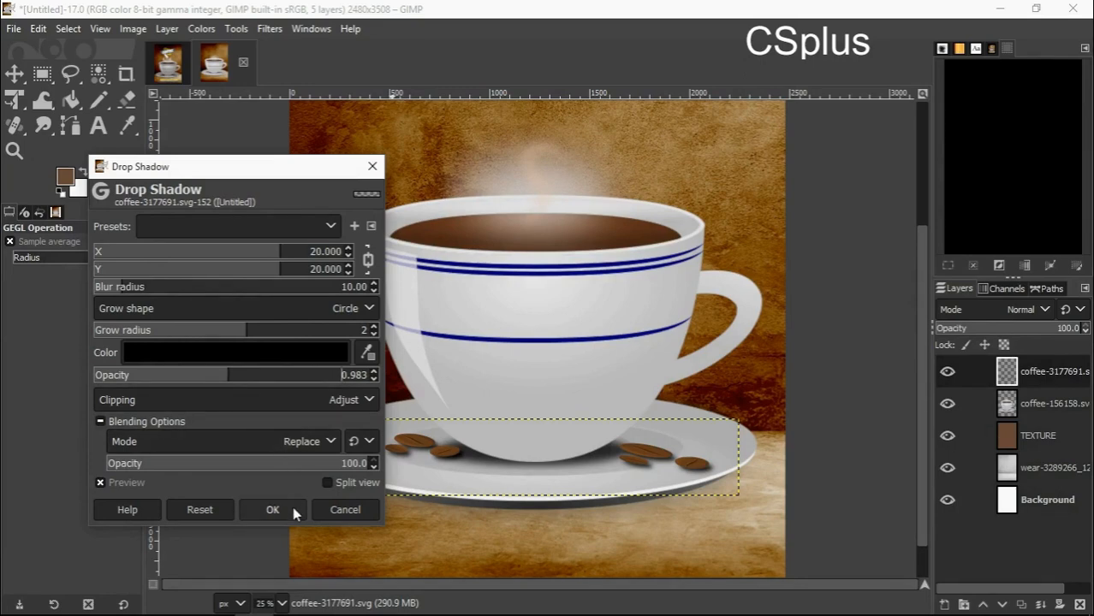
{"action": "left_click", "coordinate": [273, 510]}
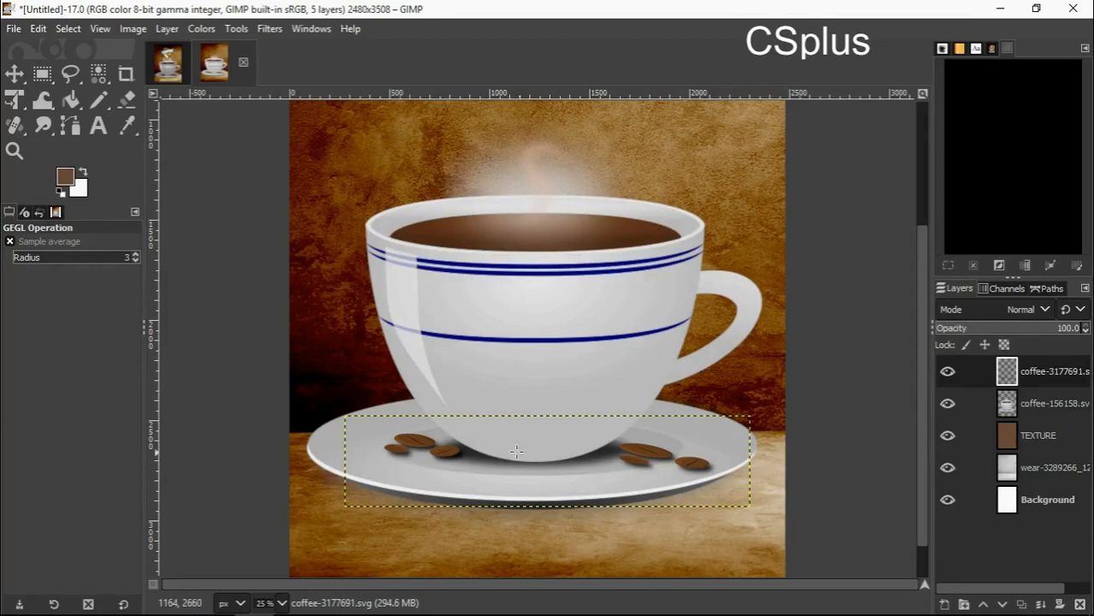
- Cancel the reopened Drop Shadow dialog, then tighten the beans' perspective on the saucer and apply it
{"action": "left_click", "coordinate": [269, 28]}
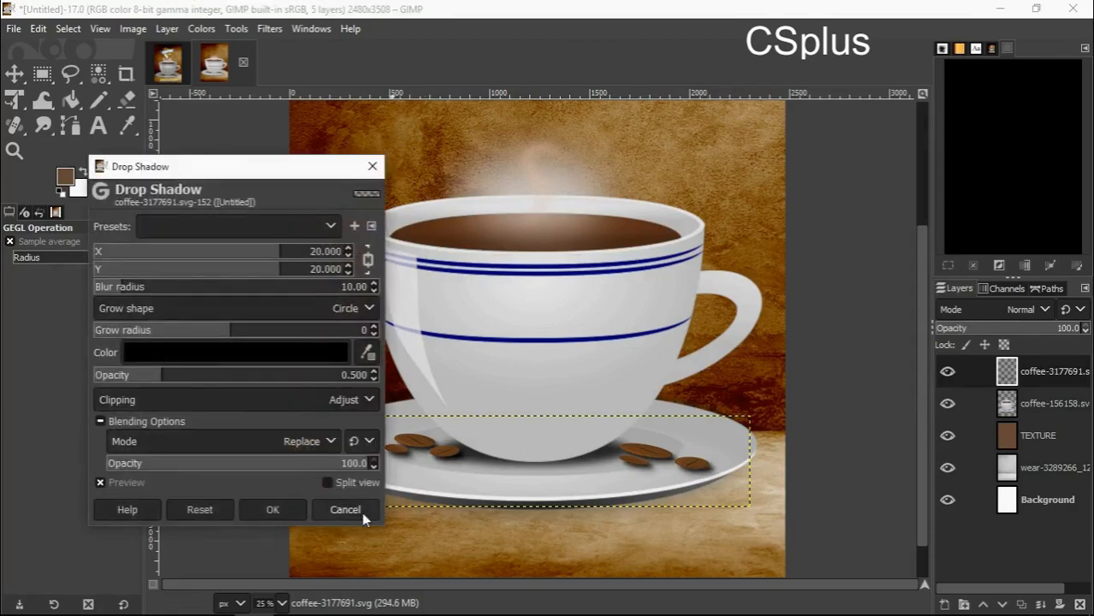
{"action": "left_click", "coordinate": [346, 510]}
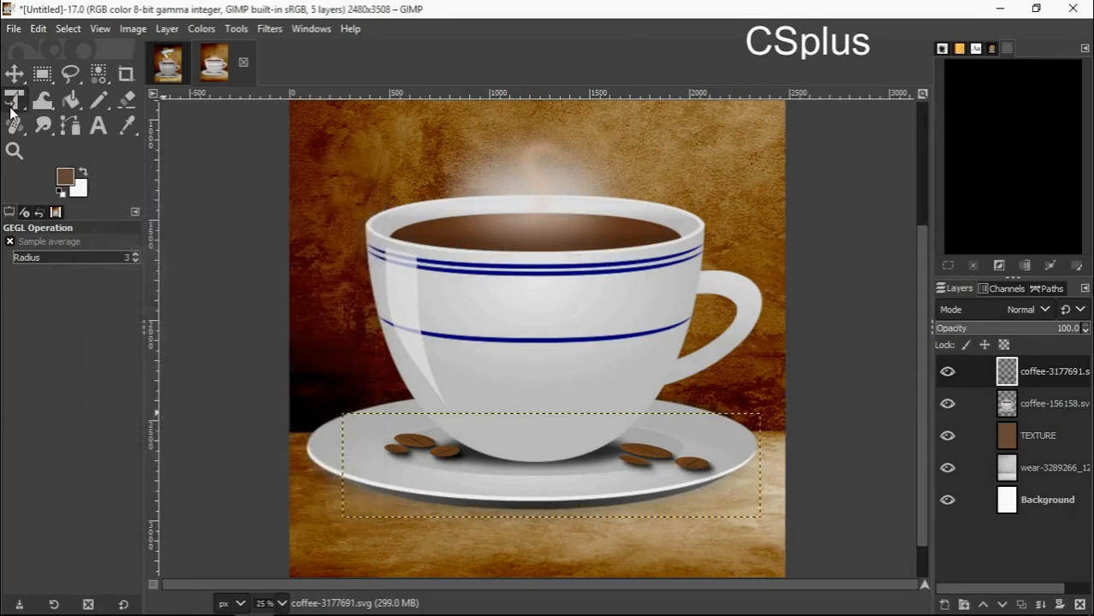
{"action": "left_click", "coordinate": [13, 98]}
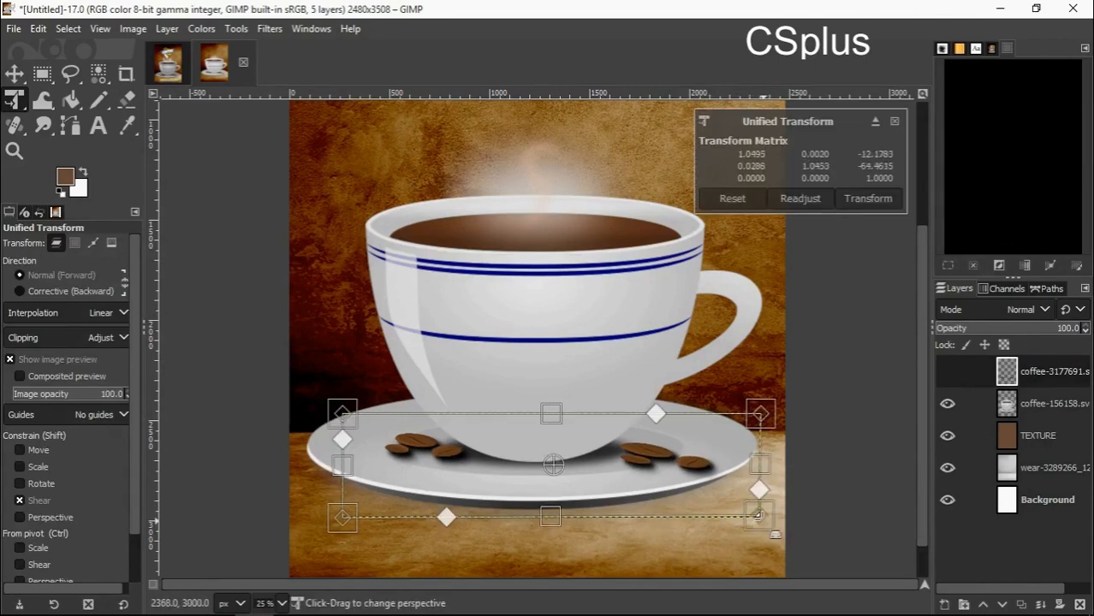
{"action": "left_click_drag", "start_coordinate": [760, 515], "coordinate": [694, 528]}
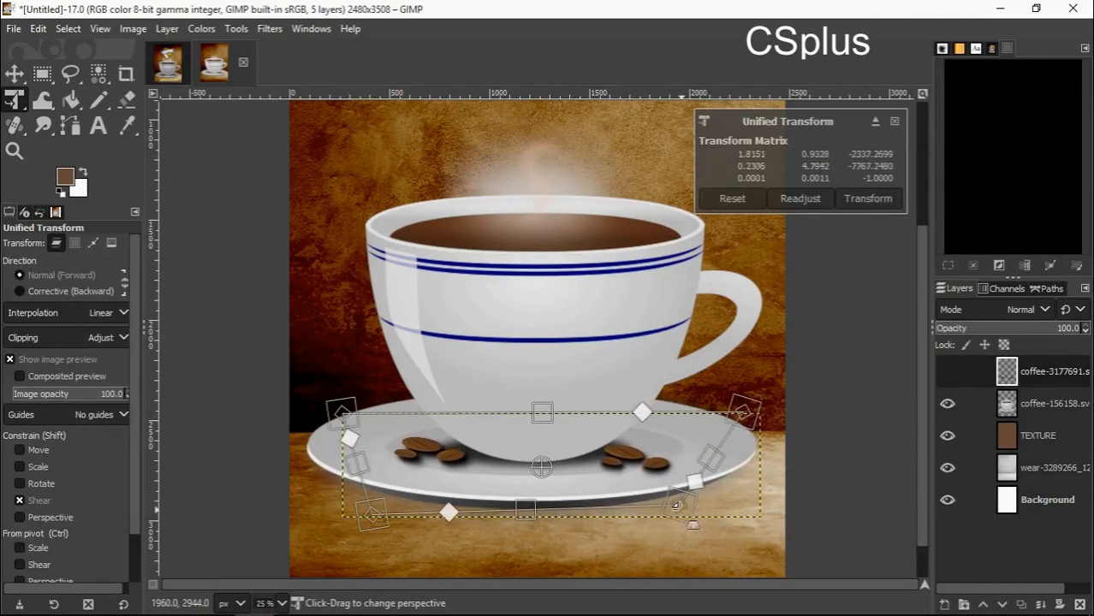
{"action": "left_click_drag", "start_coordinate": [693, 505], "coordinate": [676, 520]}
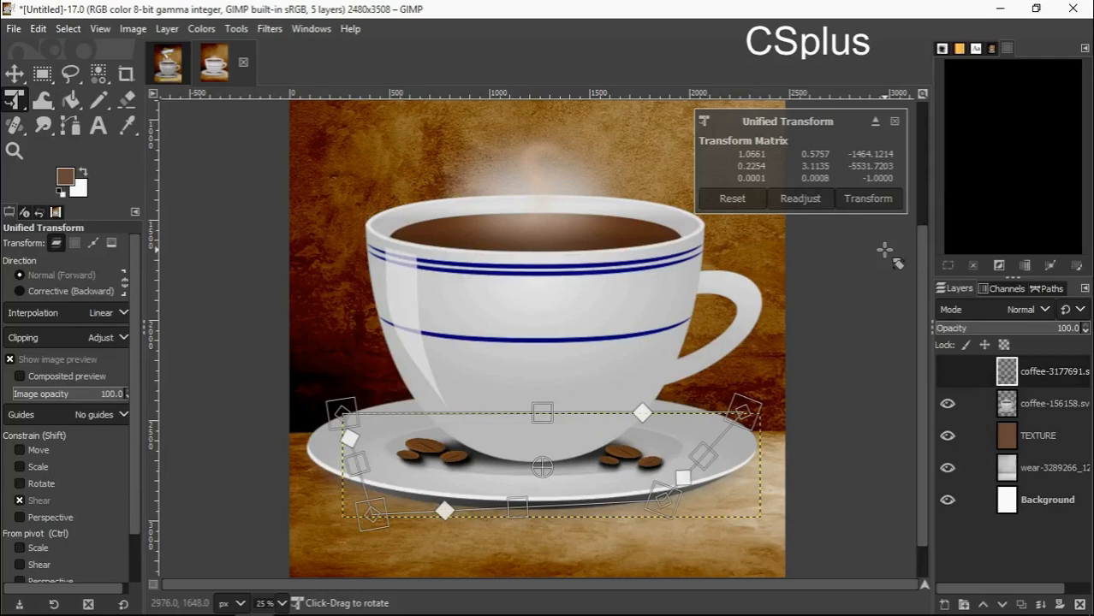
{"action": "left_click", "coordinate": [866, 199]}
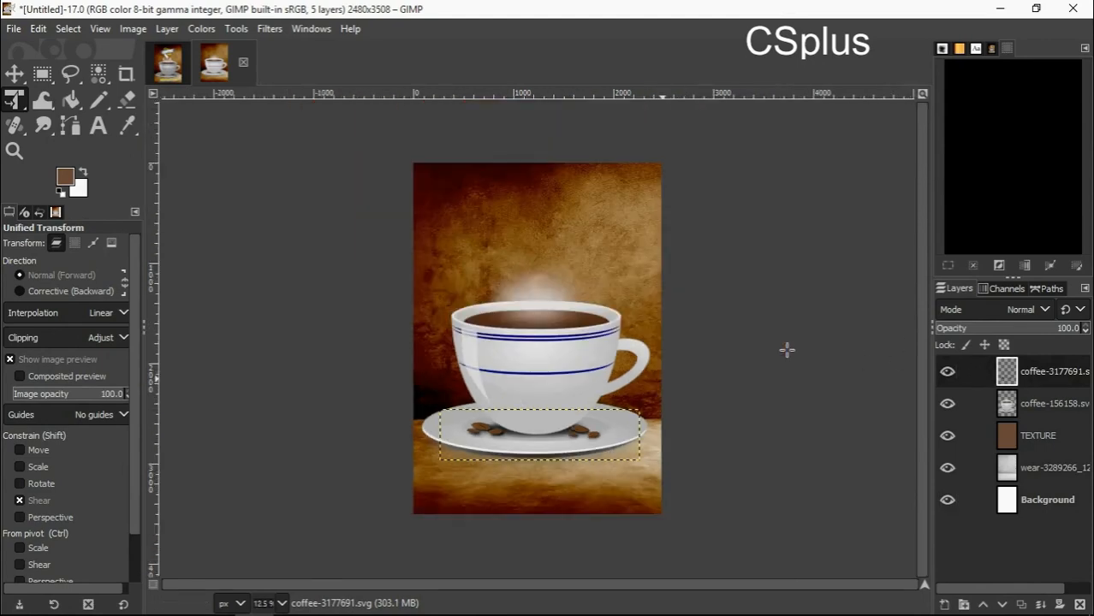
{"action": "mouse_move", "coordinate": [722, 312]}
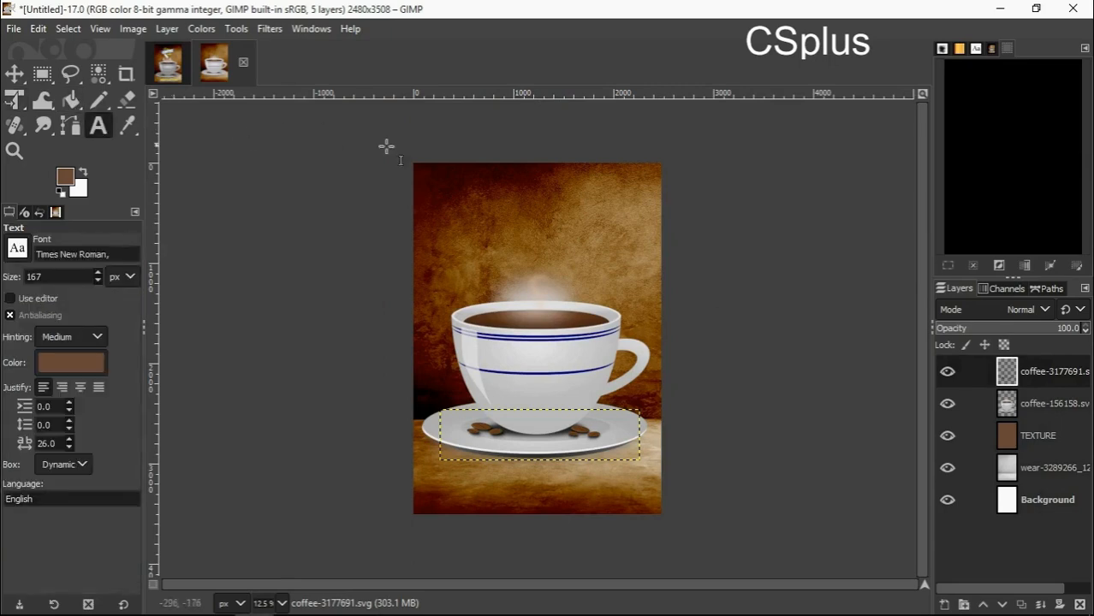
- Add a COFFEE text layer near the poster top at size 200
{"action": "left_click", "coordinate": [462, 209]}
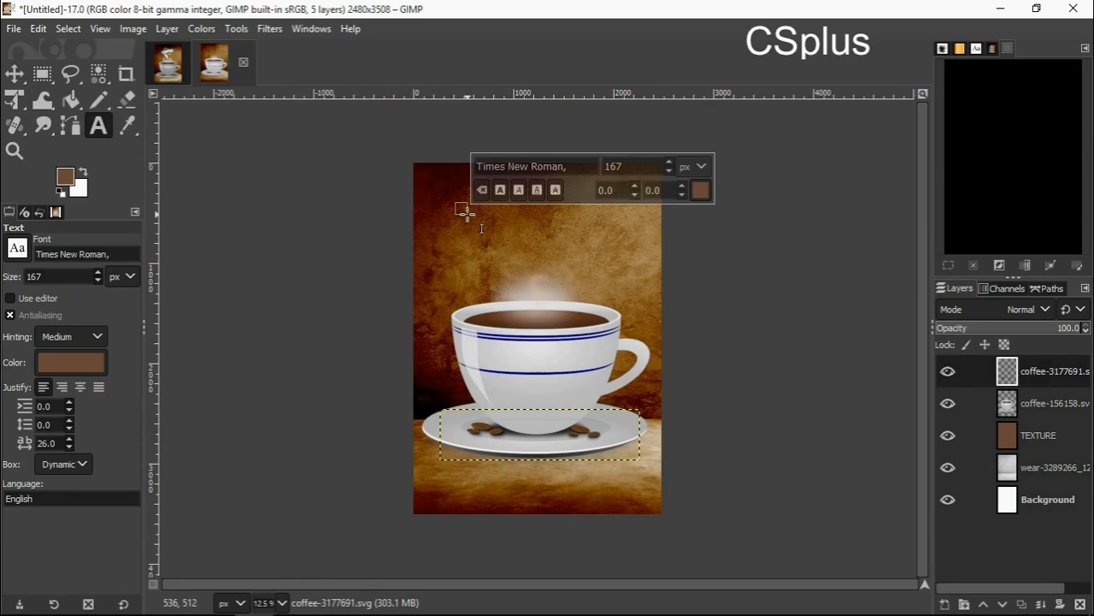
{"action": "type", "text": "COFFEE"}
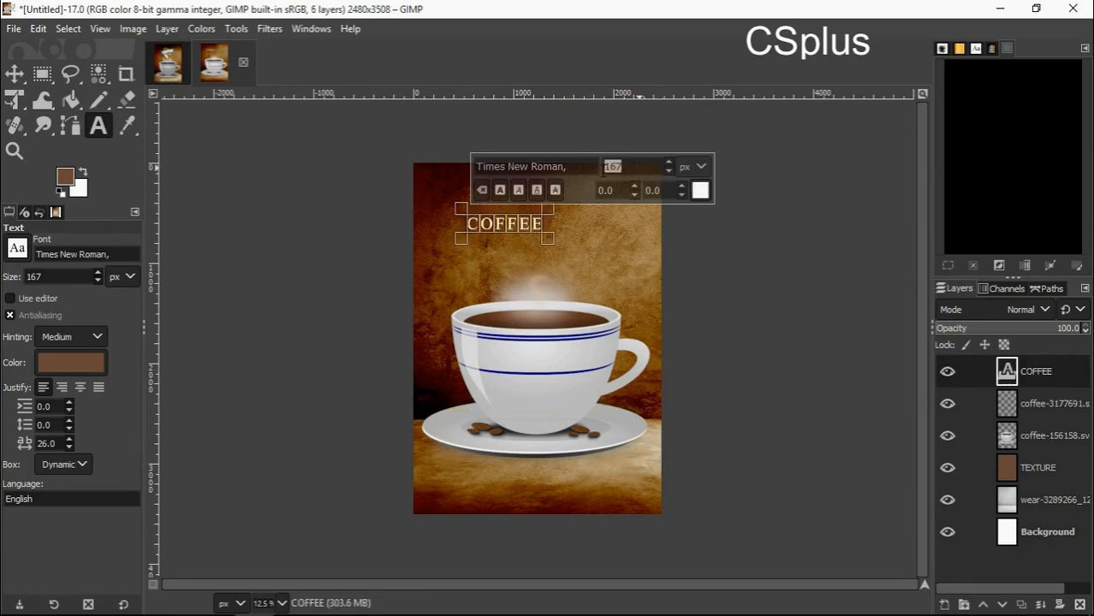
{"action": "type", "text": "2"}
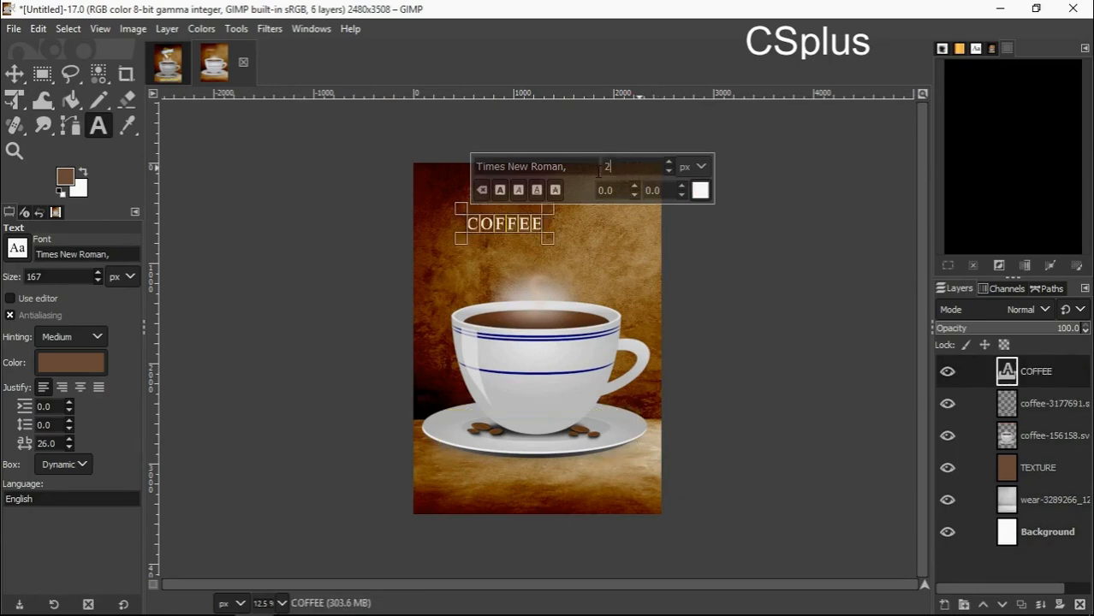
{"action": "type", "text": "00"}
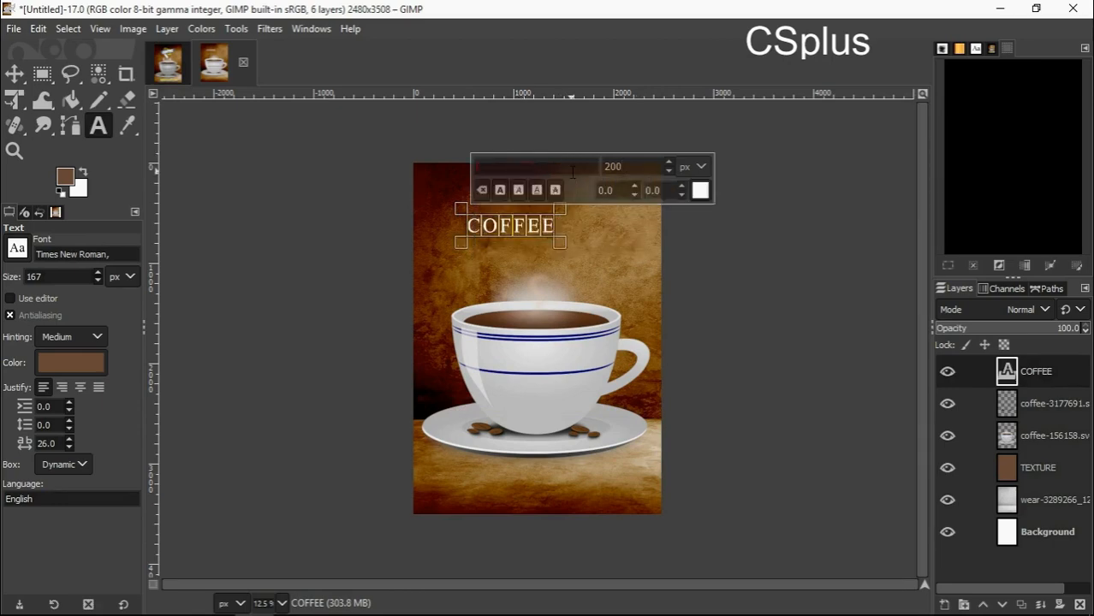
- Set the COFFEE title font to DriftType Semi-Bold and start the Plus text layer
{"action": "left_click", "coordinate": [483, 166]}
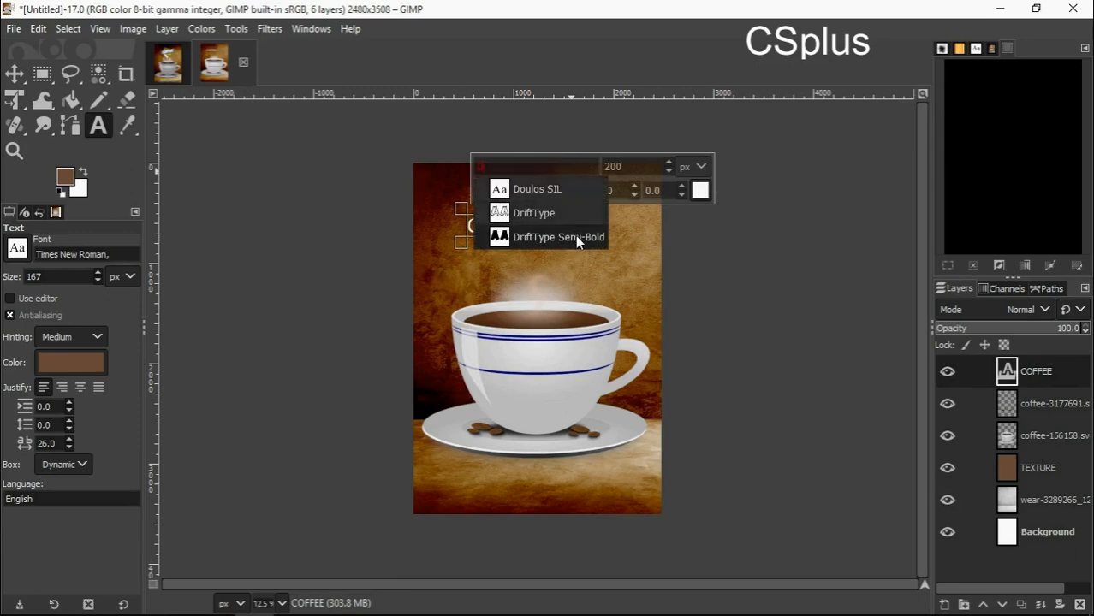
{"action": "left_click", "coordinate": [558, 236]}
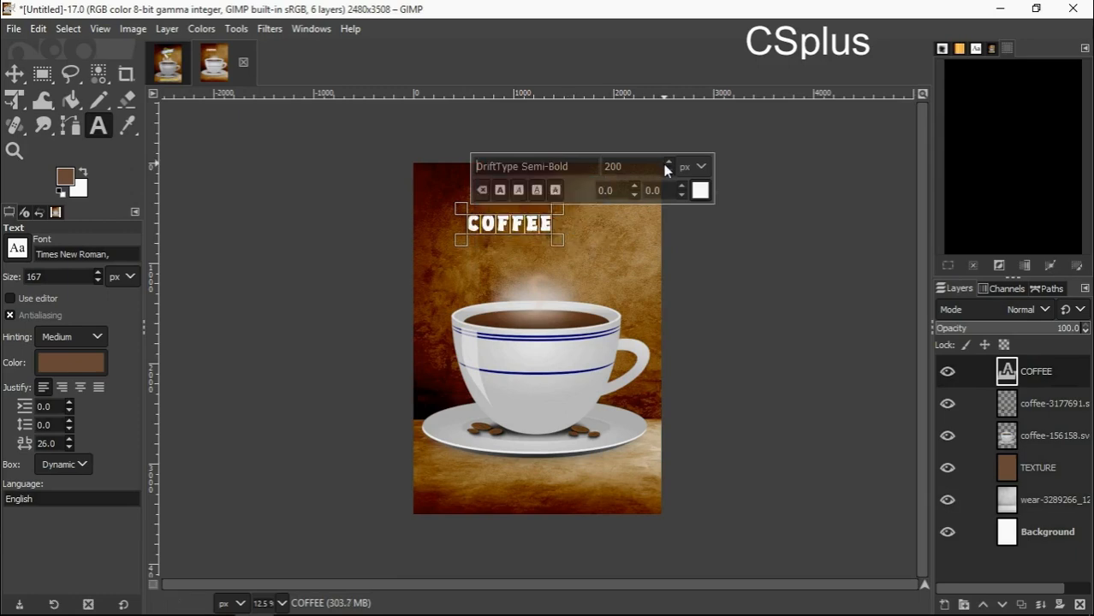
{"action": "left_click", "coordinate": [619, 166]}
{"action": "type", "text": "Plus"}
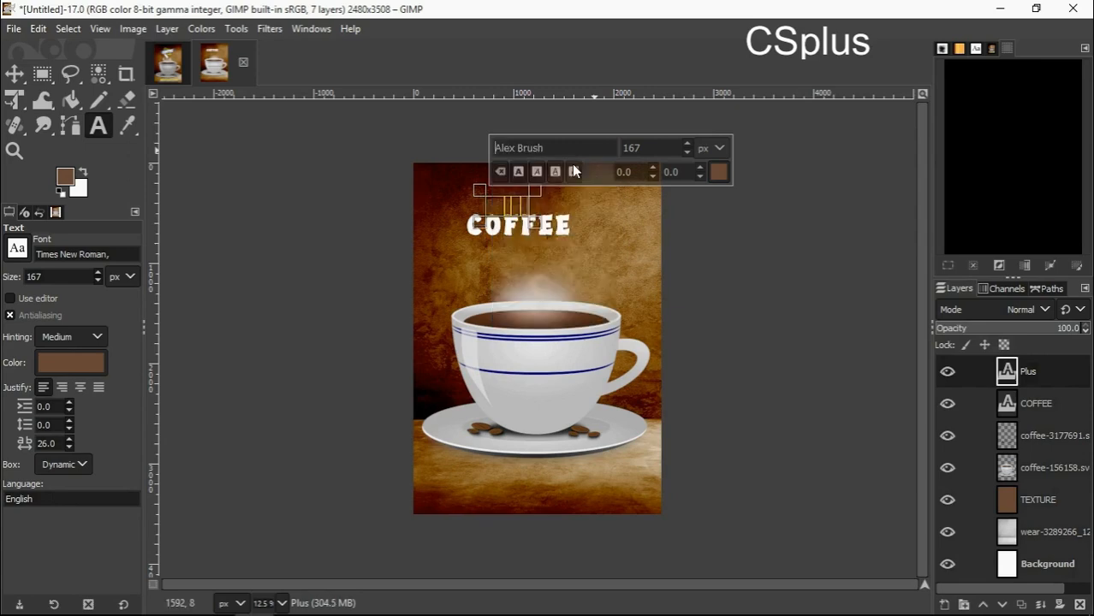
{"action": "mouse_move", "coordinate": [589, 226]}
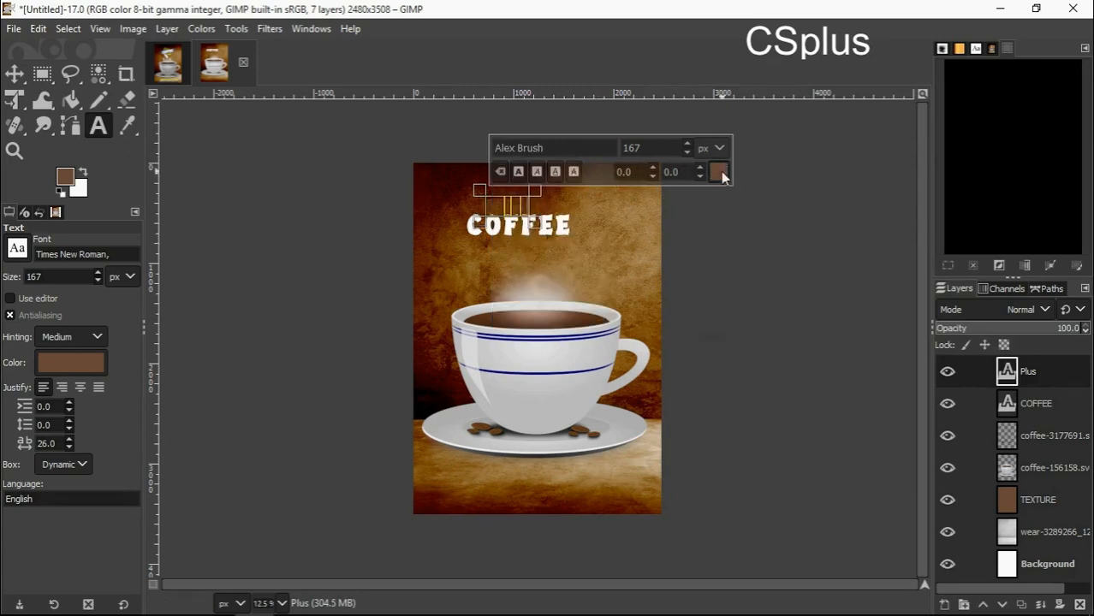
- Colour the Plus and Cafe texts yellow e9e317
{"action": "left_click", "coordinate": [719, 171]}
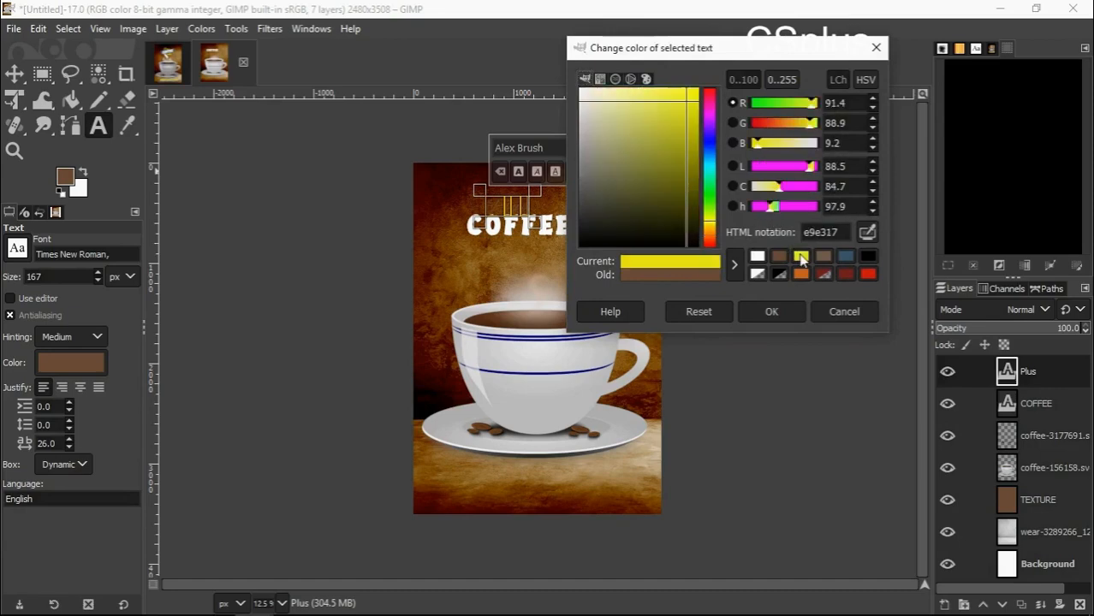
{"action": "left_click", "coordinate": [770, 312]}
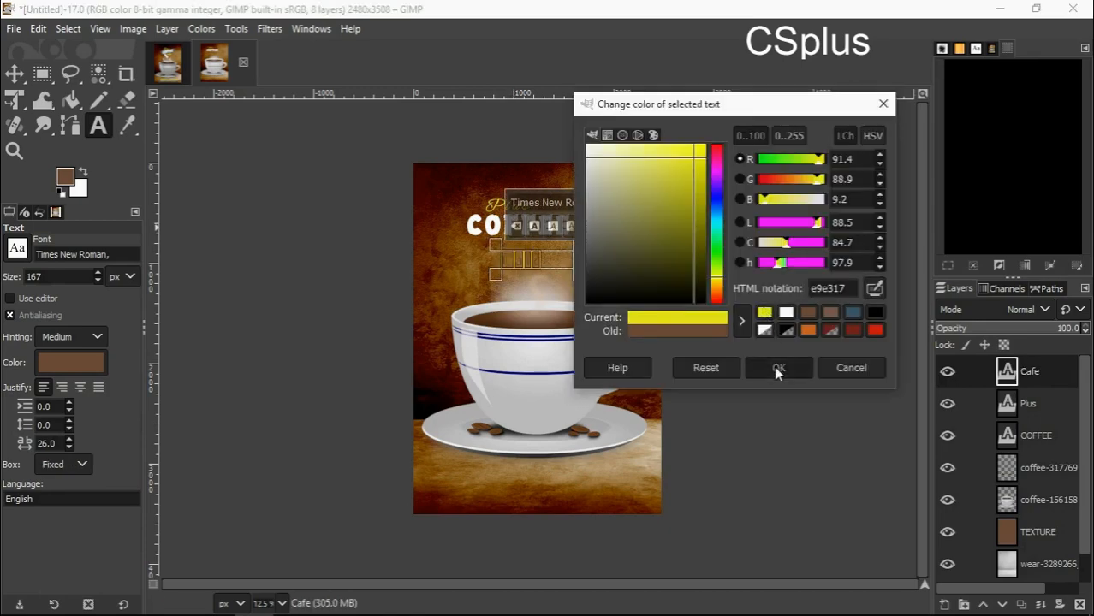
{"action": "left_click", "coordinate": [778, 366]}
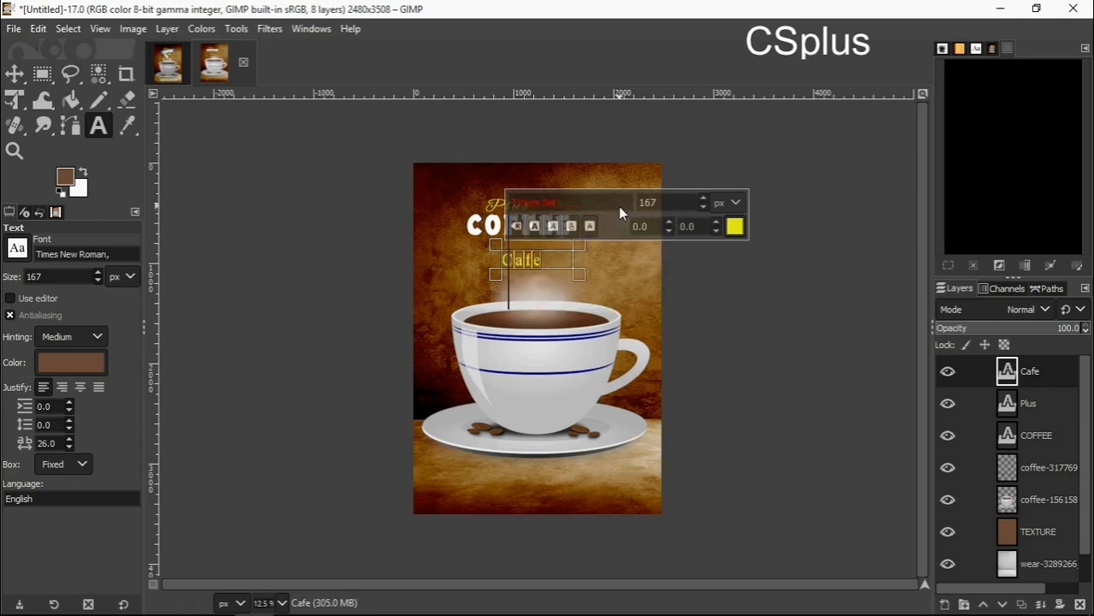
- Change the Cafe text font to Tahoma
{"action": "type", "text": "Tahoma"}
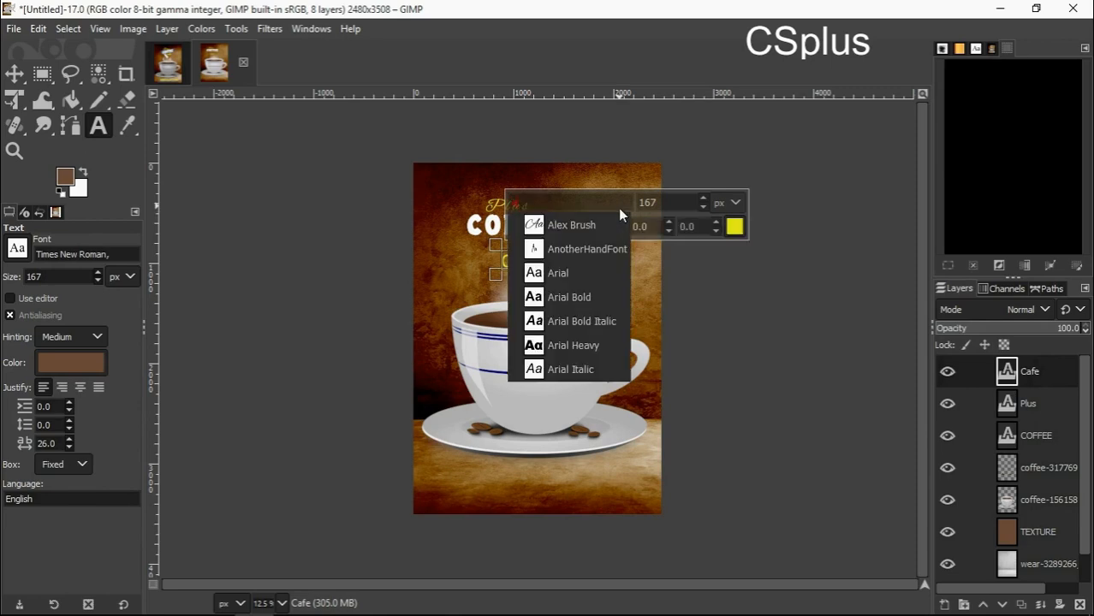
{"action": "left_click", "coordinate": [571, 224]}
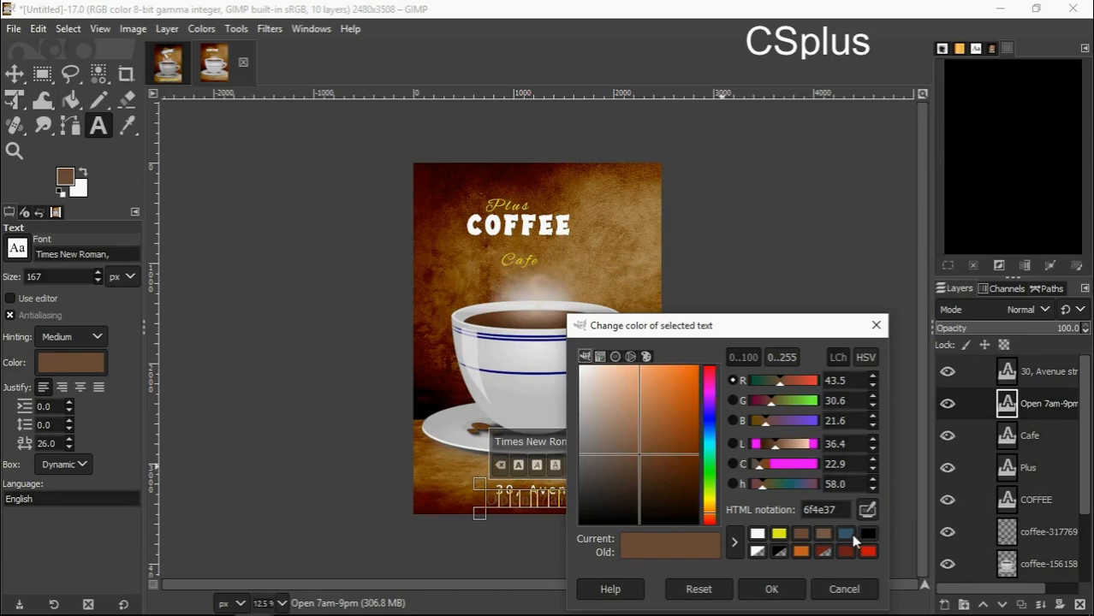
{"action": "mouse_move", "coordinate": [856, 544]}
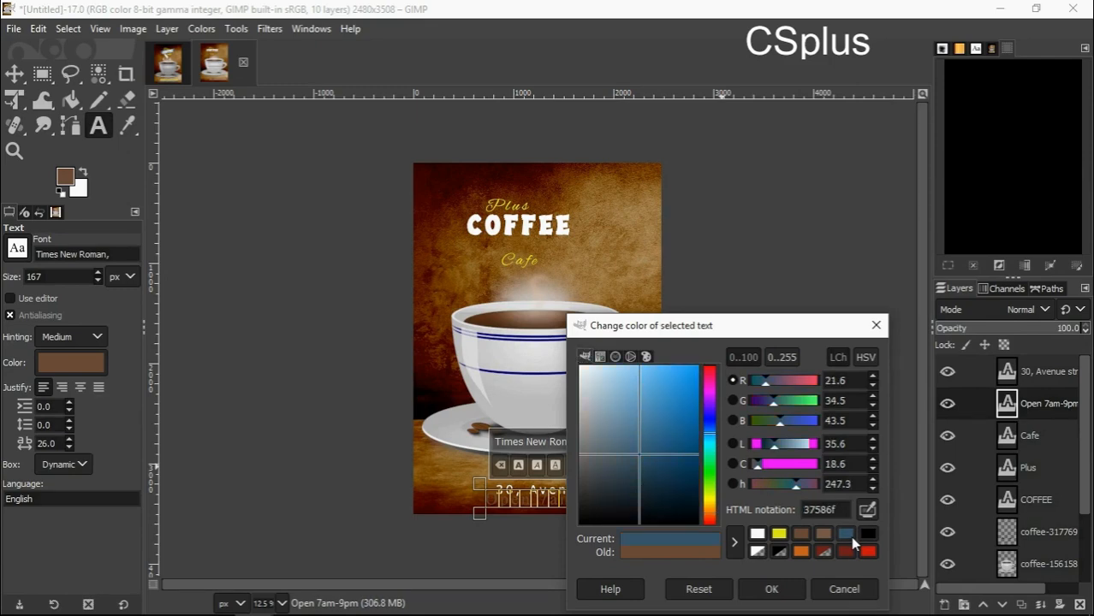
- Confirm the dark blue 37586f colour for the Open 7am-9pm opening-hours text
{"action": "left_click", "coordinate": [771, 589]}
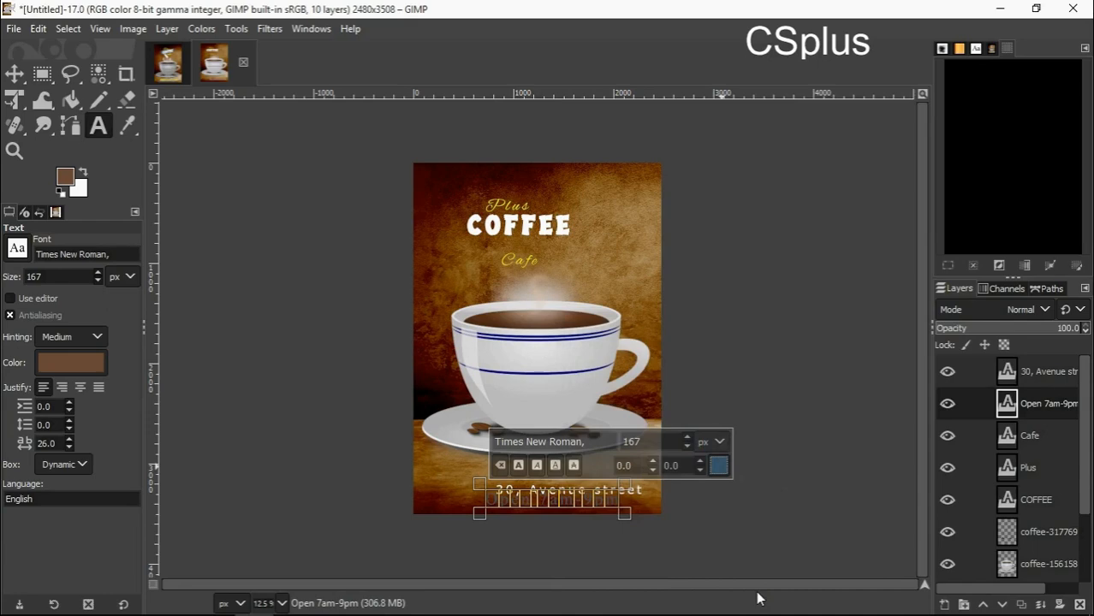
{"action": "mouse_move", "coordinate": [493, 390]}
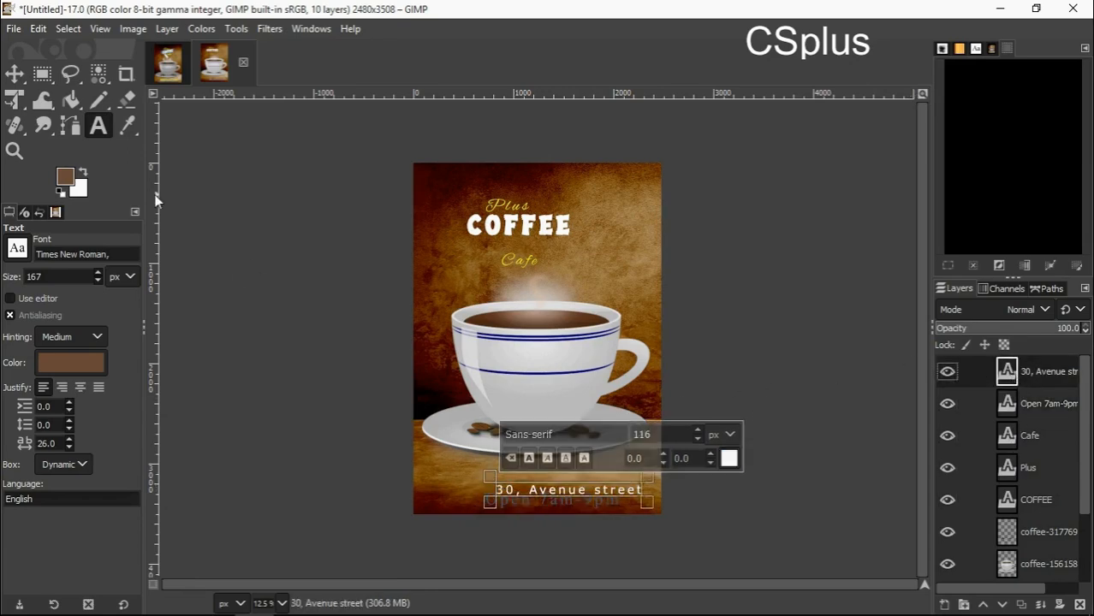
- Add a grunge brush-stroke PNG as a layer and skew it across the title area
{"action": "left_click", "coordinate": [13, 28]}
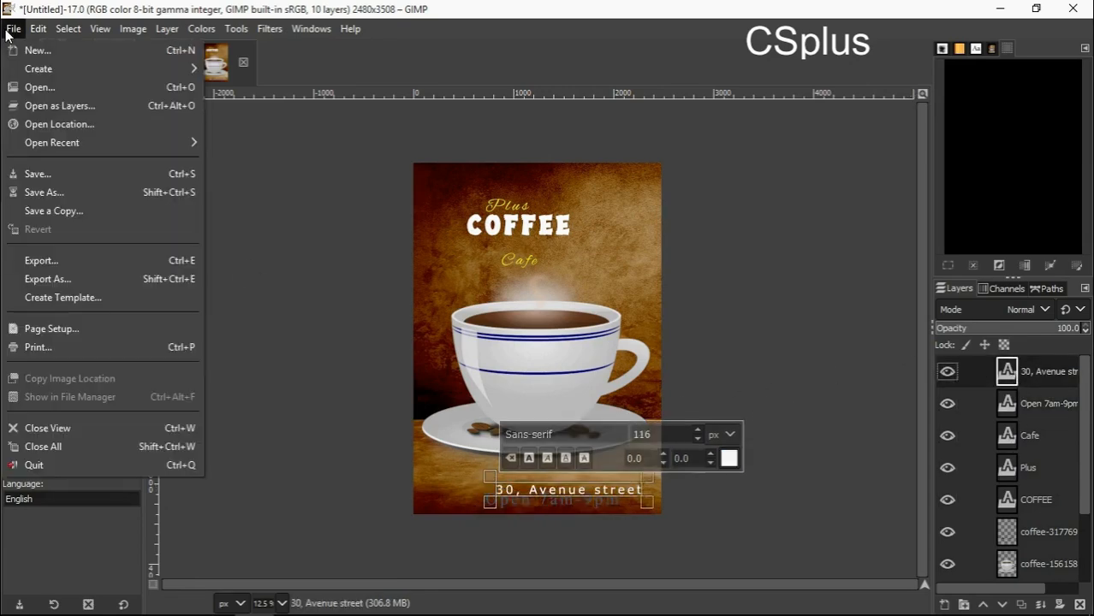
{"action": "mouse_move", "coordinate": [60, 106]}
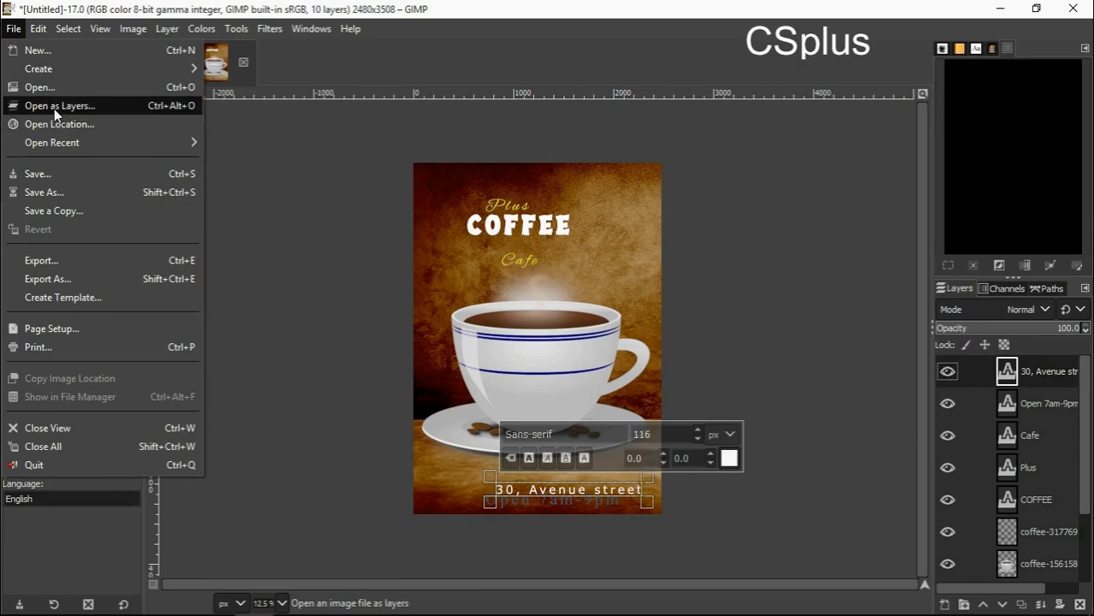
{"action": "left_click", "coordinate": [60, 106]}
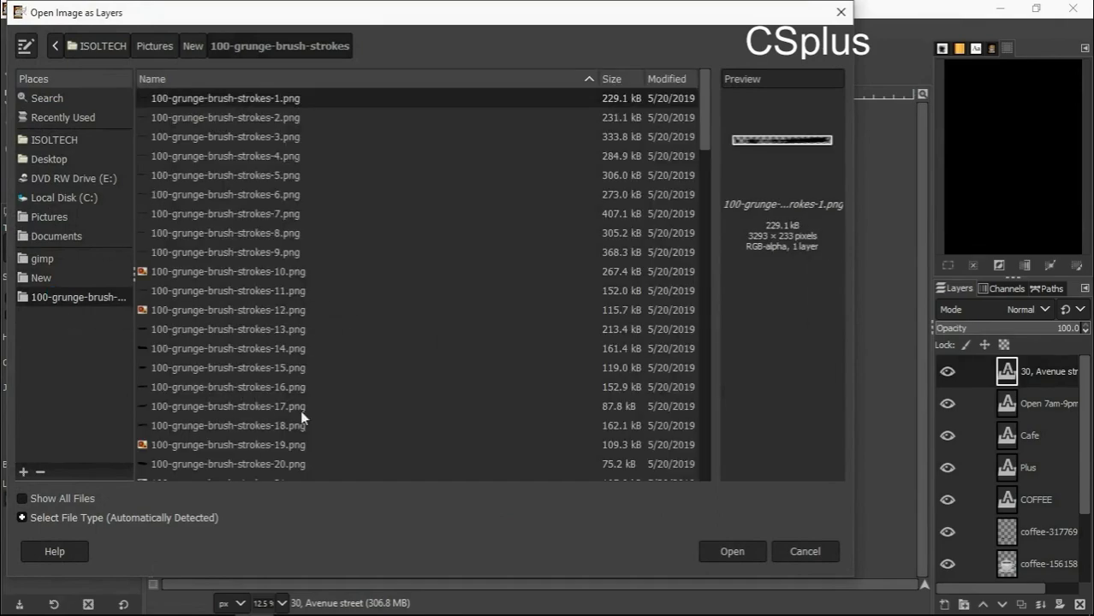
{"action": "left_click", "coordinate": [731, 551]}
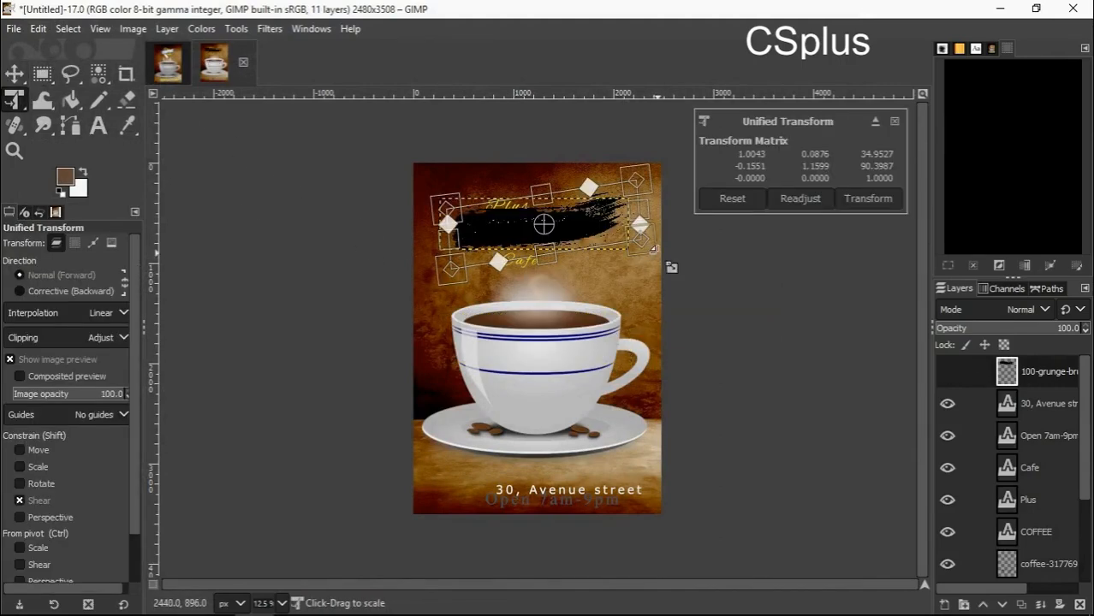
{"action": "left_click_drag", "start_coordinate": [671, 265], "coordinate": [664, 249]}
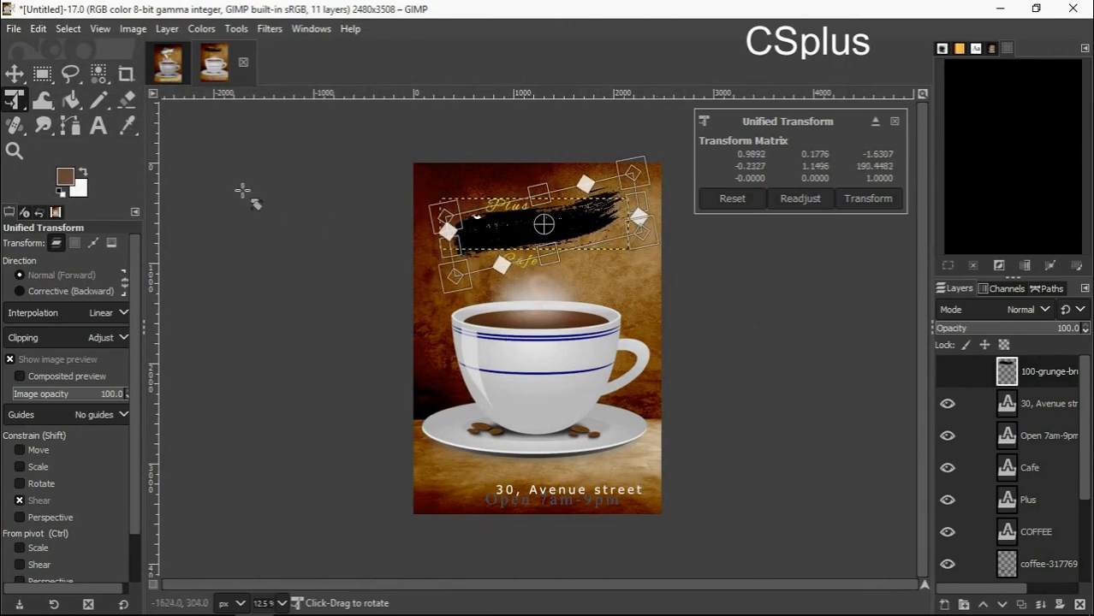
- Add a second grunge brush-stroke layer, move it down and shrink it to fit the address area
{"action": "left_click", "coordinate": [14, 27]}
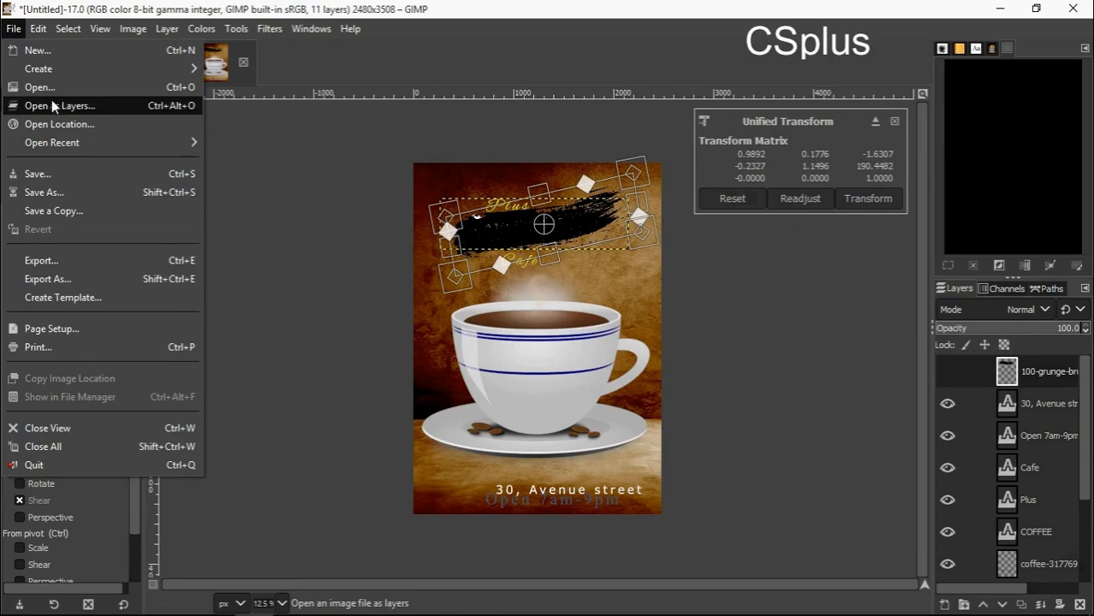
{"action": "left_click", "coordinate": [51, 142]}
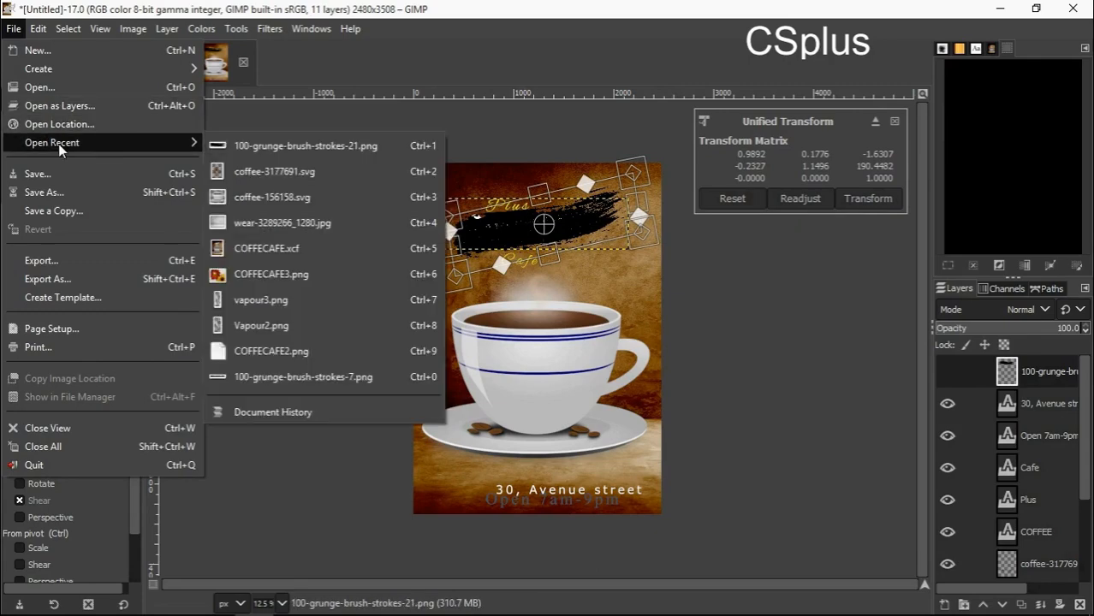
{"action": "left_click", "coordinate": [59, 107]}
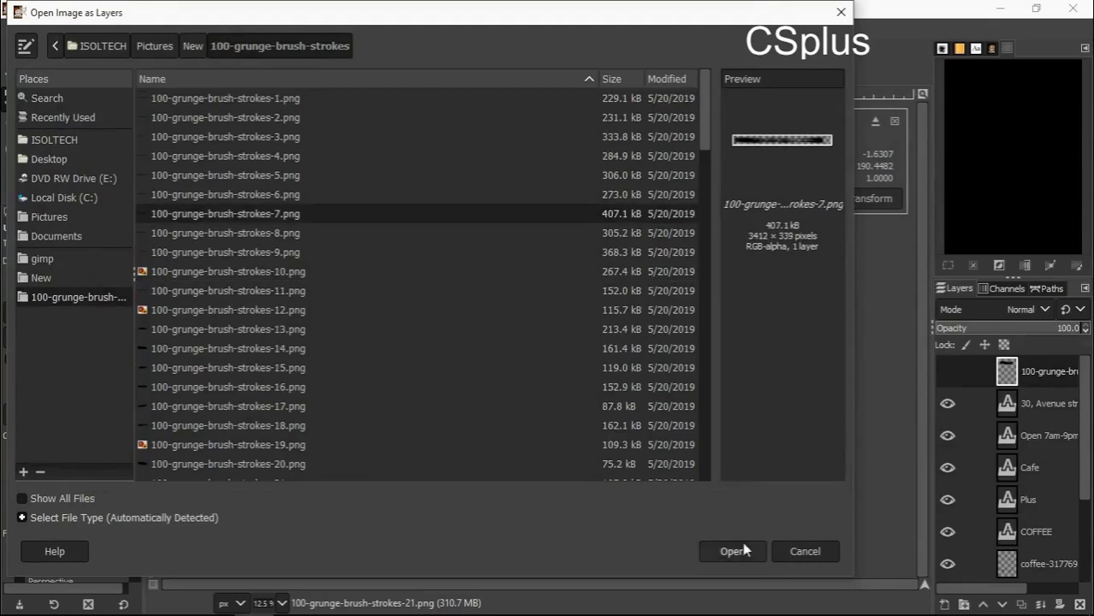
{"action": "left_click", "coordinate": [733, 551]}
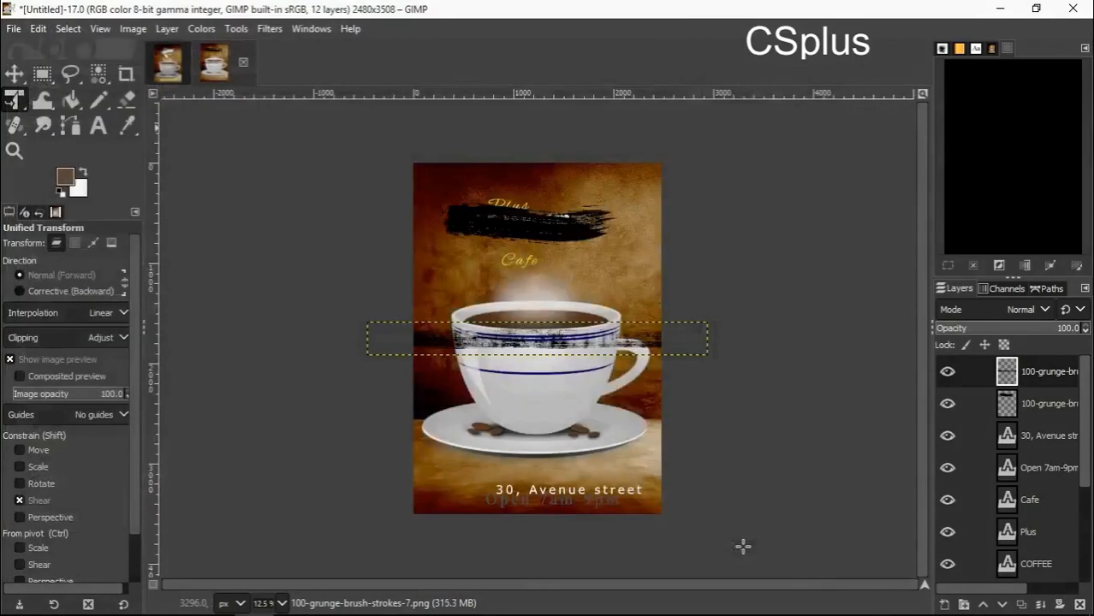
{"action": "left_click_drag", "start_coordinate": [538, 339], "coordinate": [538, 402]}
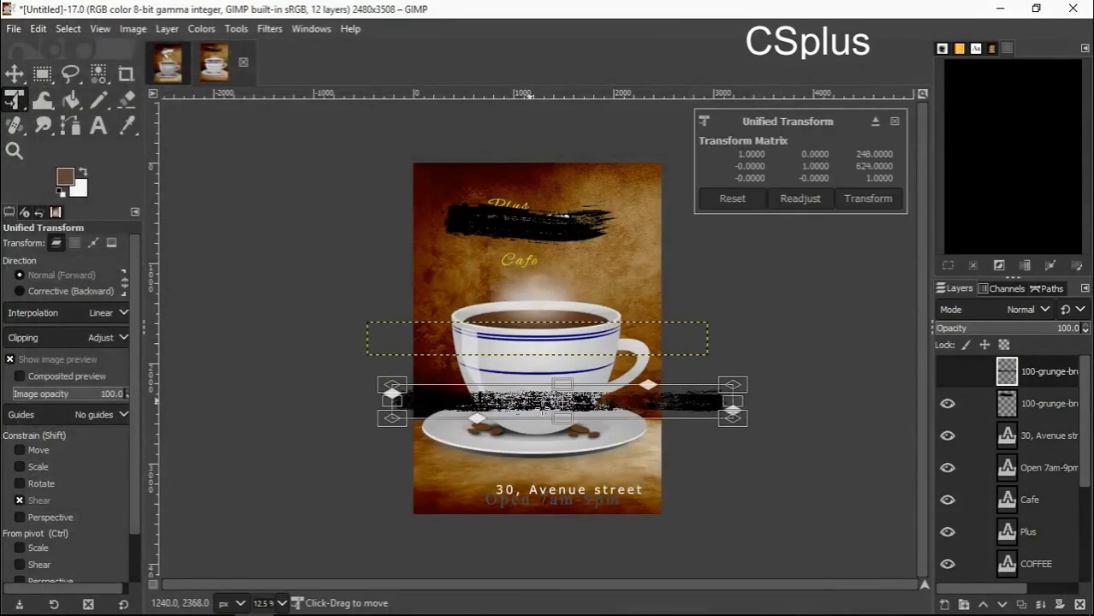
{"action": "left_click_drag", "start_coordinate": [561, 398], "coordinate": [571, 435]}
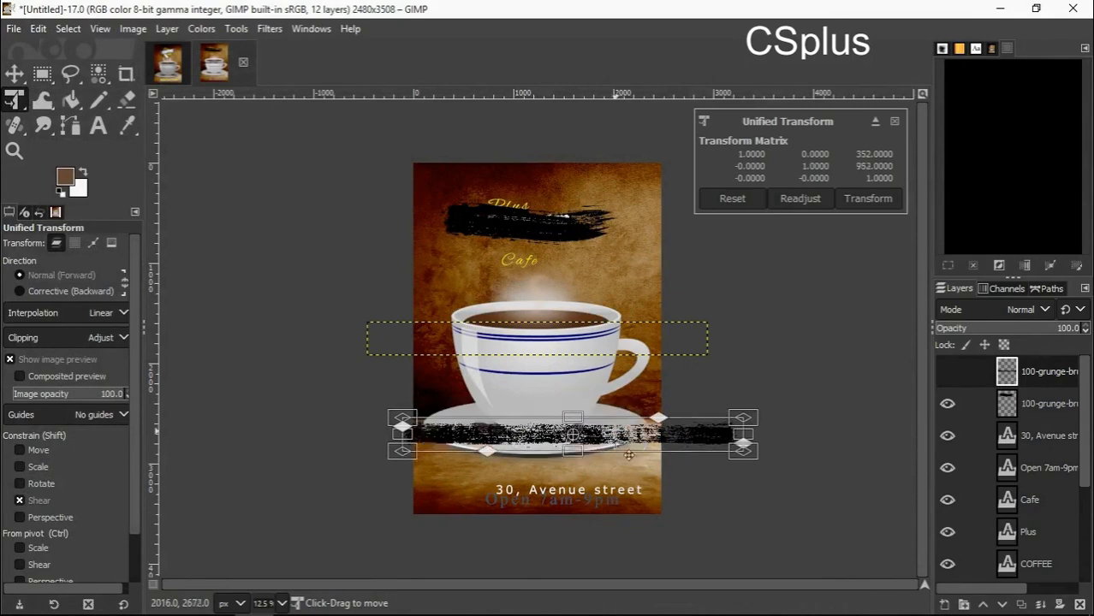
{"action": "left_click_drag", "start_coordinate": [571, 435], "coordinate": [566, 505]}
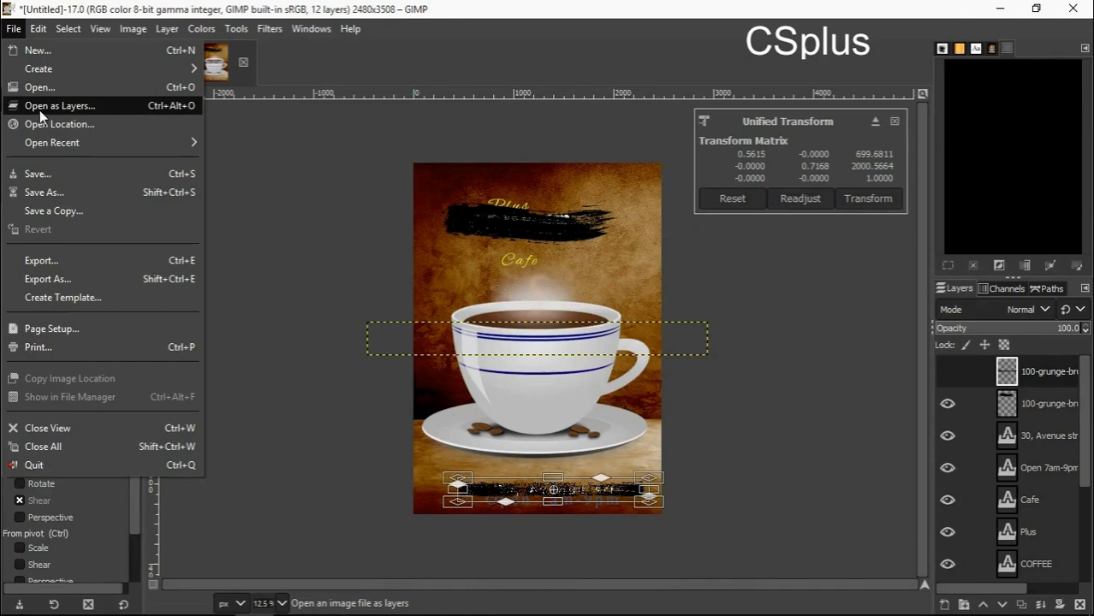
- Add a third grunge brush-stroke PNG as a layer and move it into place on the poster
{"action": "left_click", "coordinate": [60, 106]}
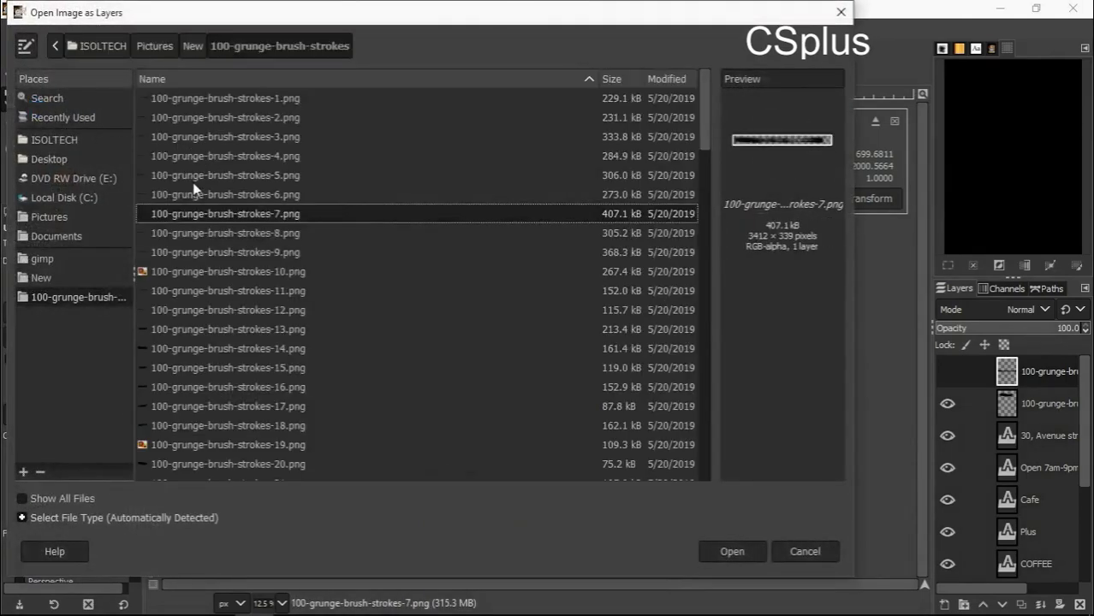
{"action": "left_click", "coordinate": [226, 174]}
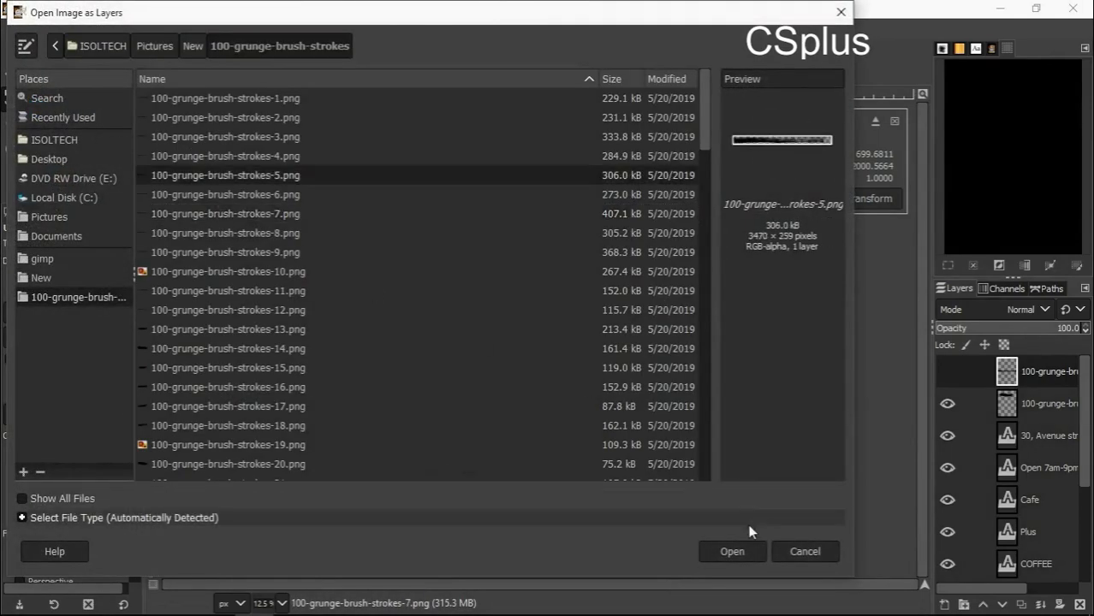
{"action": "left_click", "coordinate": [733, 551]}
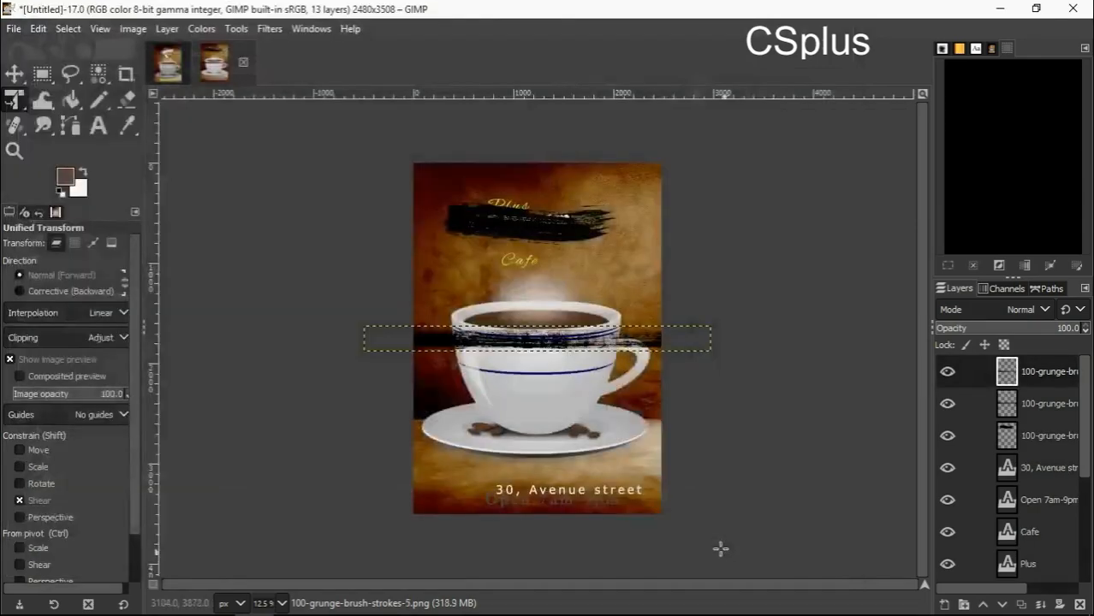
{"action": "left_click", "coordinate": [538, 339]}
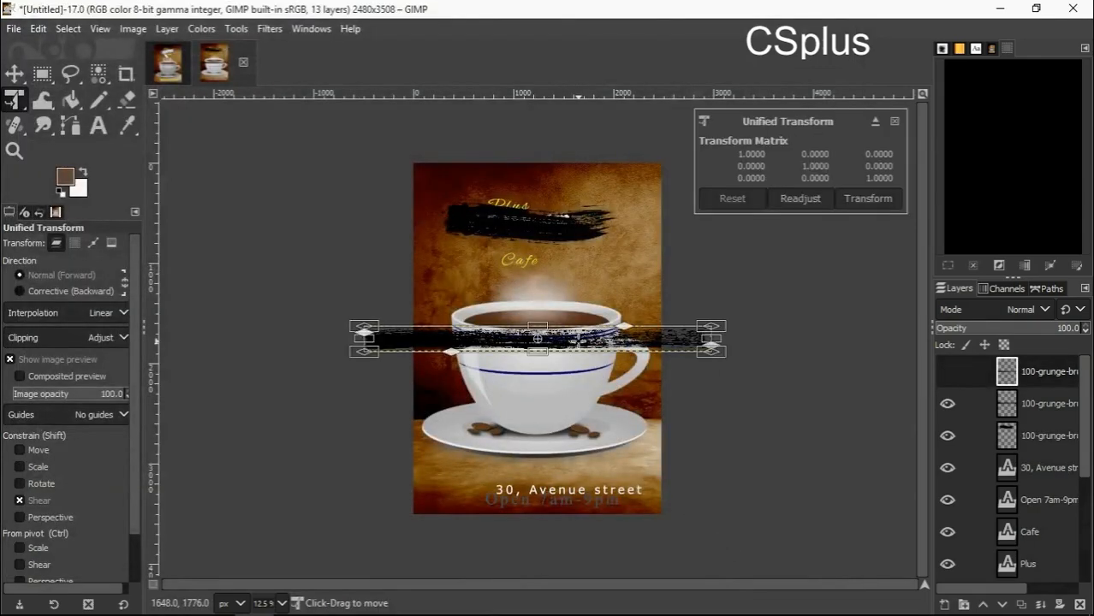
{"action": "left_click_drag", "start_coordinate": [538, 339], "coordinate": [565, 478]}
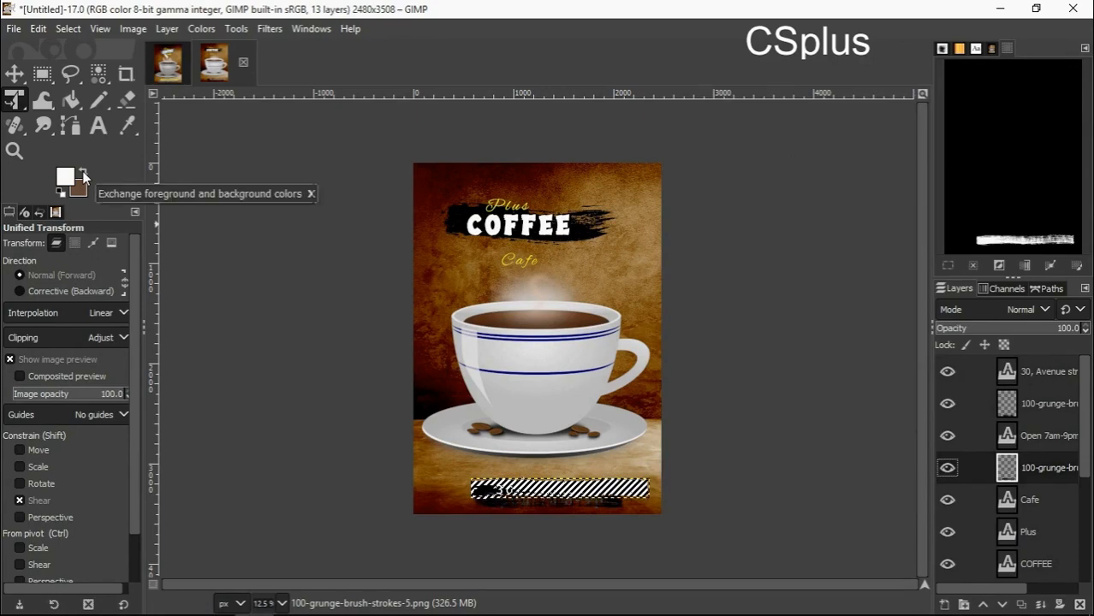
- Bucket-fill the bottom grunge stroke yellow, then set the foreground colour to dark blue 37586f
{"action": "left_click", "coordinate": [62, 178]}
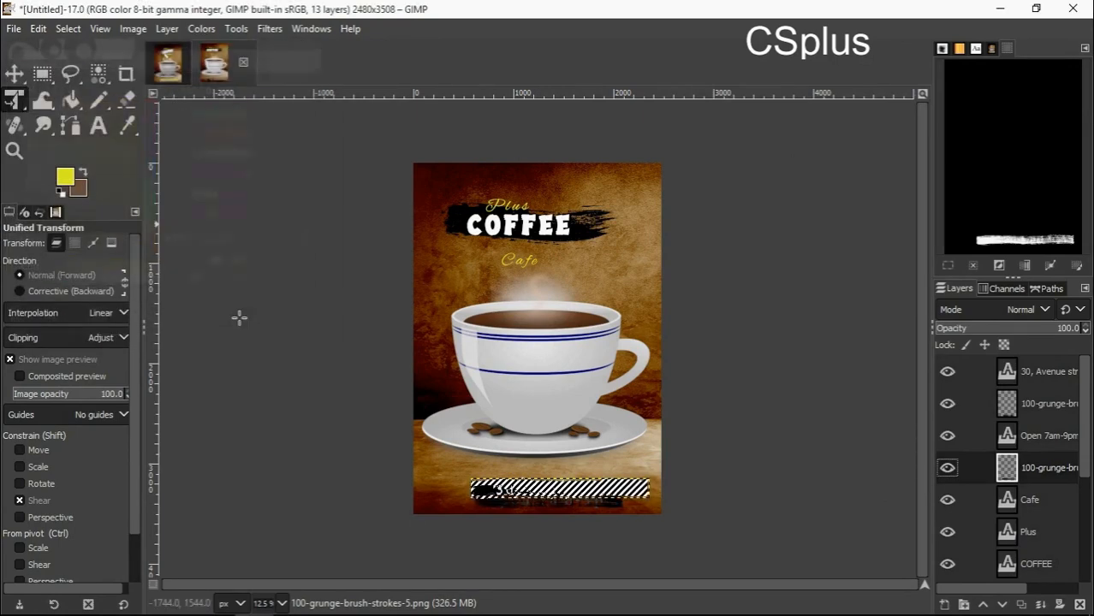
{"action": "left_click", "coordinate": [70, 99]}
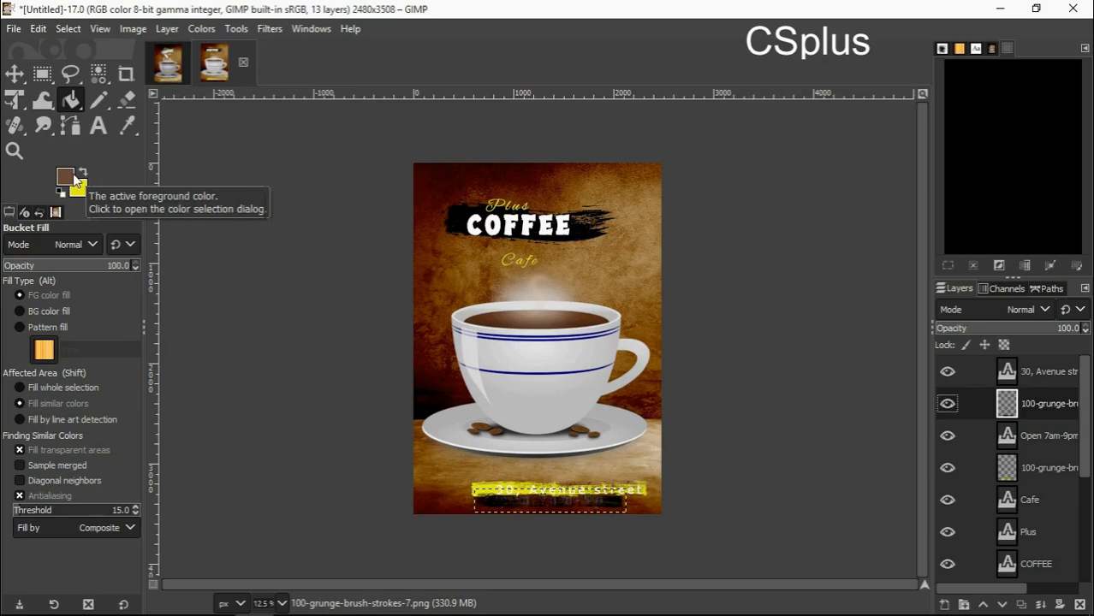
{"action": "left_click", "coordinate": [65, 177]}
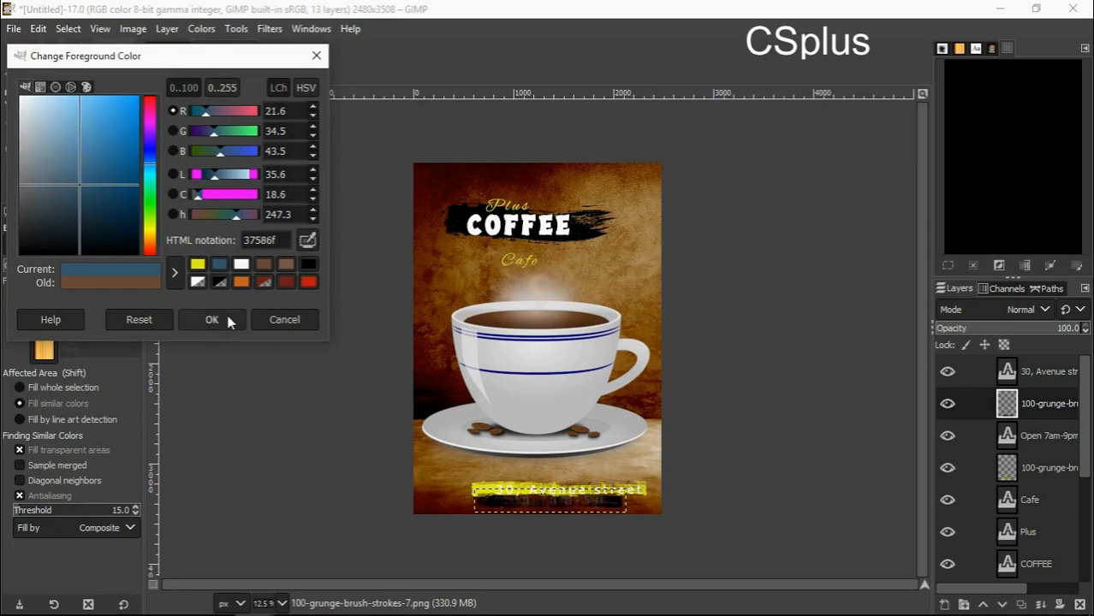
{"action": "left_click", "coordinate": [210, 320]}
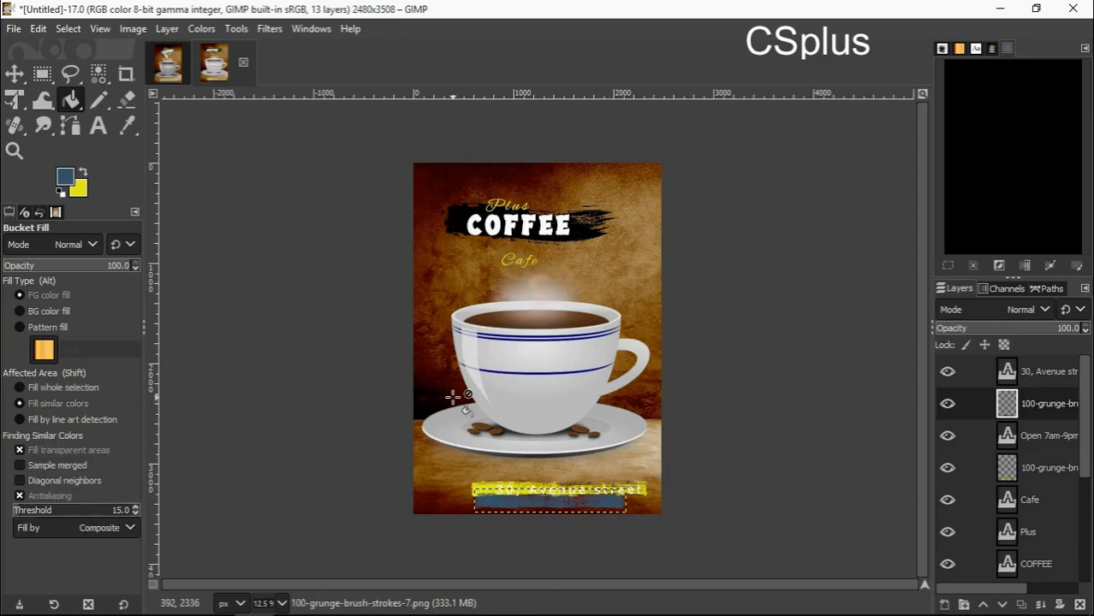
{"action": "mouse_move", "coordinate": [770, 400]}
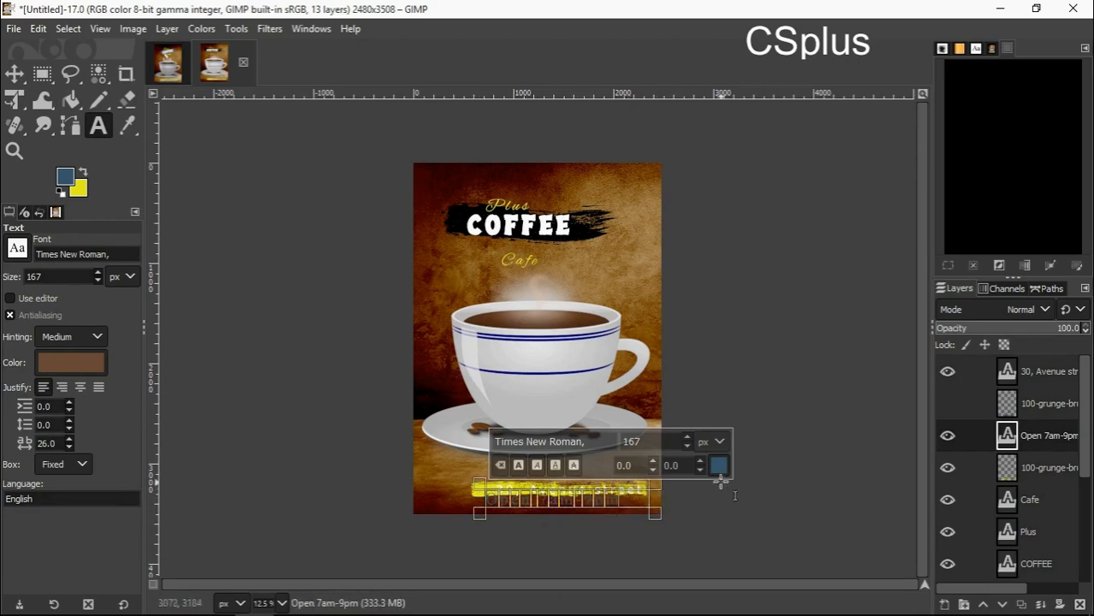
- Set the Open 7am-9pm text colour to black and finish editing it
{"action": "left_click", "coordinate": [717, 465]}
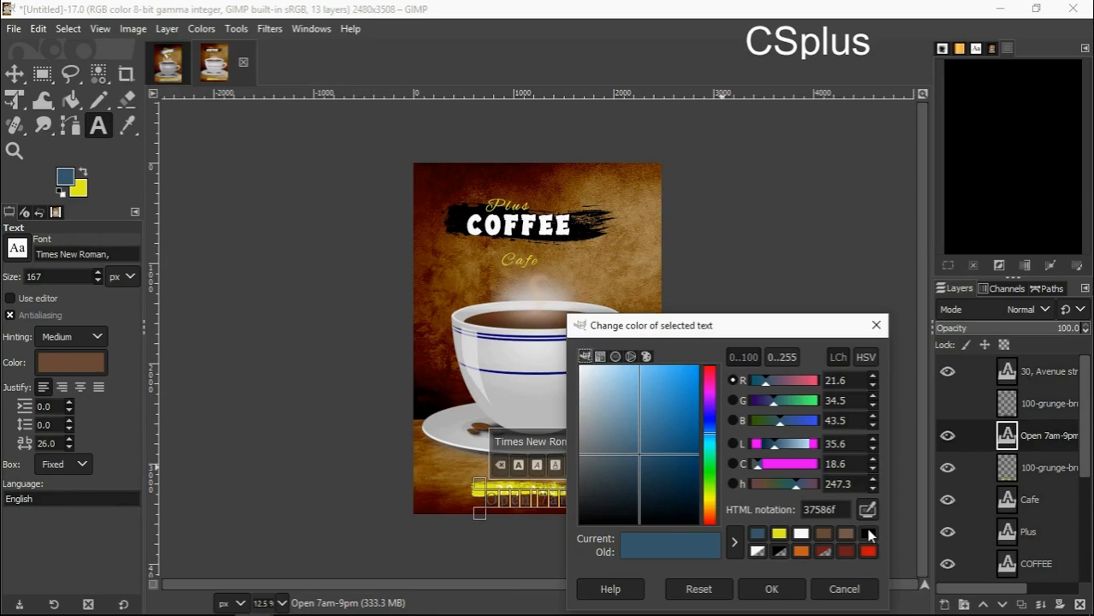
{"action": "left_click", "coordinate": [868, 551]}
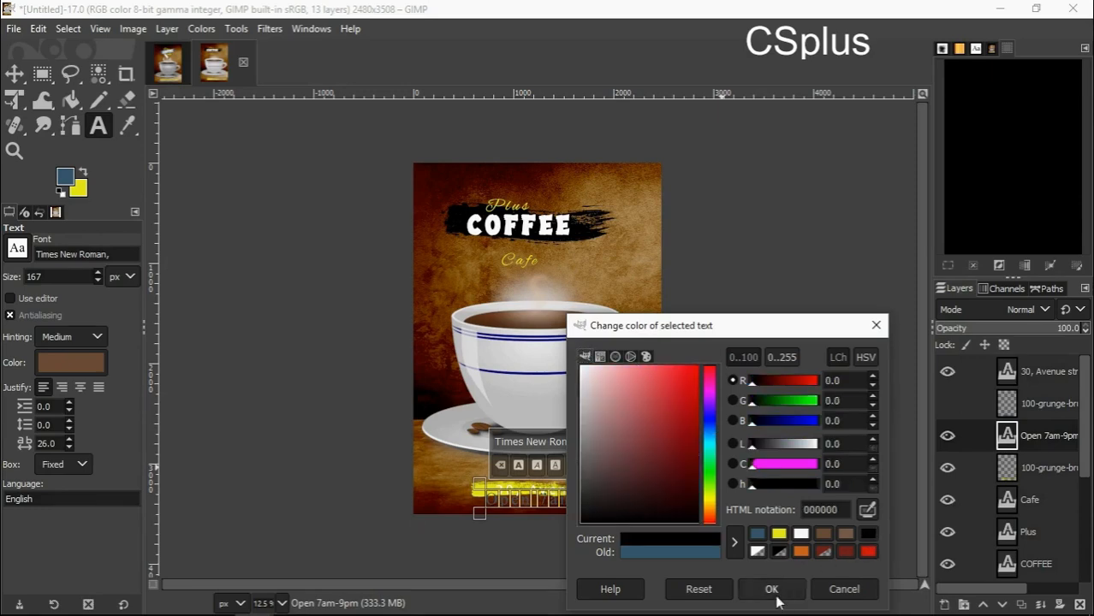
{"action": "left_click", "coordinate": [771, 589]}
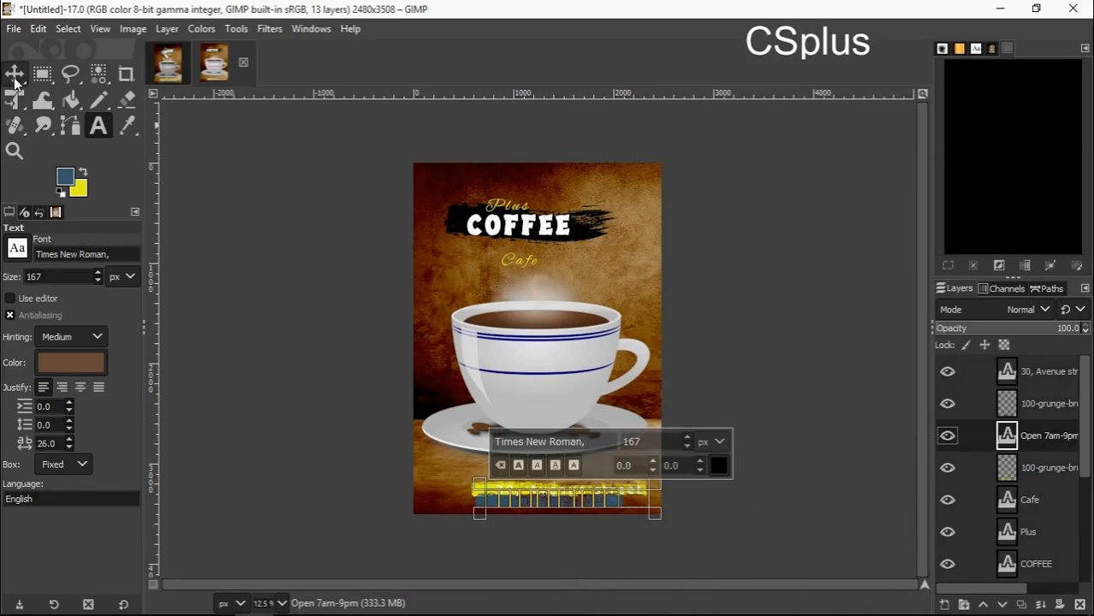
{"action": "left_click", "coordinate": [14, 75]}
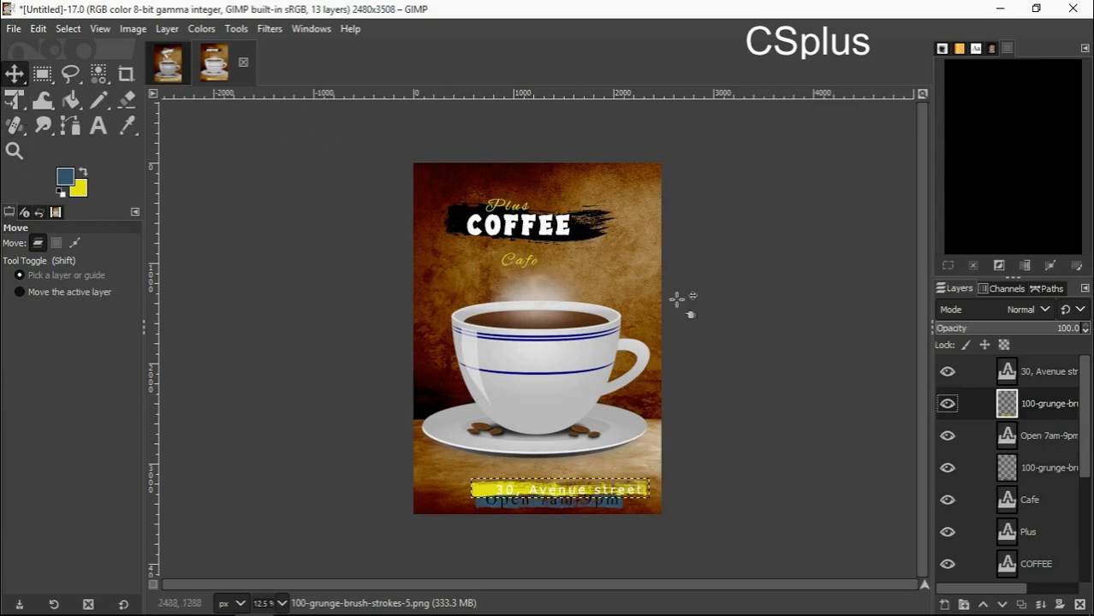
{"action": "mouse_move", "coordinate": [1086, 469]}
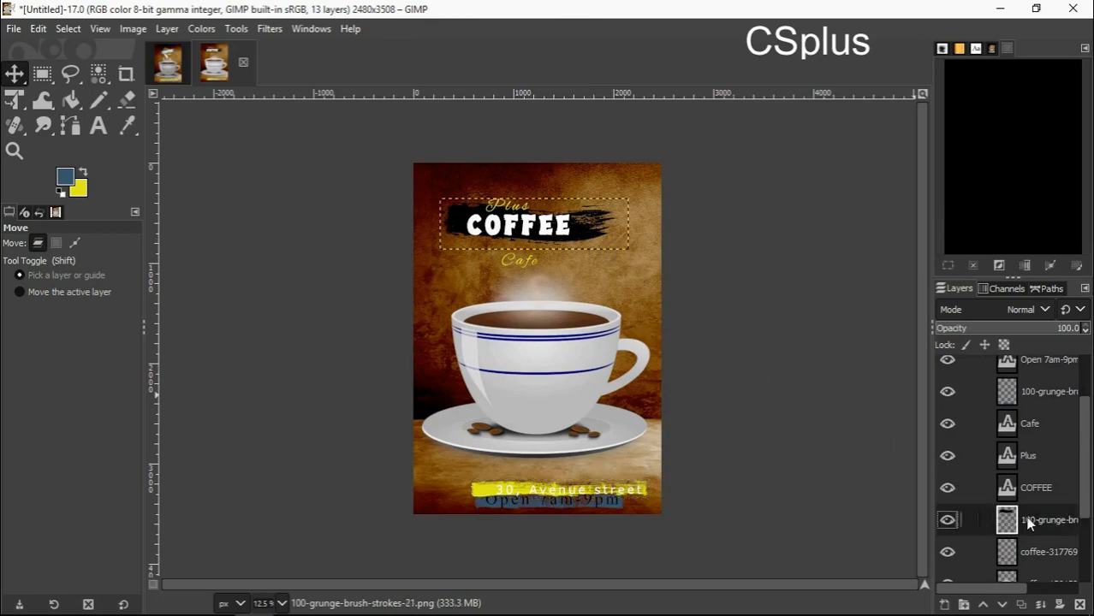
- Use Alpha to Selection on the title's brush stroke and bucket-fill it dark blue
{"action": "right_click", "coordinate": [1047, 520]}
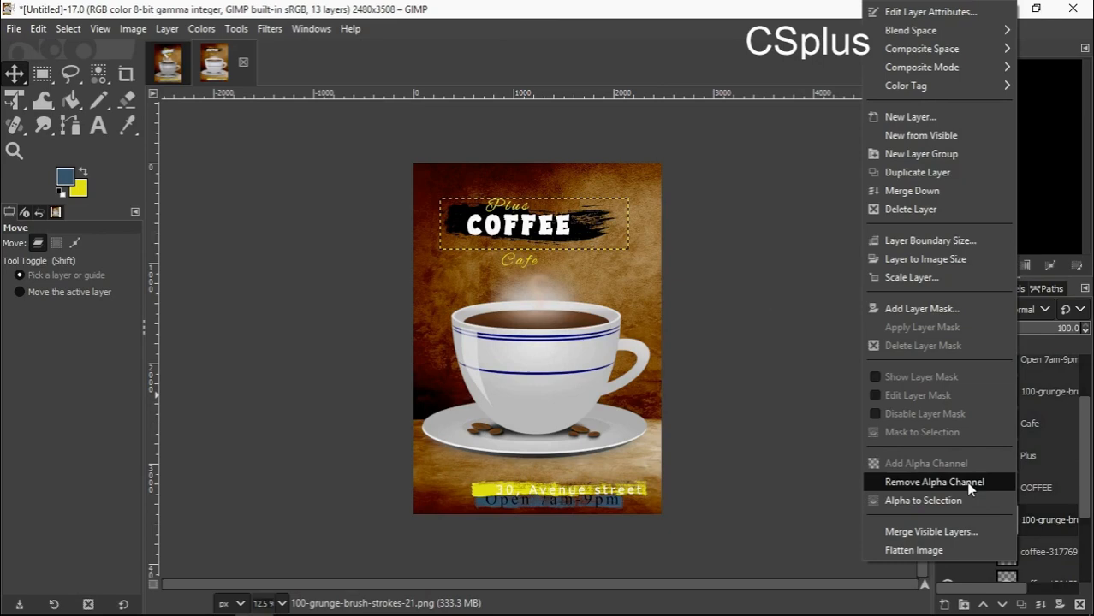
{"action": "left_click", "coordinate": [922, 500]}
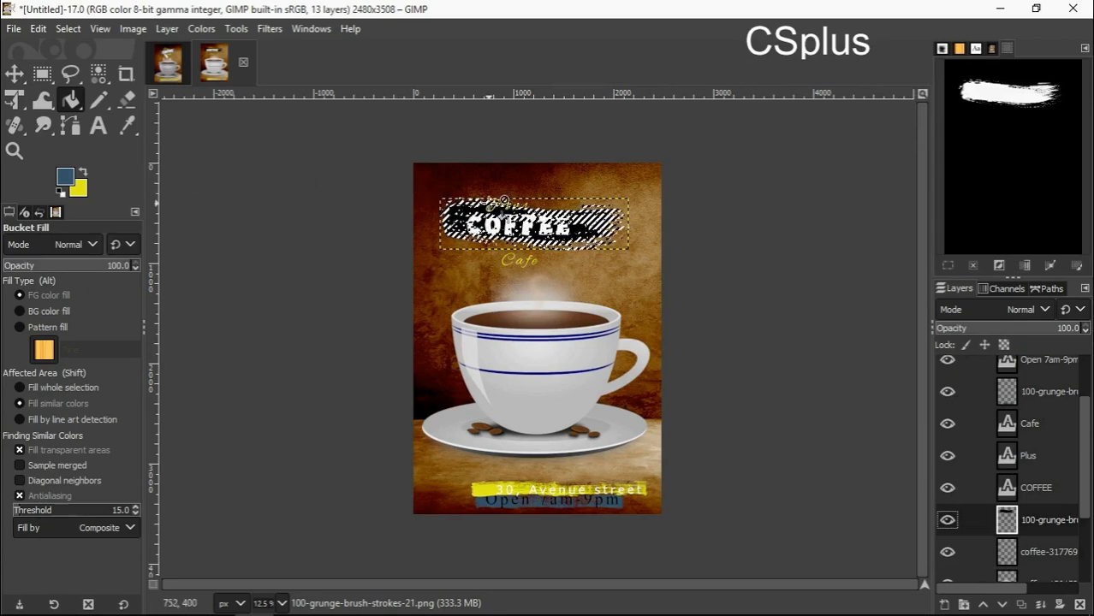
{"action": "left_click", "coordinate": [531, 224]}
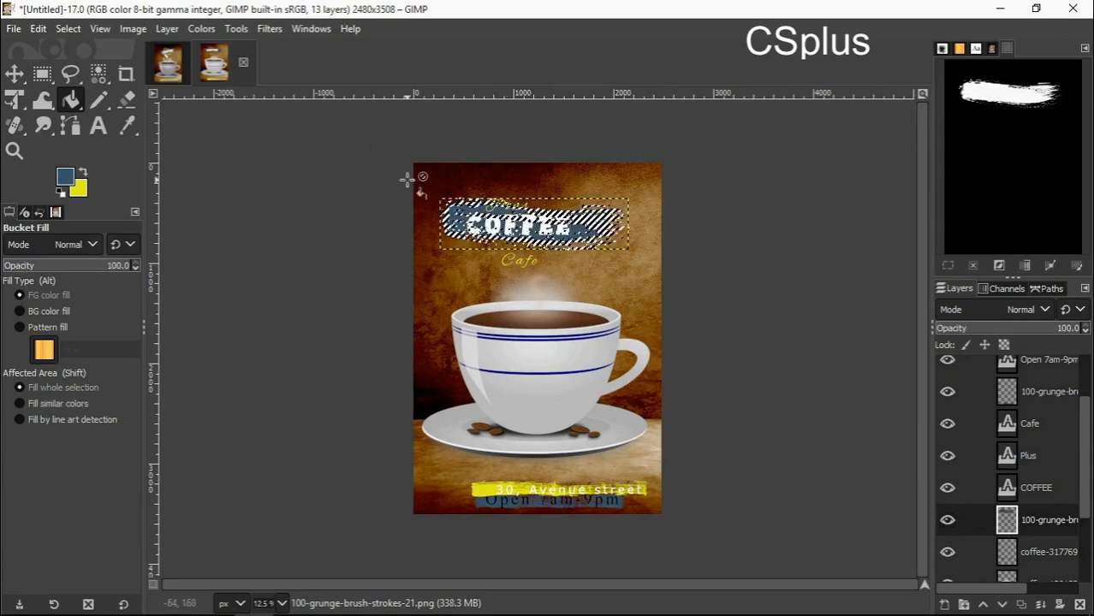
{"action": "left_click", "coordinate": [534, 225]}
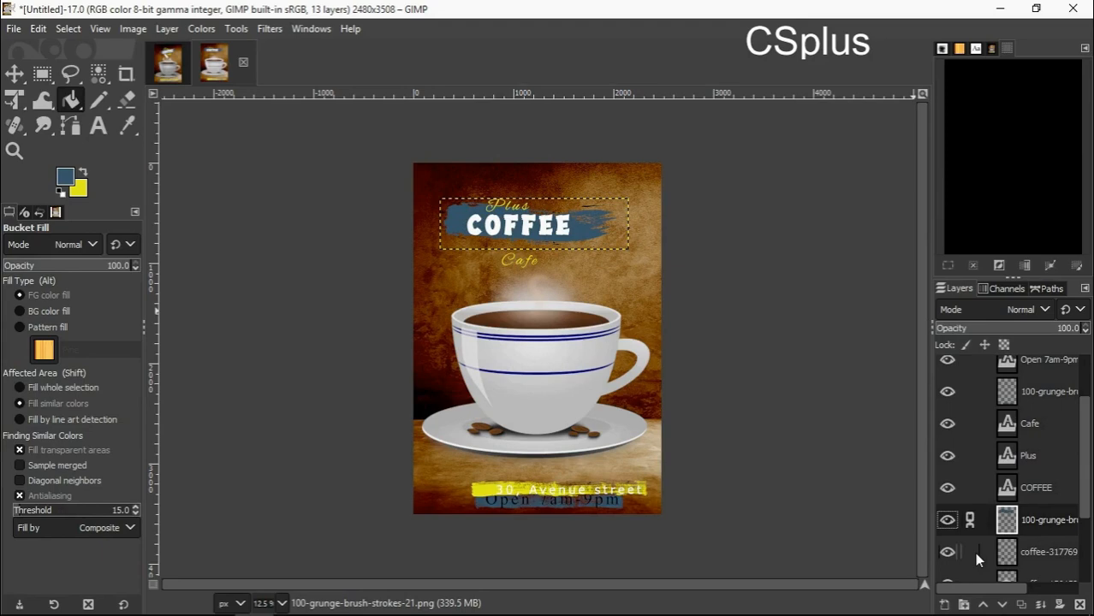
{"action": "left_click", "coordinate": [14, 99]}
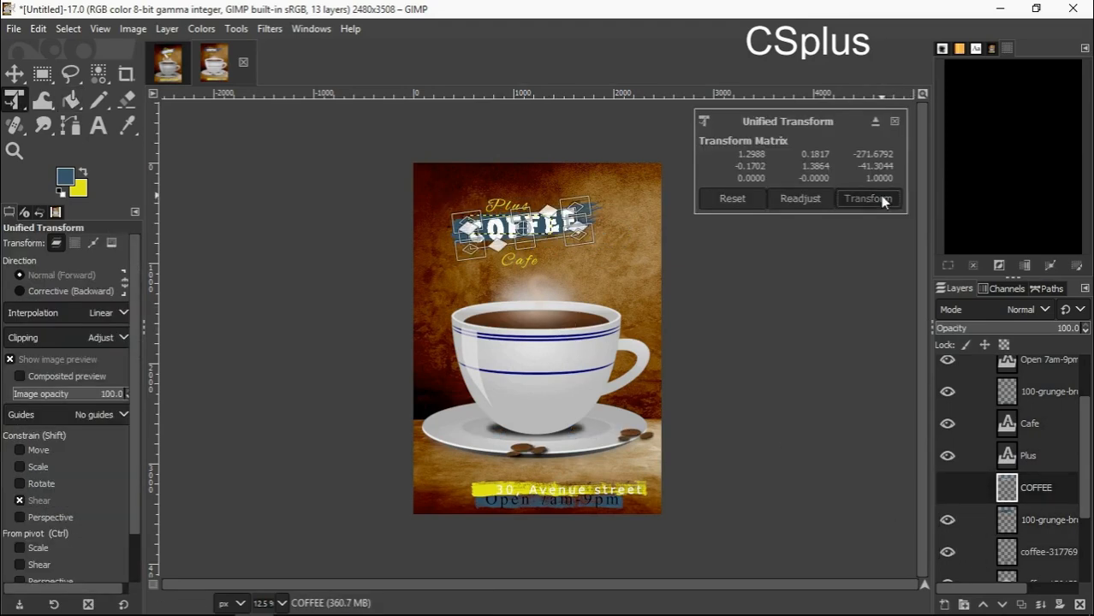
- Scale and move the blue brush stroke so it frames the tilted COFFEE title, and apply the transform
{"action": "left_click", "coordinate": [867, 198]}
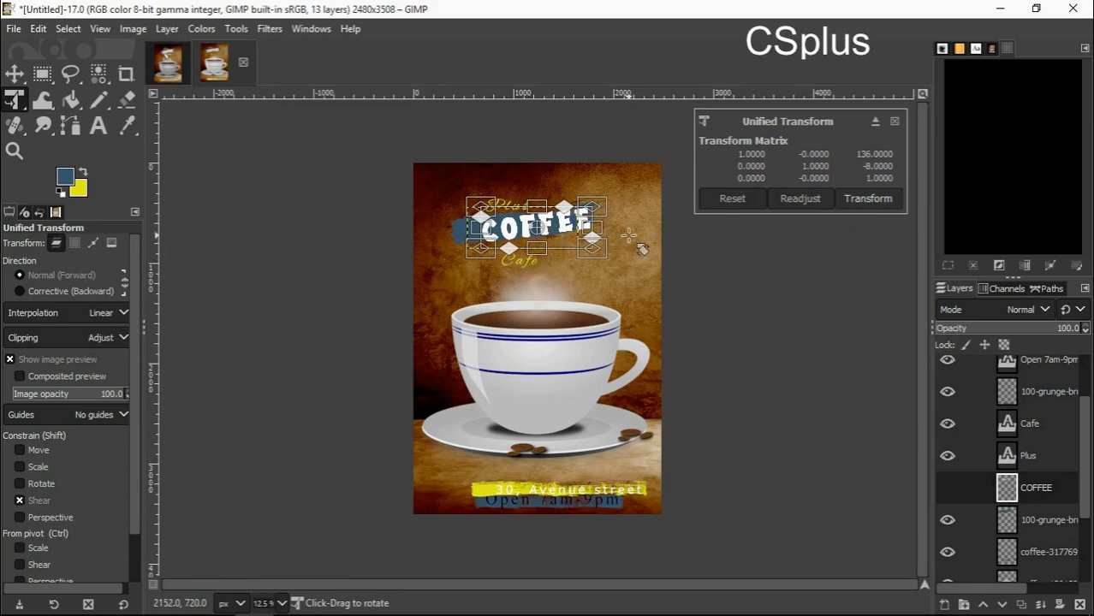
{"action": "left_click", "coordinate": [868, 198]}
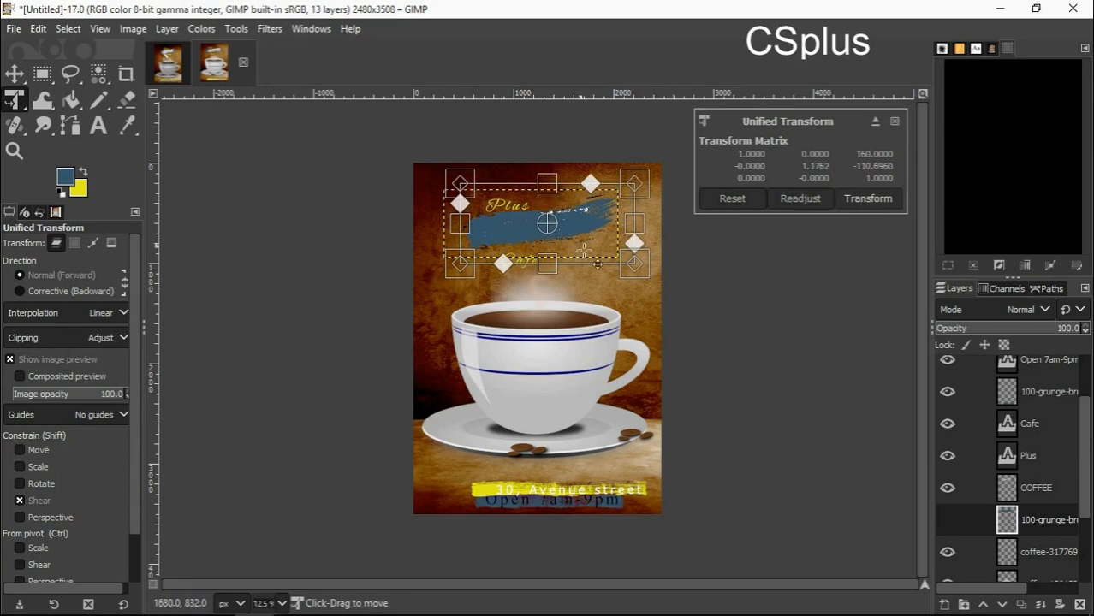
{"action": "left_click", "coordinate": [866, 199]}
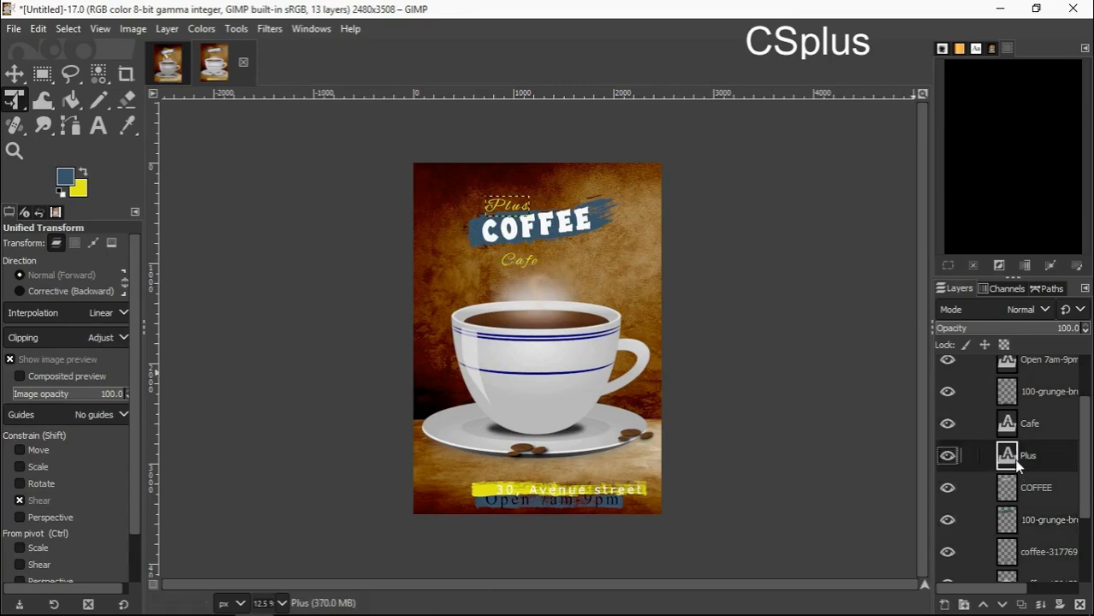
- Enlarge the Plus text and reposition it just above the slanted COFFEE title
{"action": "left_click", "coordinate": [1027, 455]}
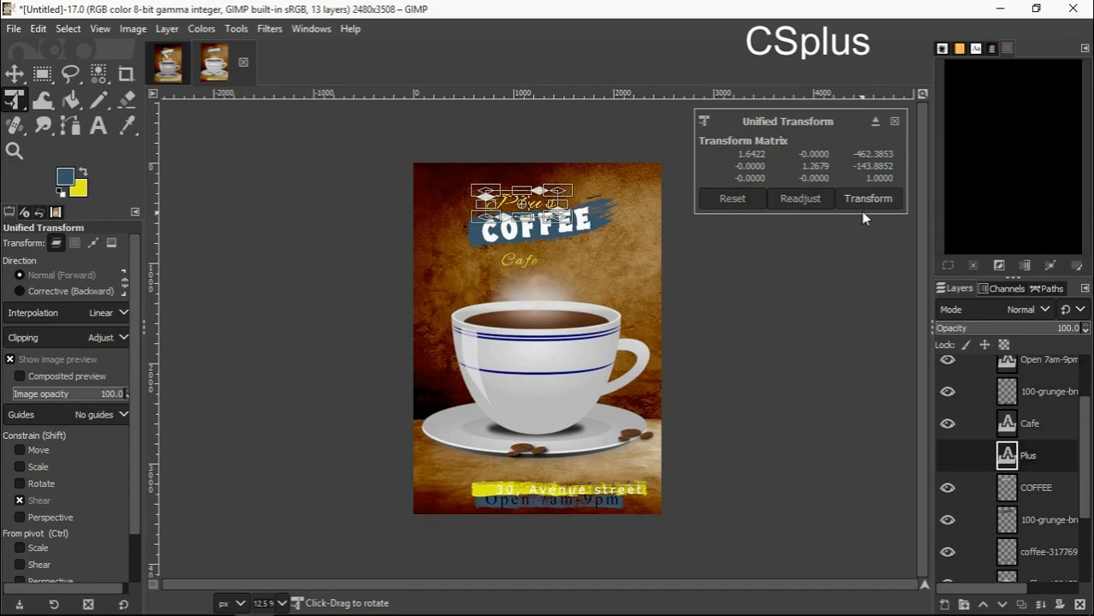
{"action": "left_click", "coordinate": [866, 199]}
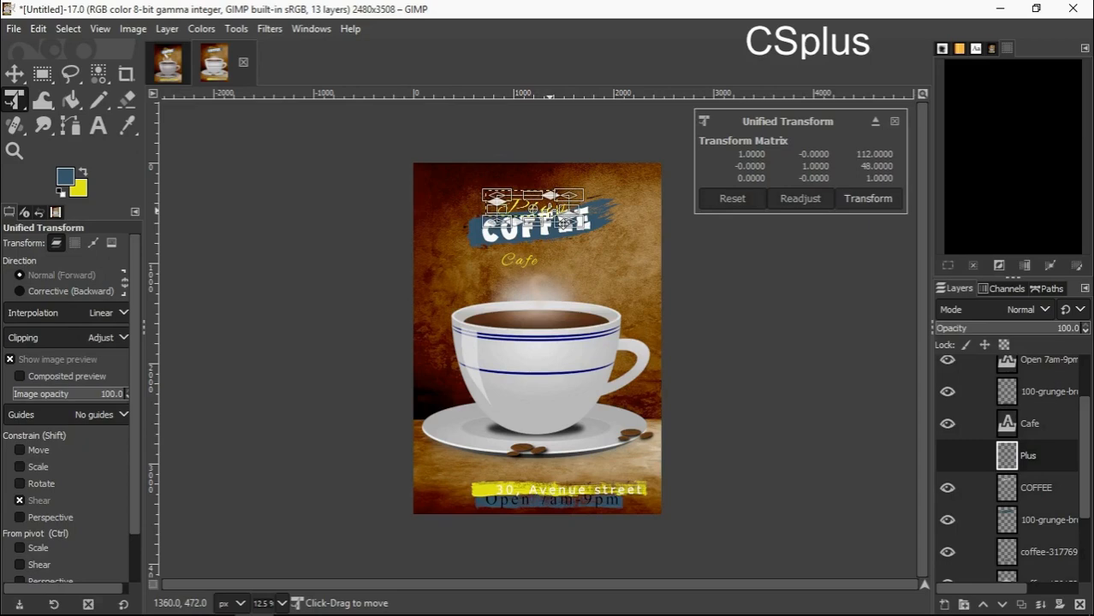
{"action": "left_click", "coordinate": [866, 198]}
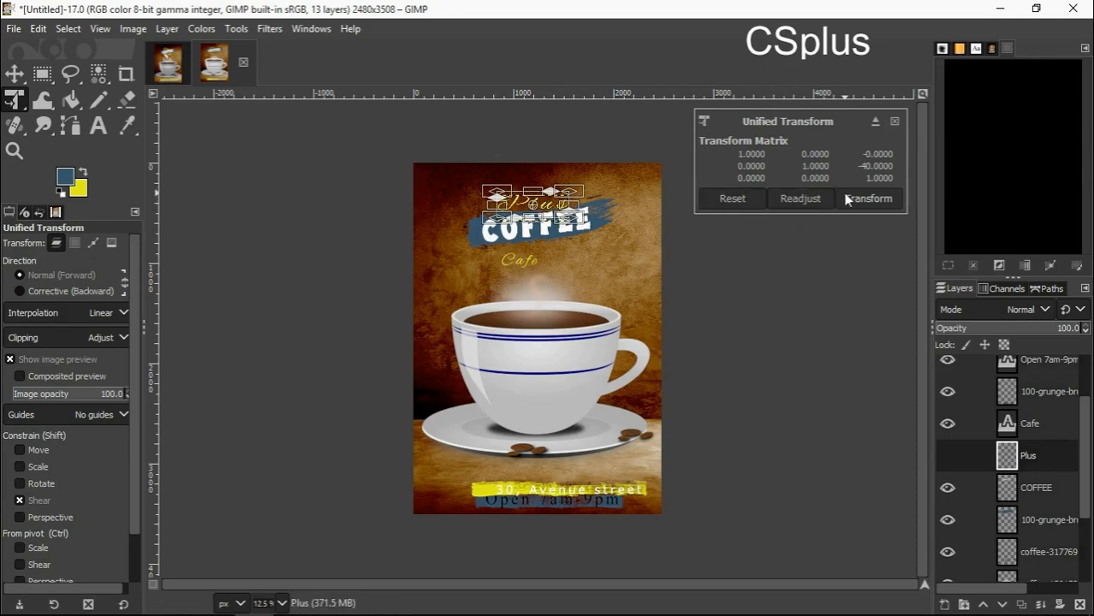
{"action": "left_click", "coordinate": [868, 199]}
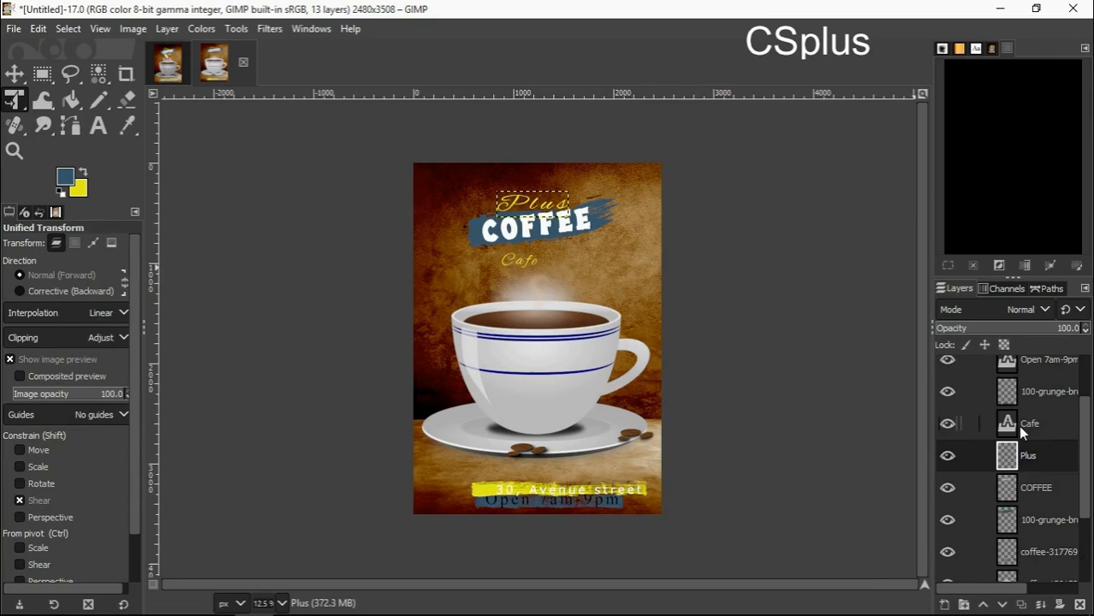
- Enlarge the Cafe text to roughly the title's width beneath COFFEE and apply the transform
{"action": "left_click", "coordinate": [1031, 423]}
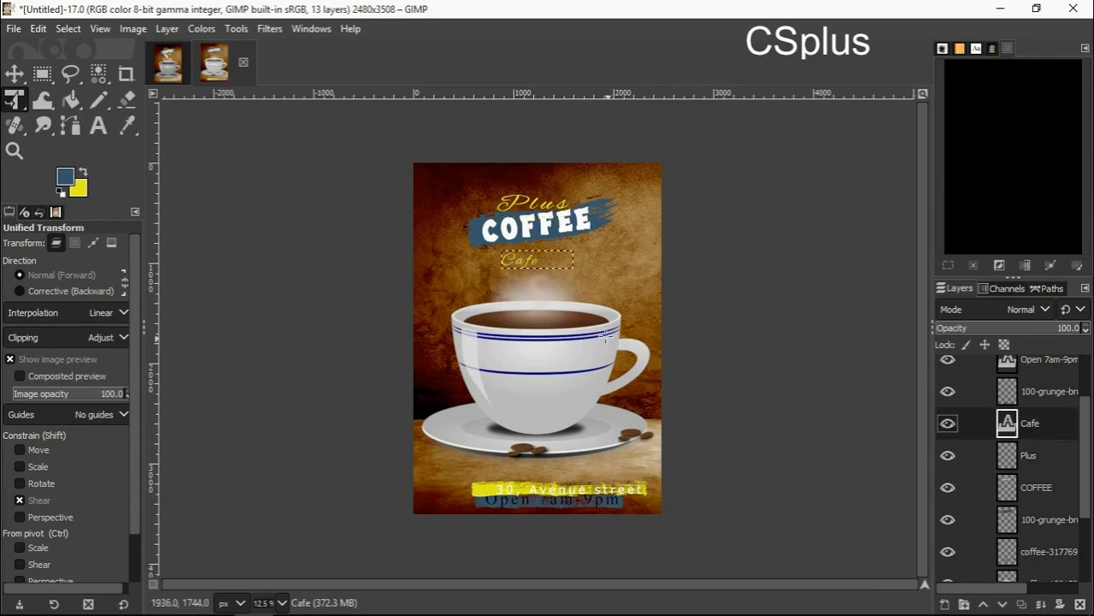
{"action": "left_click", "coordinate": [538, 258]}
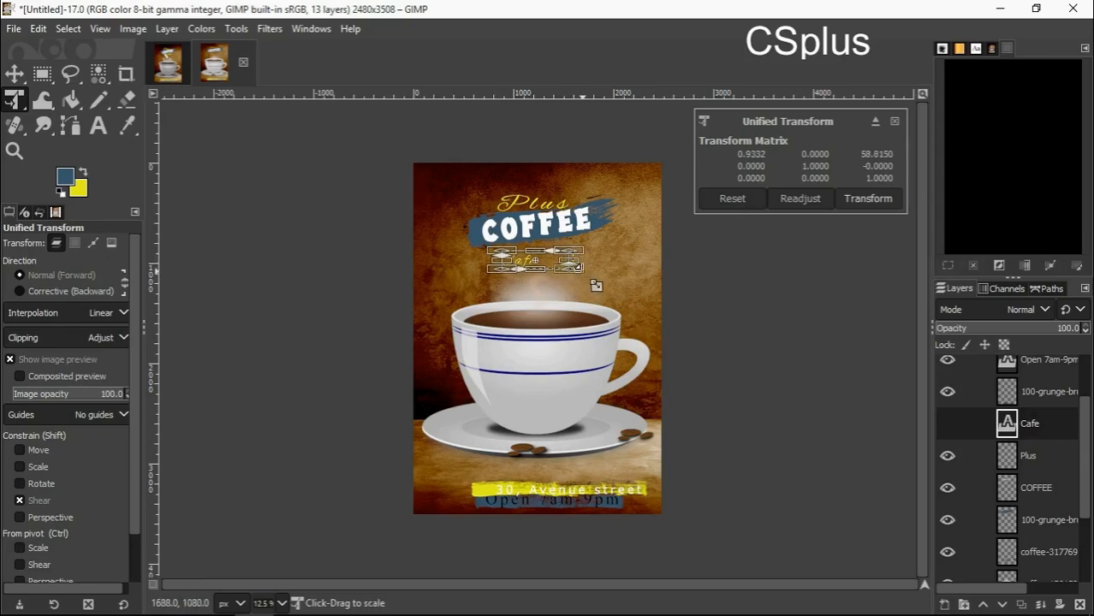
{"action": "left_click_drag", "start_coordinate": [595, 284], "coordinate": [624, 309]}
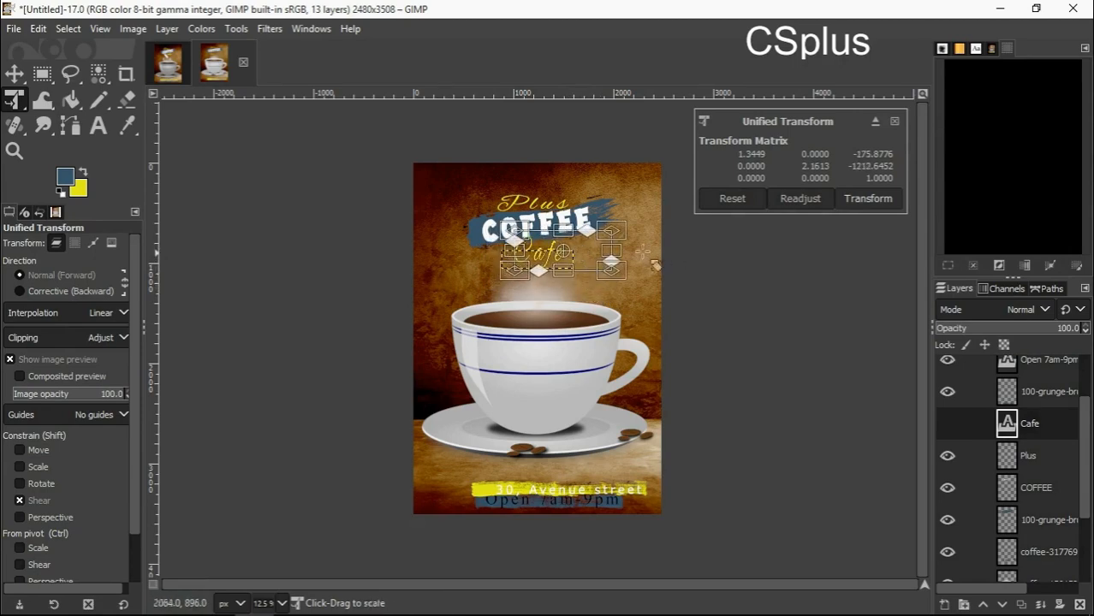
{"action": "left_click", "coordinate": [866, 198]}
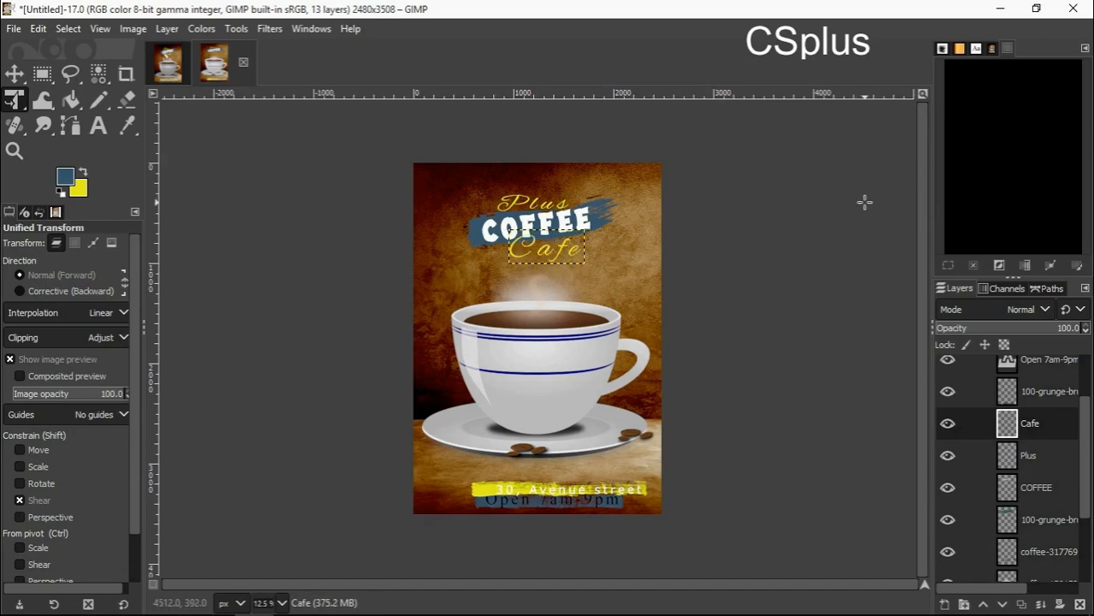
{"action": "scroll", "scroll_direction": "down", "scroll_amount": 3}
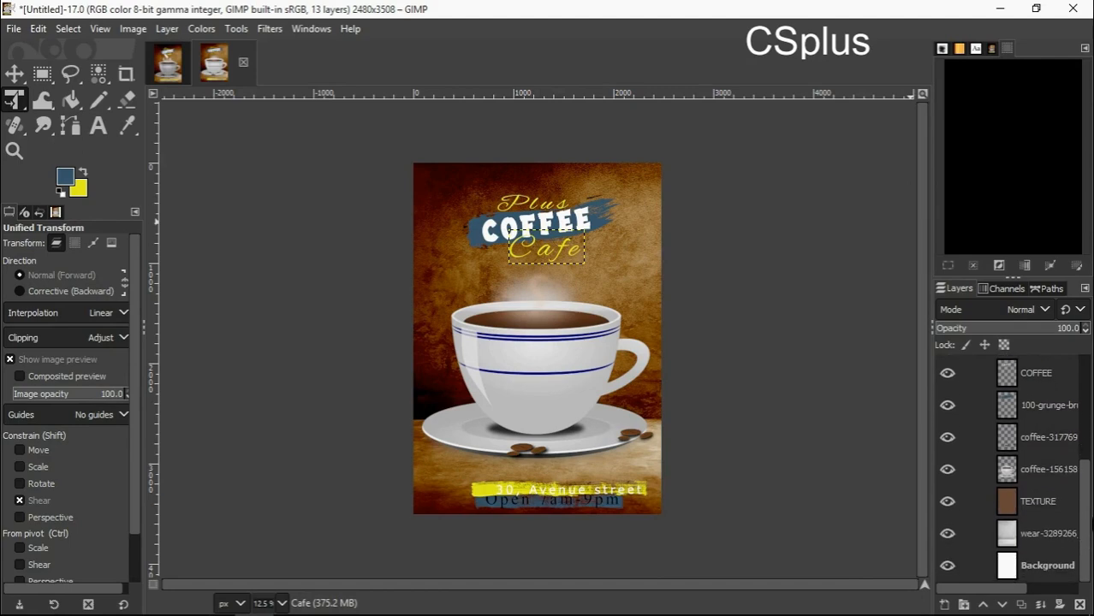
- Apply Levels to the coffee cup layer with the midtone input at about 0.48 to darken it
{"action": "left_click", "coordinate": [1035, 469]}
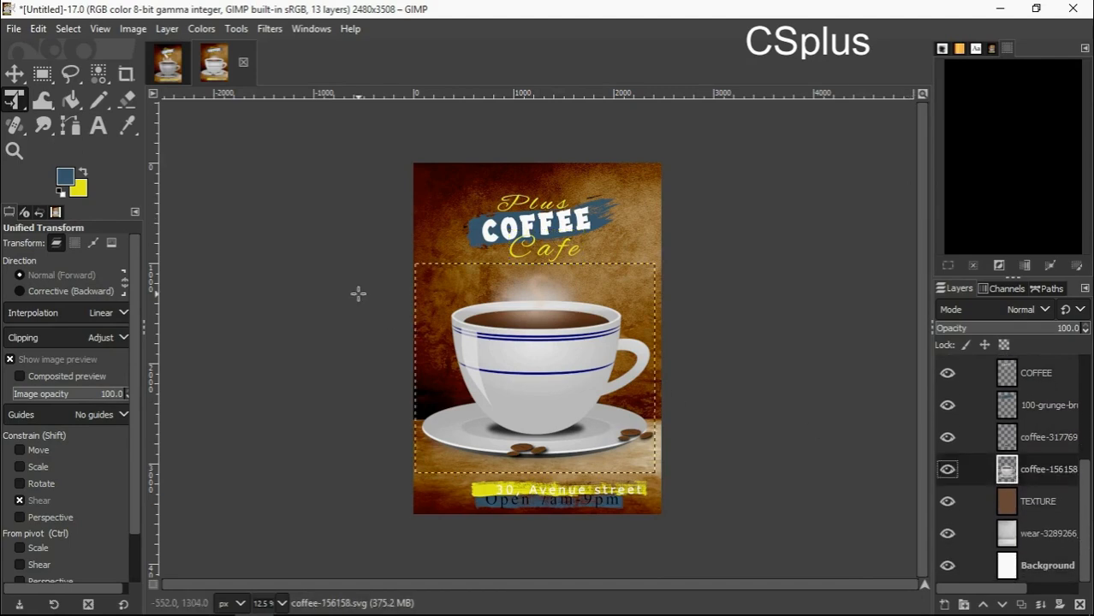
{"action": "left_click", "coordinate": [202, 27]}
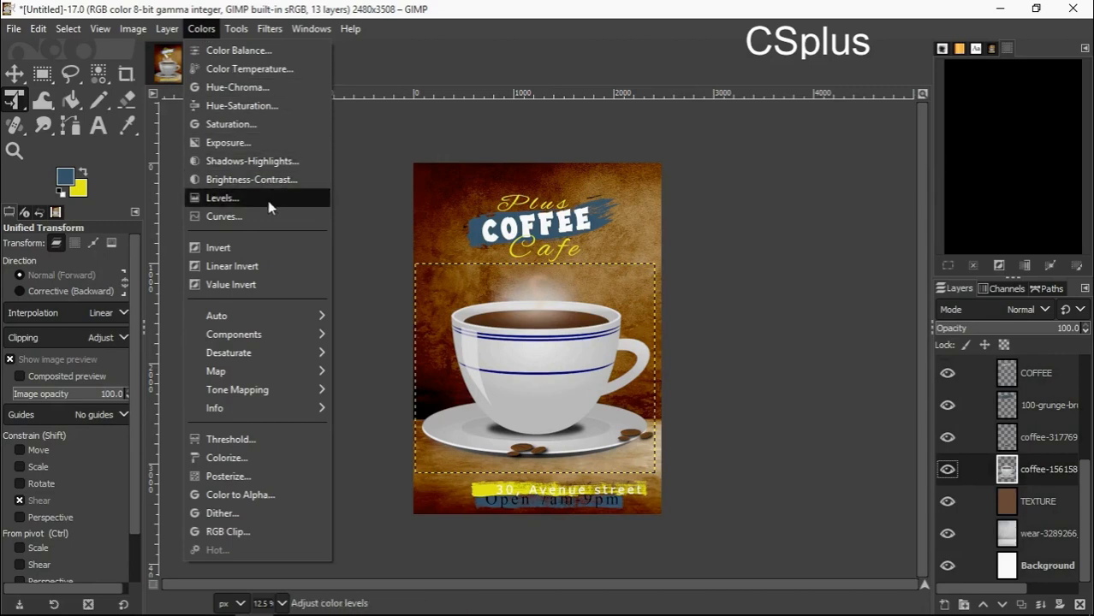
{"action": "left_click", "coordinate": [223, 198]}
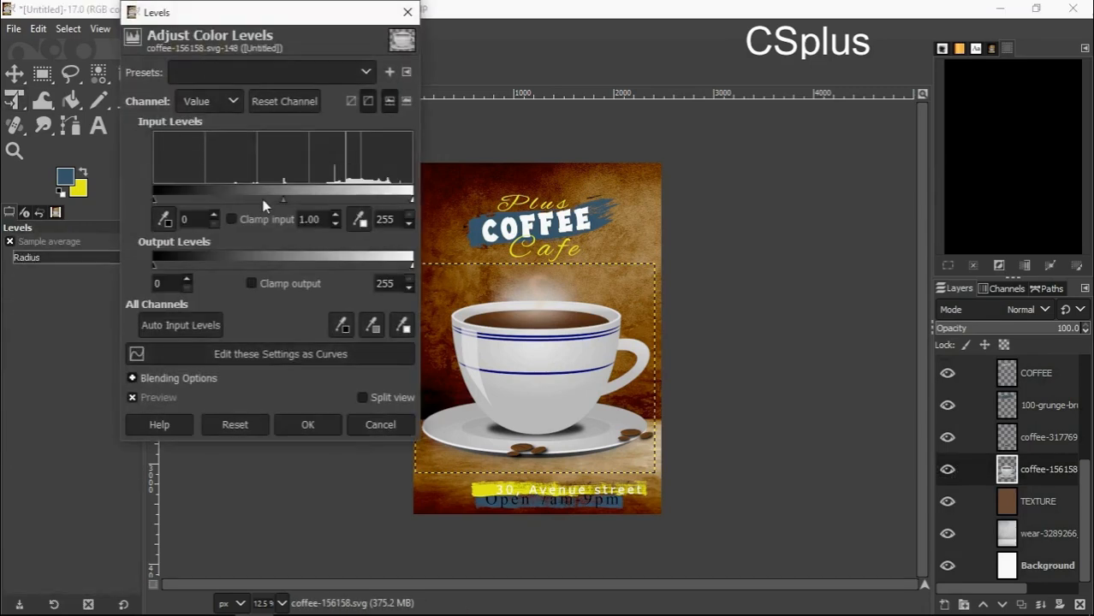
{"action": "left_click_drag", "start_coordinate": [282, 195], "coordinate": [284, 195]}
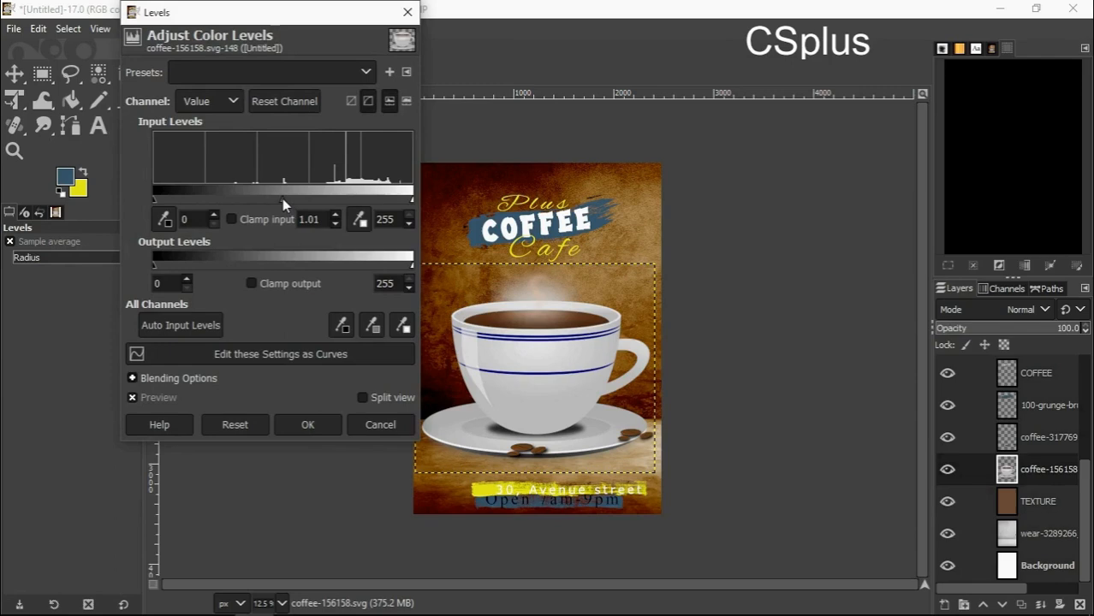
{"action": "left_click_drag", "start_coordinate": [284, 199], "coordinate": [325, 199]}
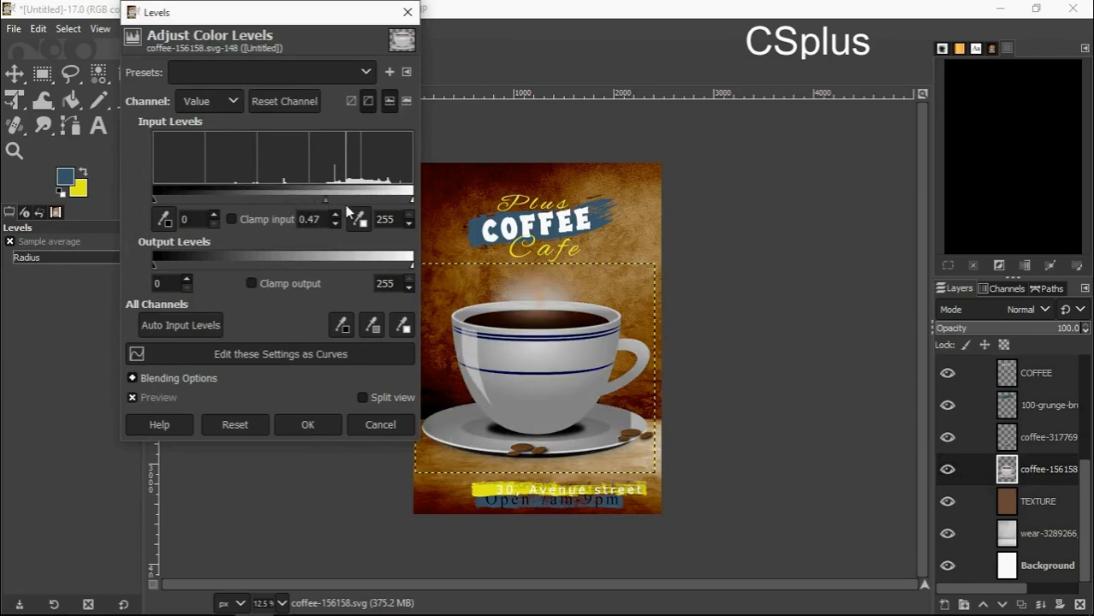
{"action": "mouse_move", "coordinate": [323, 204]}
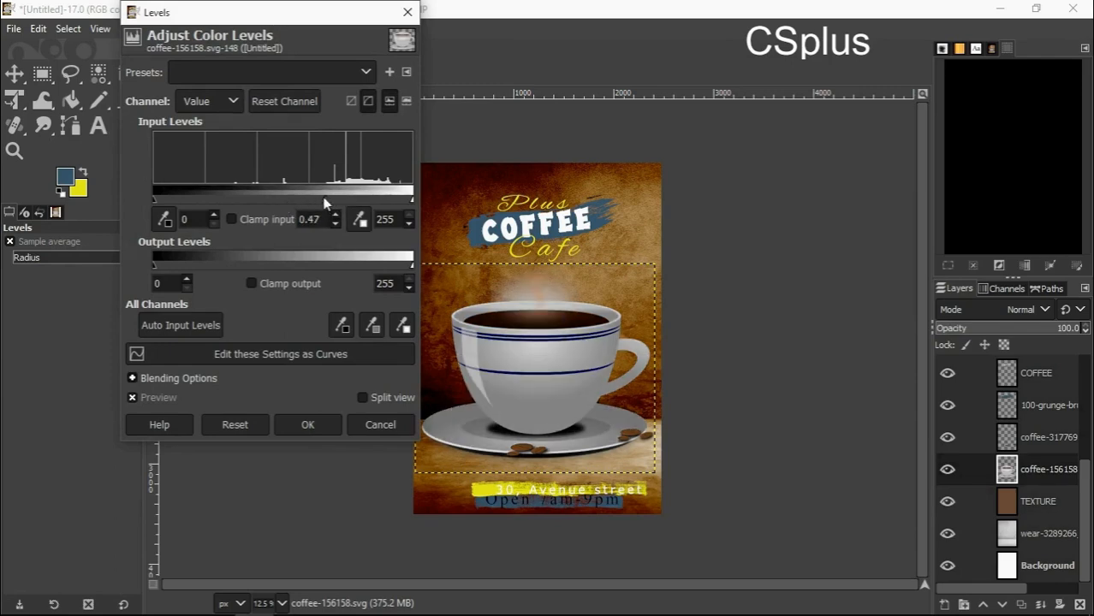
{"action": "left_click_drag", "start_coordinate": [324, 201], "coordinate": [342, 201]}
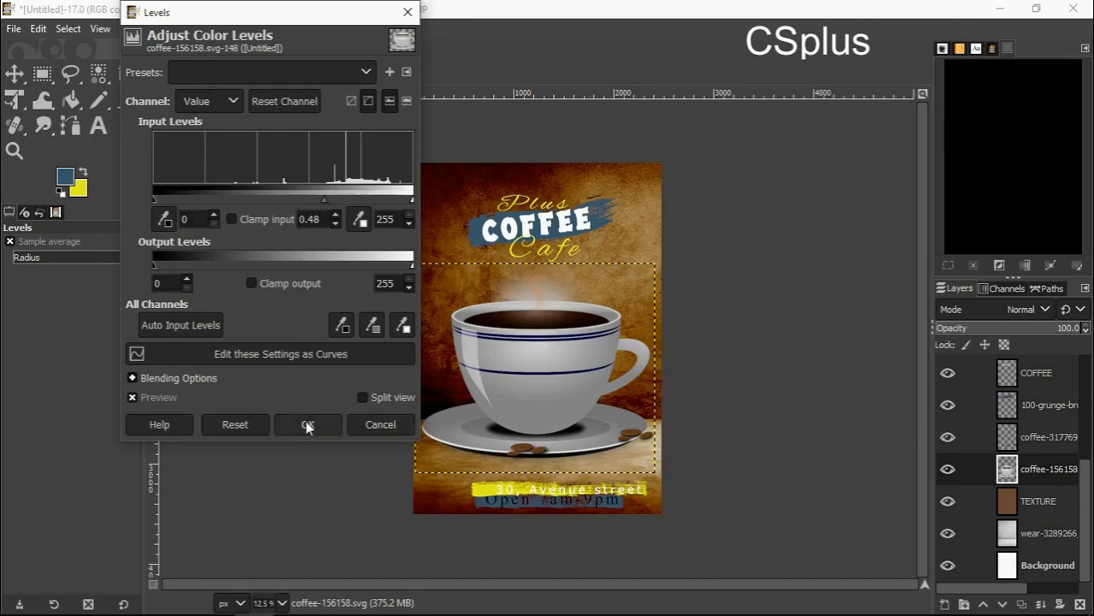
{"action": "left_click", "coordinate": [308, 424]}
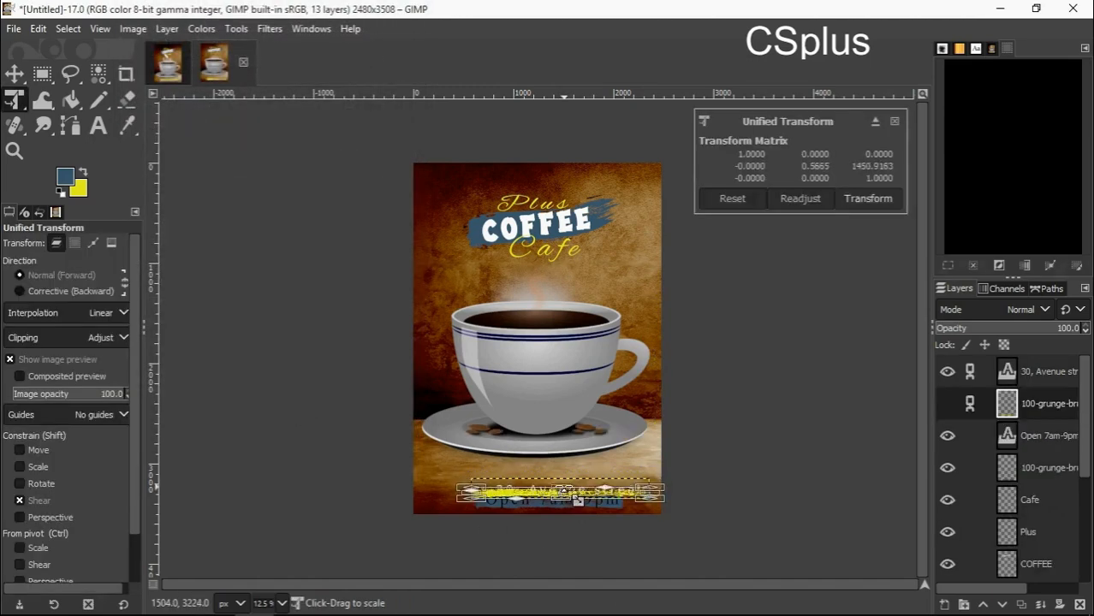
- Stretch the linked address text and grunge bar wider along the bottom edge and apply the transform
{"action": "left_click_drag", "start_coordinate": [579, 499], "coordinate": [578, 493]}
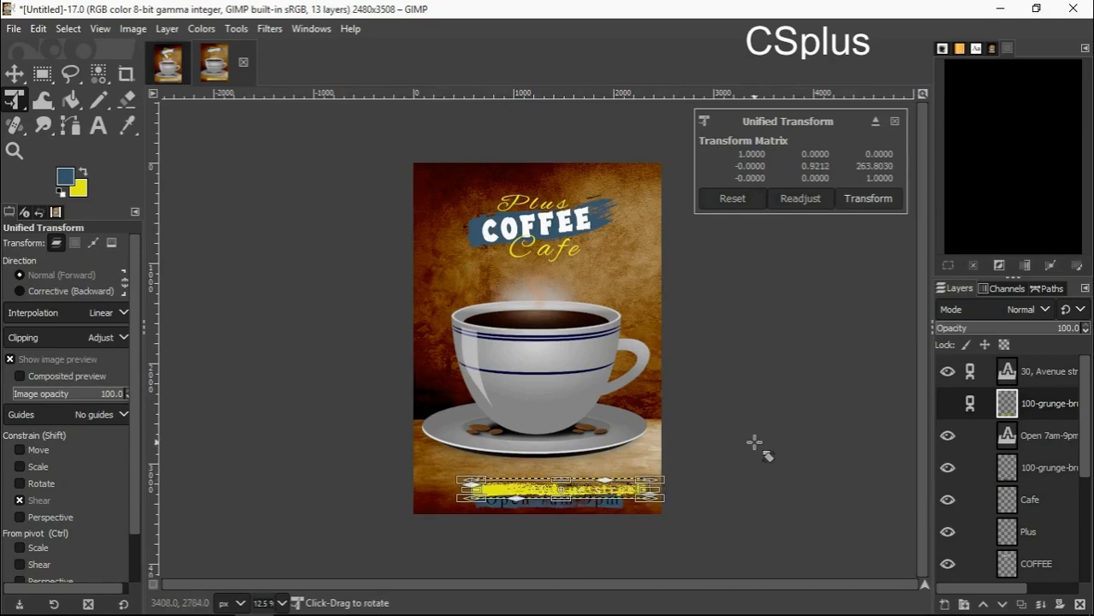
{"action": "left_click", "coordinate": [946, 404]}
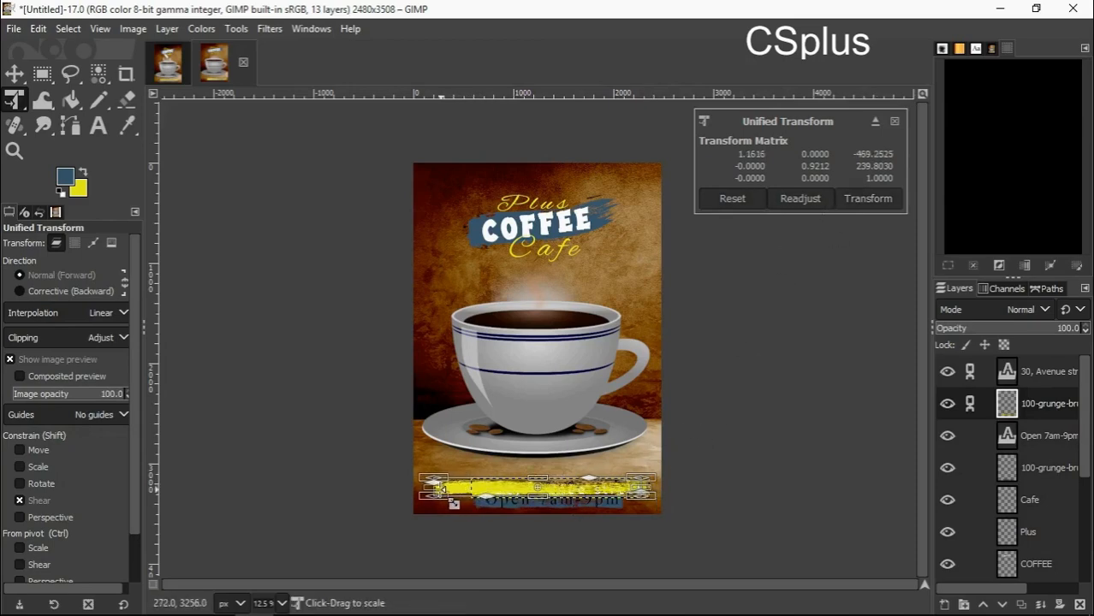
{"action": "left_click", "coordinate": [866, 199]}
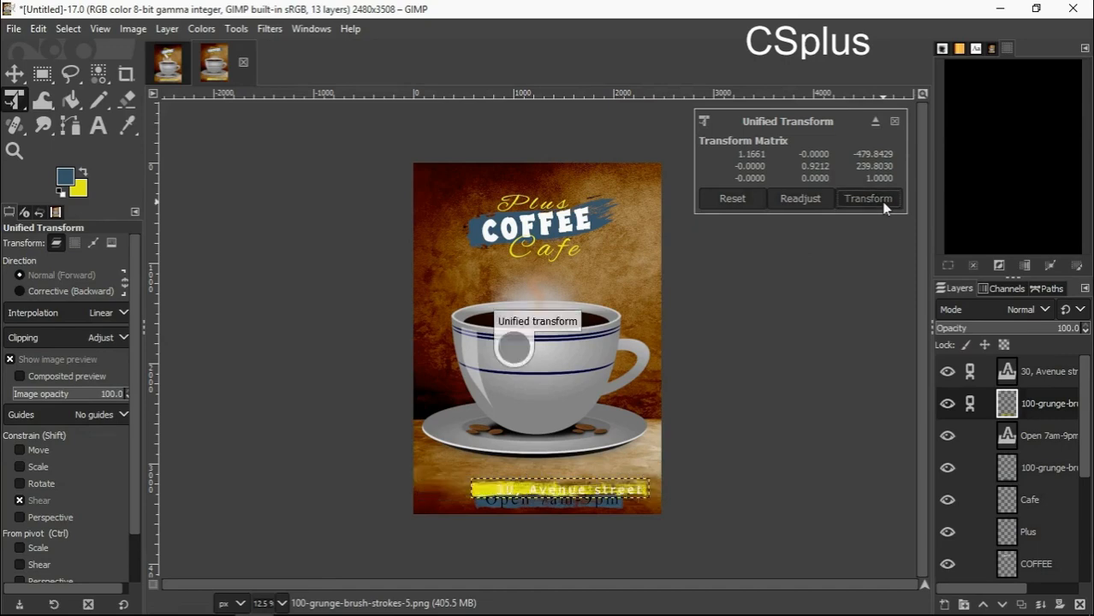
{"action": "left_click", "coordinate": [866, 199]}
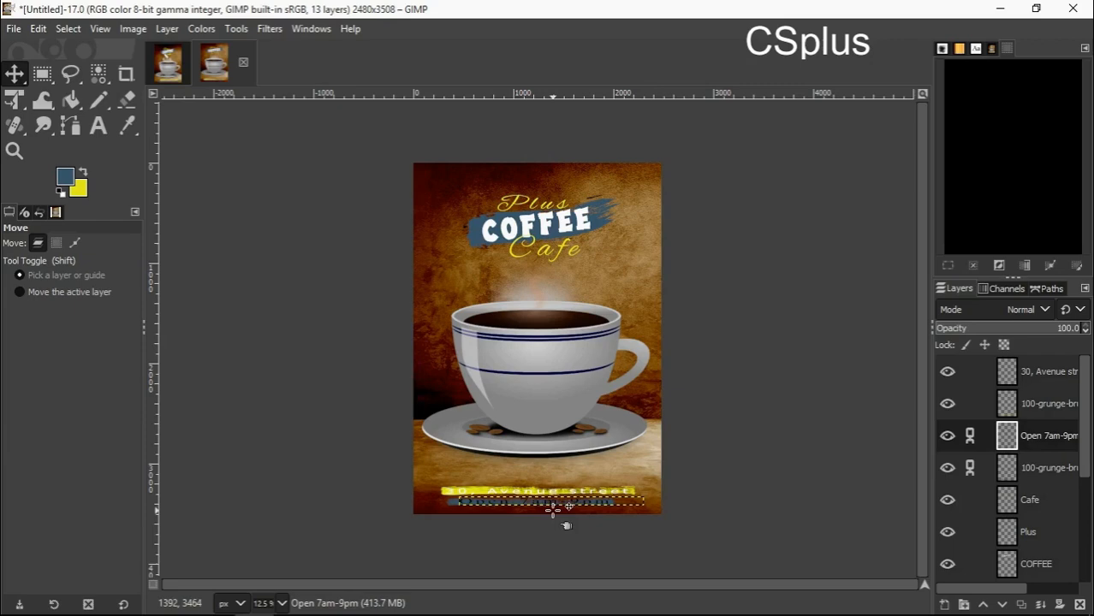
{"action": "mouse_move", "coordinate": [653, 503]}
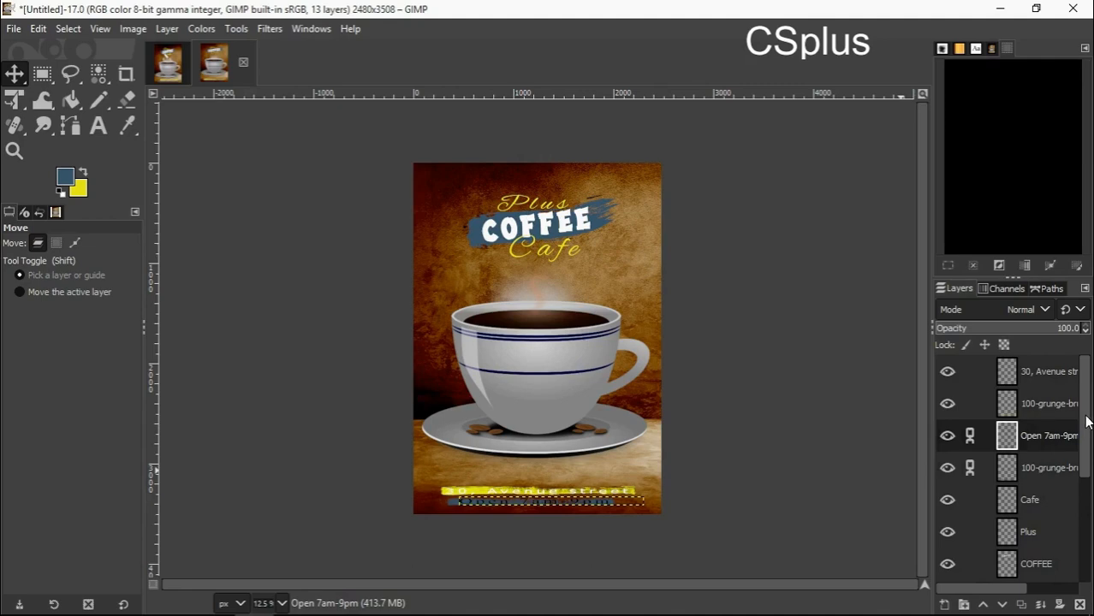
{"action": "mouse_move", "coordinate": [1087, 397]}
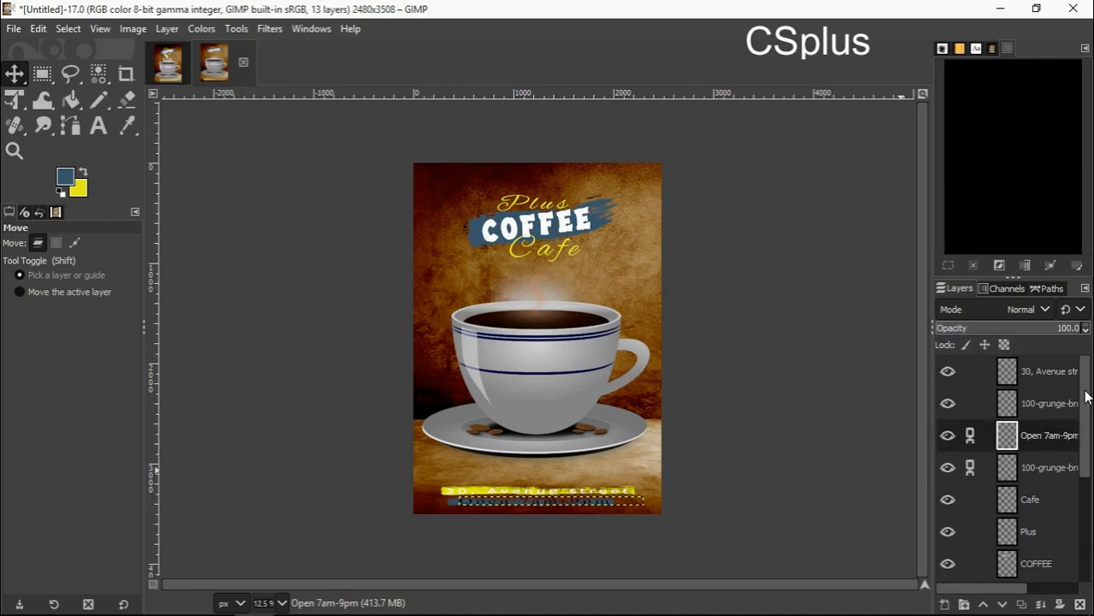
{"action": "mouse_move", "coordinate": [891, 363]}
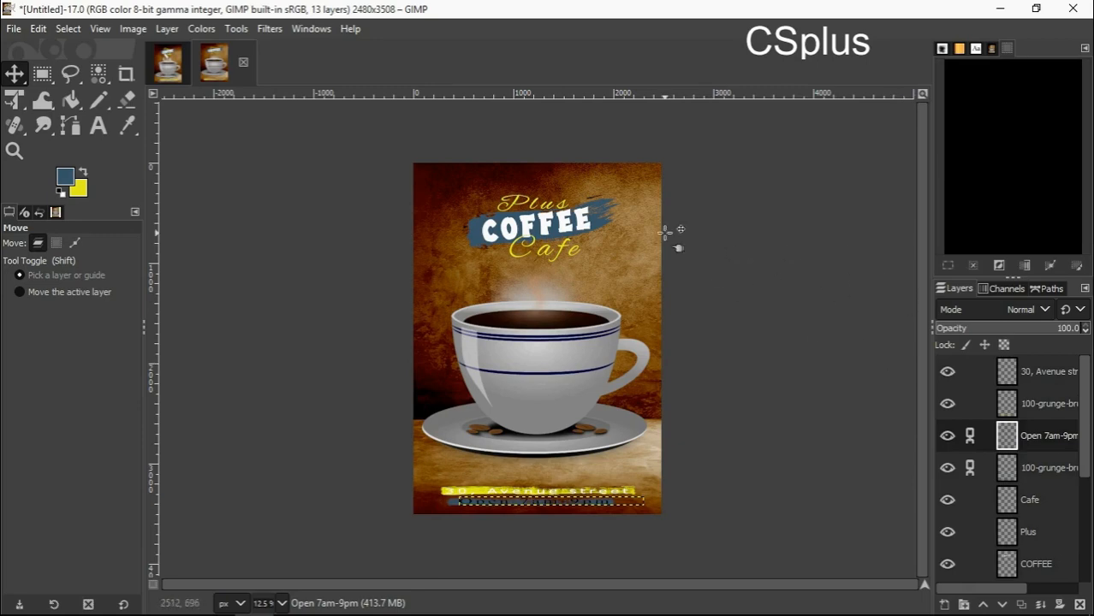
{"action": "mouse_move", "coordinate": [14, 28]}
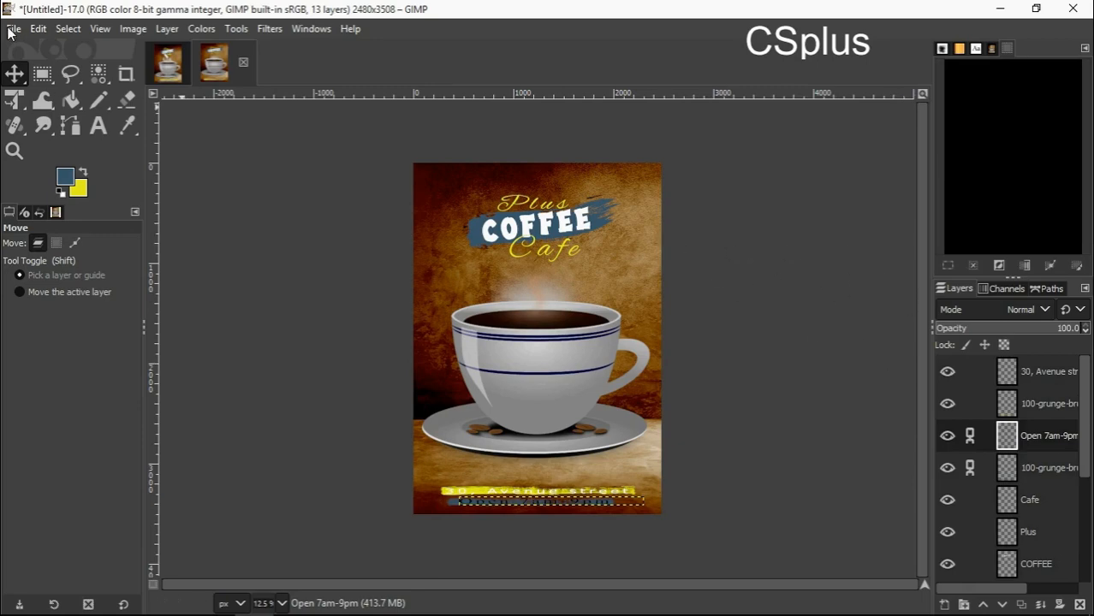
- Bring up the File menu over the coffee poster
{"action": "left_click", "coordinate": [13, 27]}
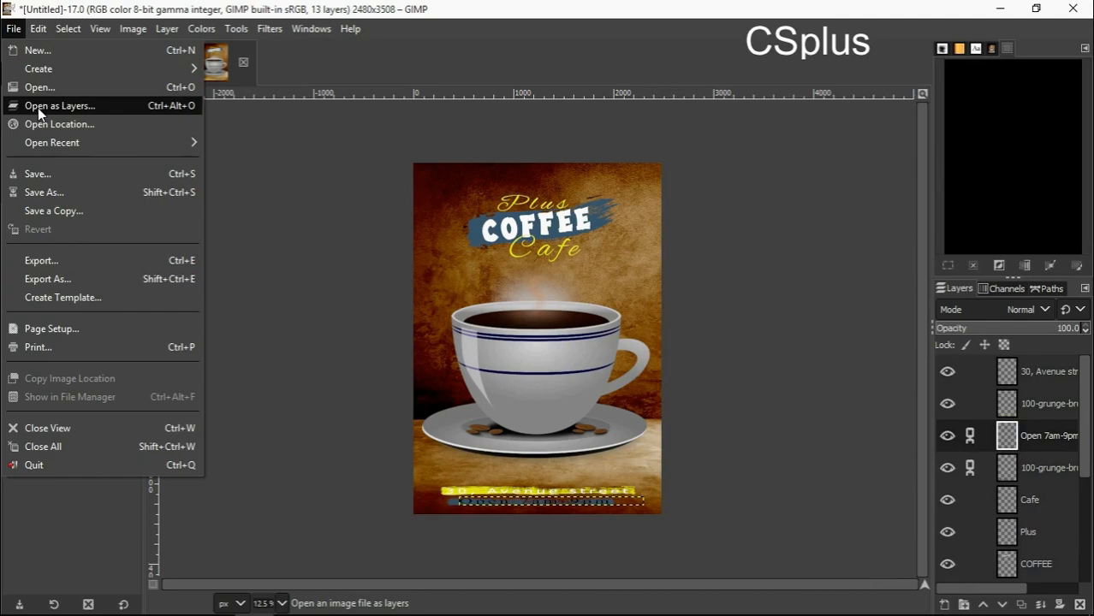
- Import Vapour2.png as a new layer via Open as Layers
{"action": "left_click", "coordinate": [59, 106]}
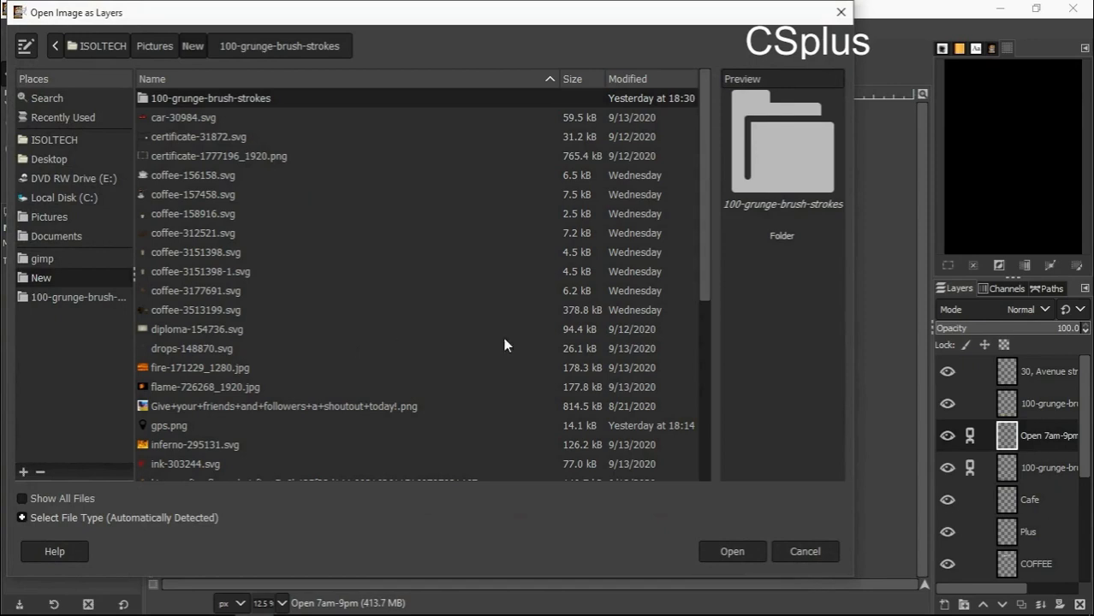
{"action": "scroll", "scroll_direction": "down", "scroll_amount": 3}
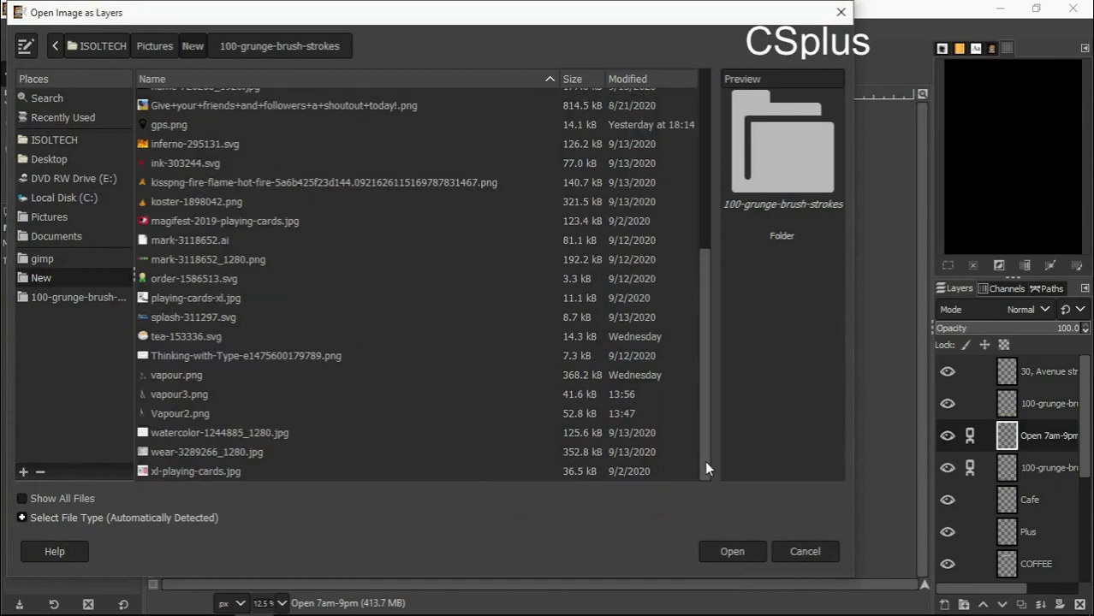
{"action": "mouse_move", "coordinate": [230, 418]}
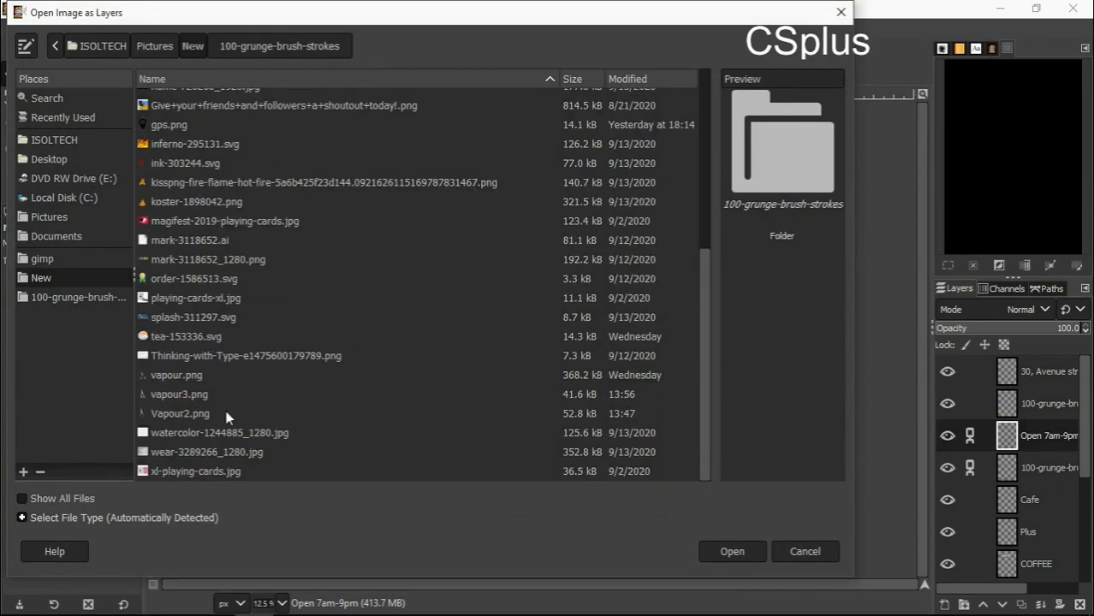
{"action": "left_click", "coordinate": [179, 412]}
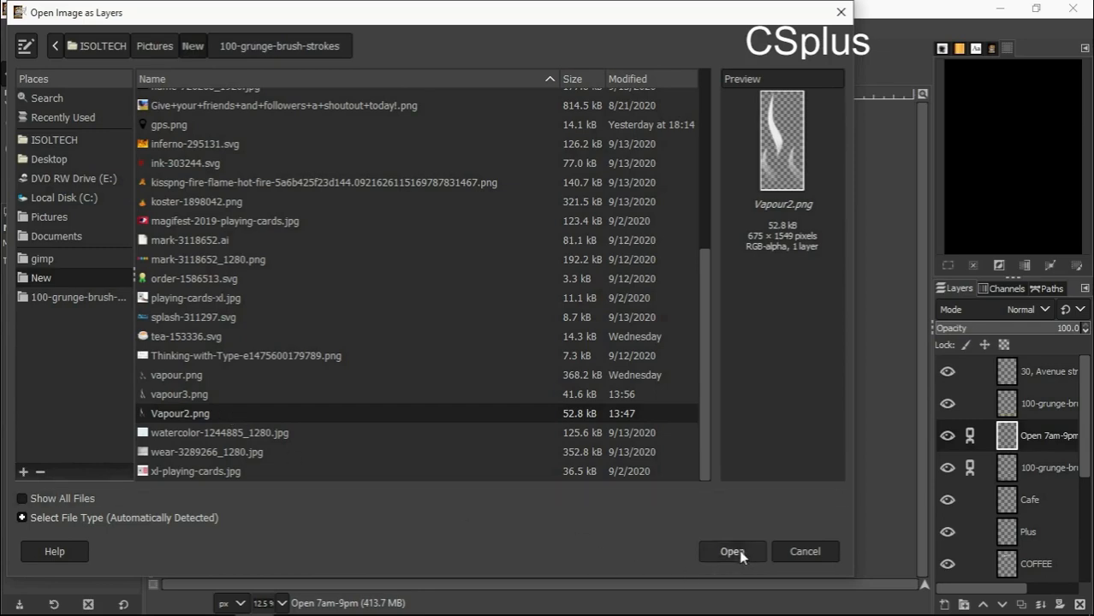
{"action": "left_click", "coordinate": [731, 551]}
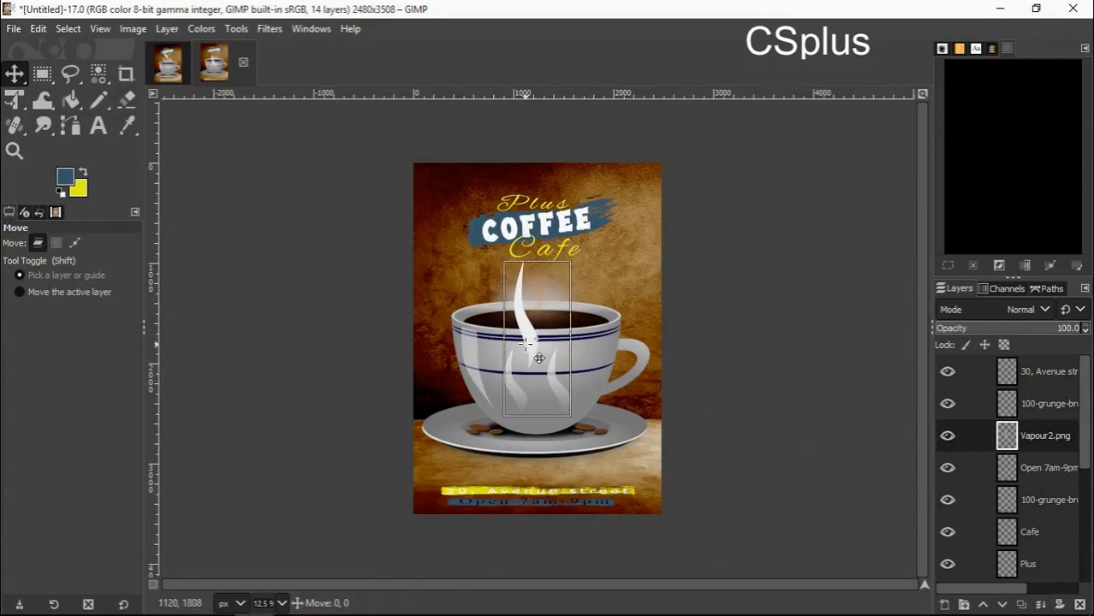
- Move the white steam up so it rises from the cup beneath the Cafe title
{"action": "left_click_drag", "start_coordinate": [539, 357], "coordinate": [540, 273]}
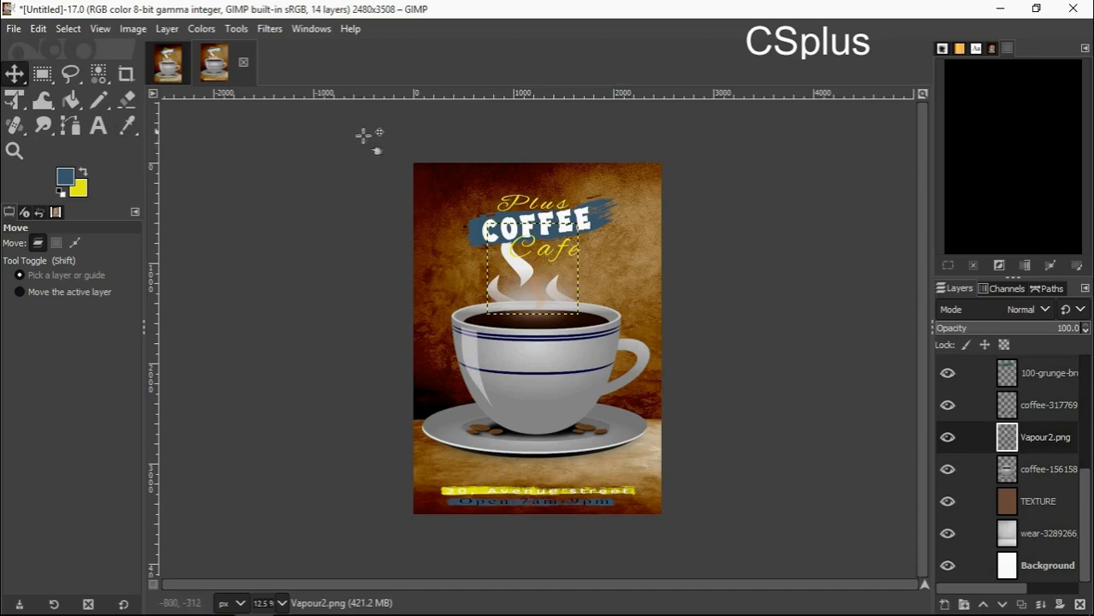
{"action": "mouse_move", "coordinate": [9, 53]}
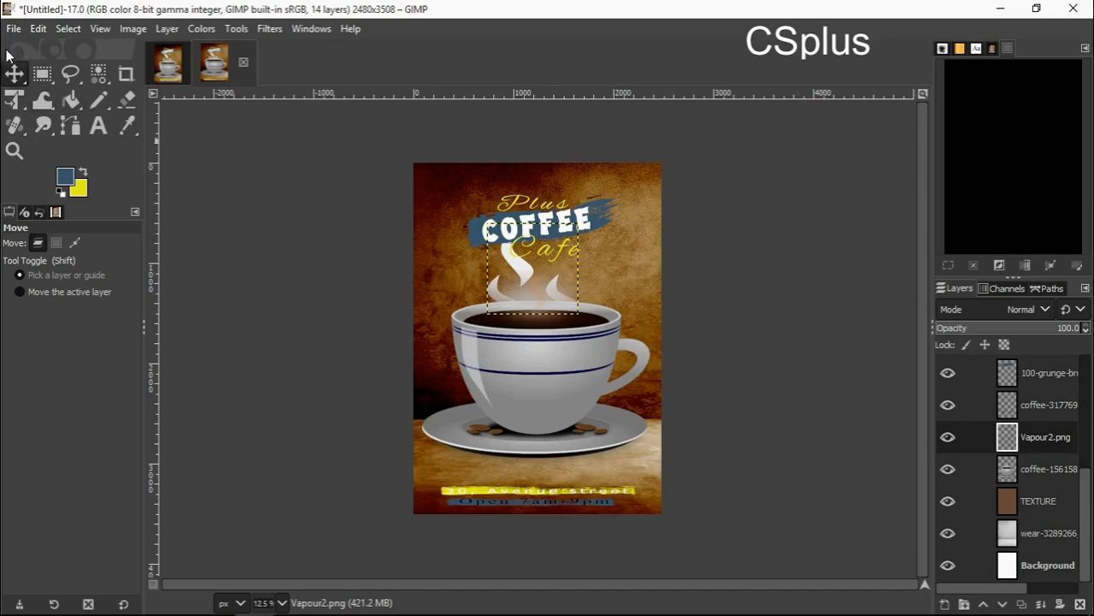
{"action": "left_click", "coordinate": [14, 28]}
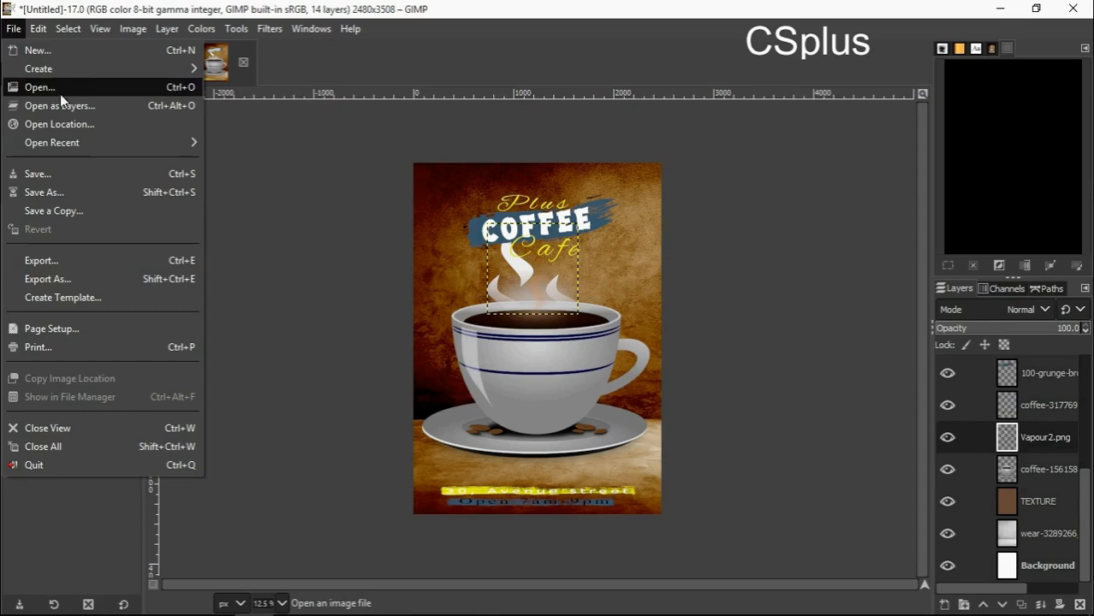
- Import gps.png as a new layer via Open as Layers
{"action": "left_click", "coordinate": [58, 106]}
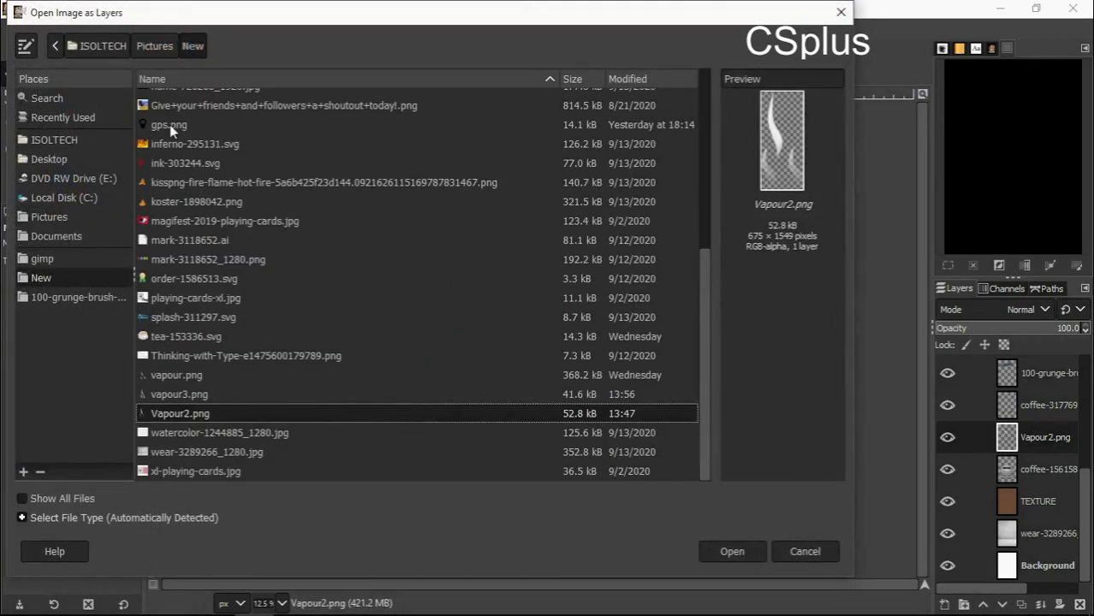
{"action": "left_click", "coordinate": [168, 123]}
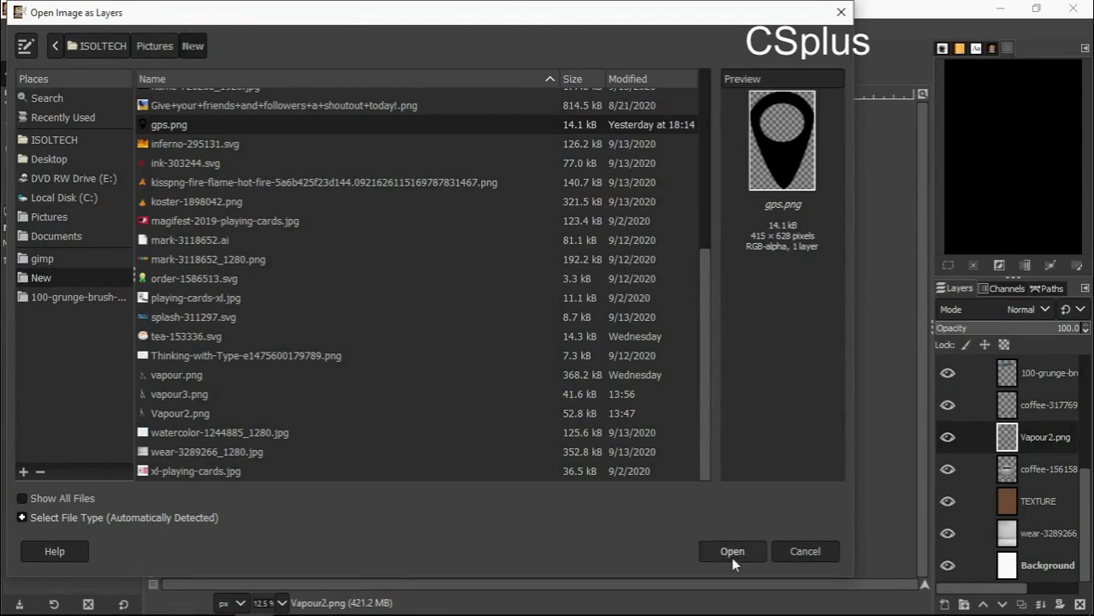
{"action": "left_click", "coordinate": [733, 552]}
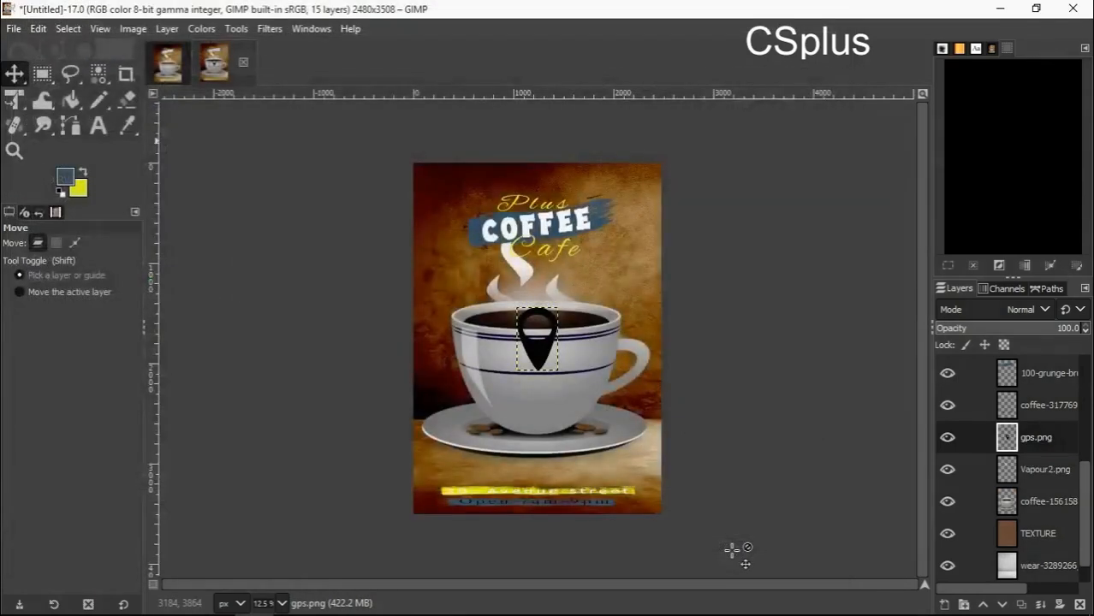
- Move the black GPS pin down onto the saucer's front edge
{"action": "left_click_drag", "start_coordinate": [538, 339], "coordinate": [538, 397]}
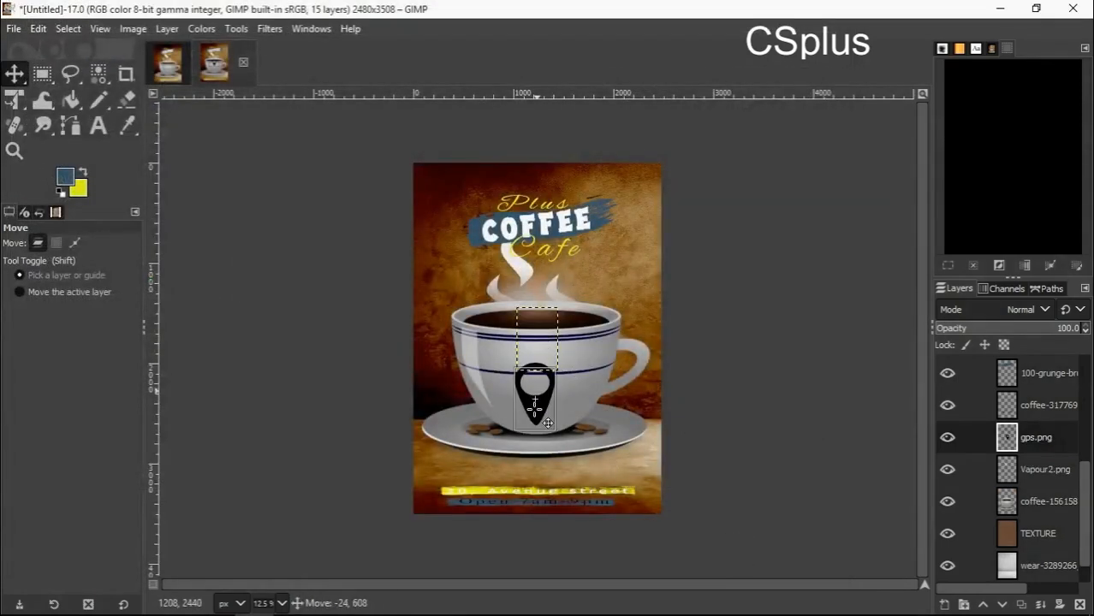
{"action": "left_click_drag", "start_coordinate": [534, 402], "coordinate": [531, 449]}
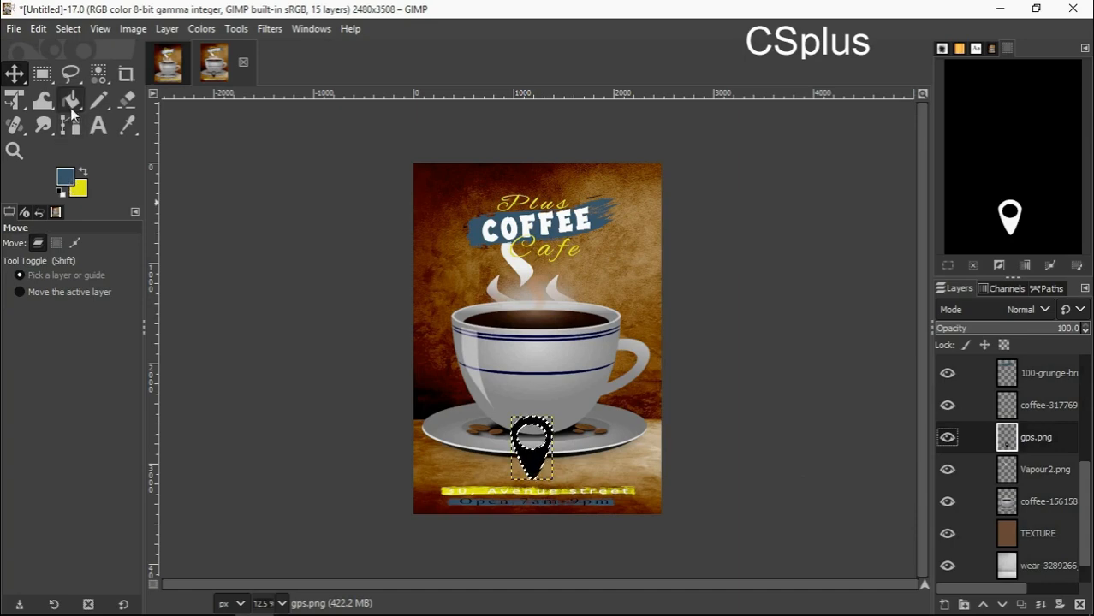
- Bucket-fill the GPS pin blue and nudge it to its spot above the yellow address bar
{"action": "left_click", "coordinate": [70, 99]}
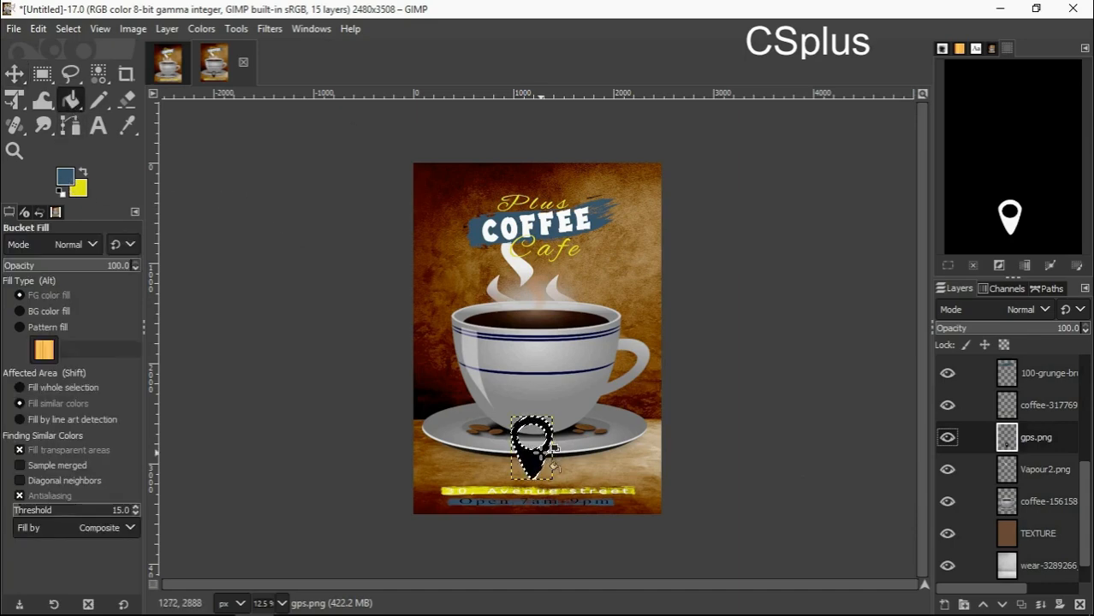
{"action": "left_click", "coordinate": [531, 448]}
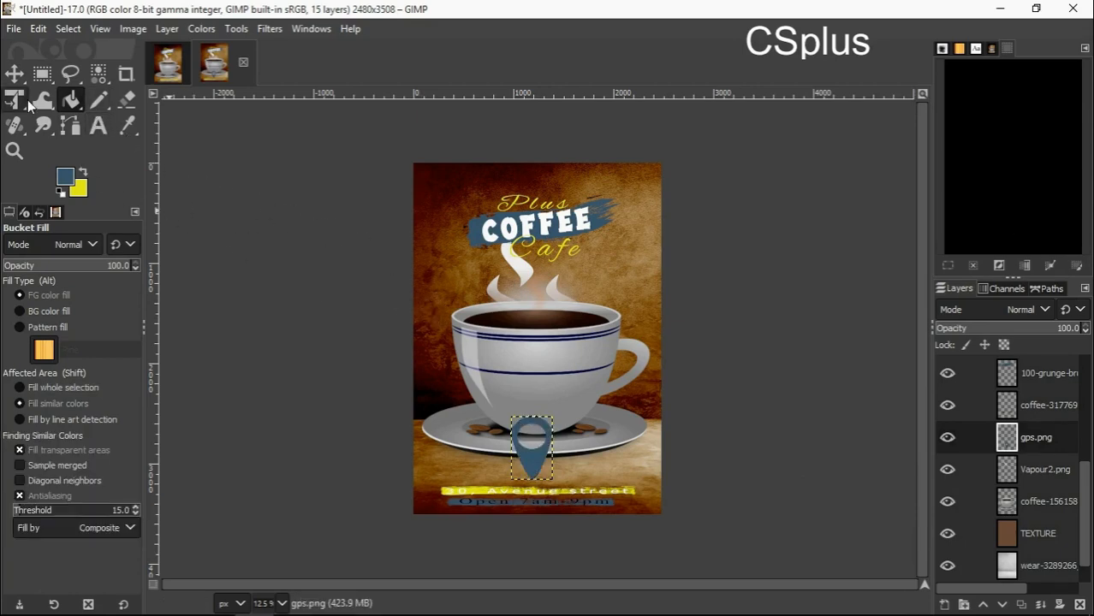
{"action": "left_click", "coordinate": [13, 98]}
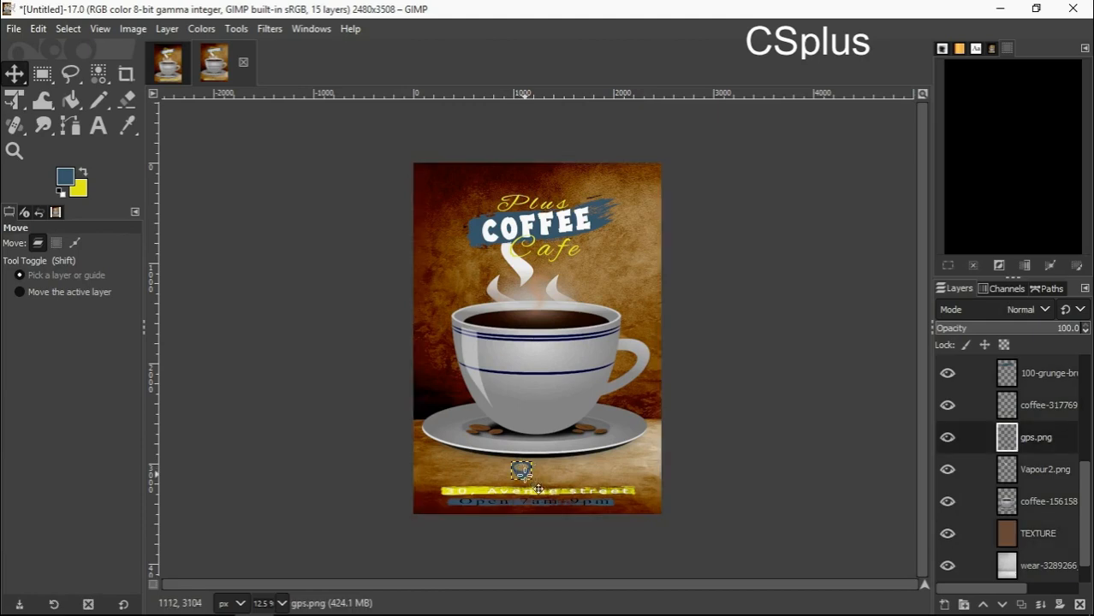
{"action": "left_click_drag", "start_coordinate": [521, 471], "coordinate": [535, 476]}
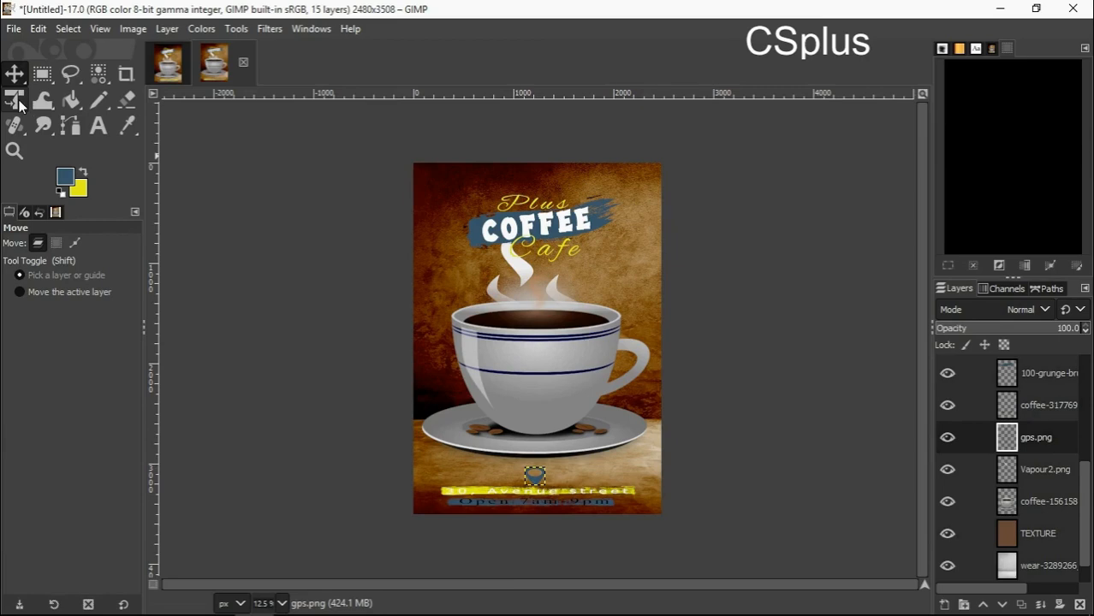
- Scale the blue pin down to a tiny marker above the address bar with Unified Transform
{"action": "left_click", "coordinate": [14, 100]}
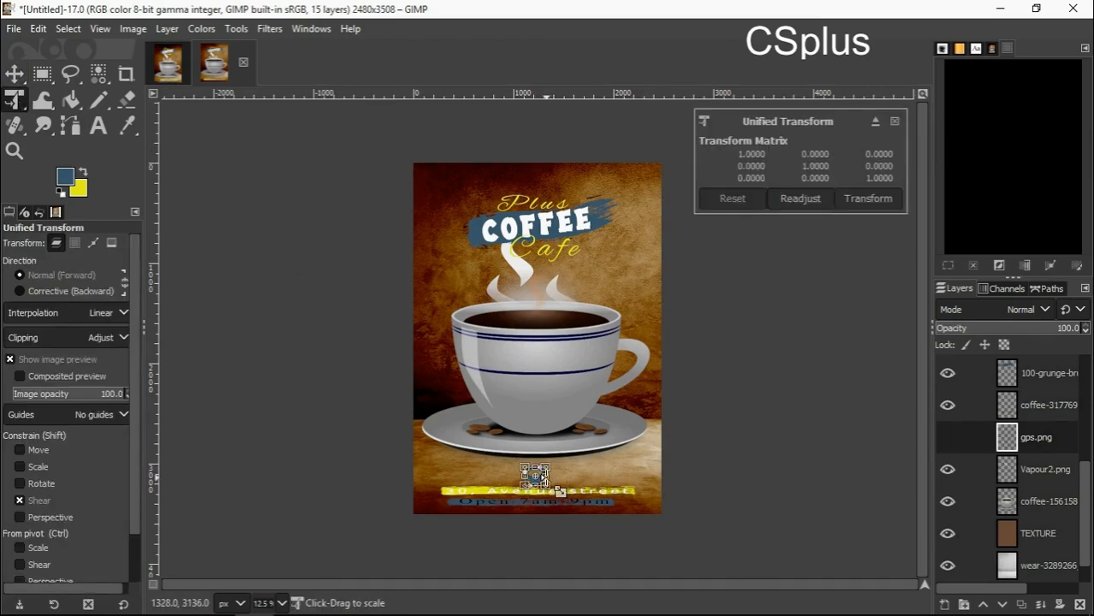
{"action": "left_click_drag", "start_coordinate": [534, 476], "coordinate": [548, 493]}
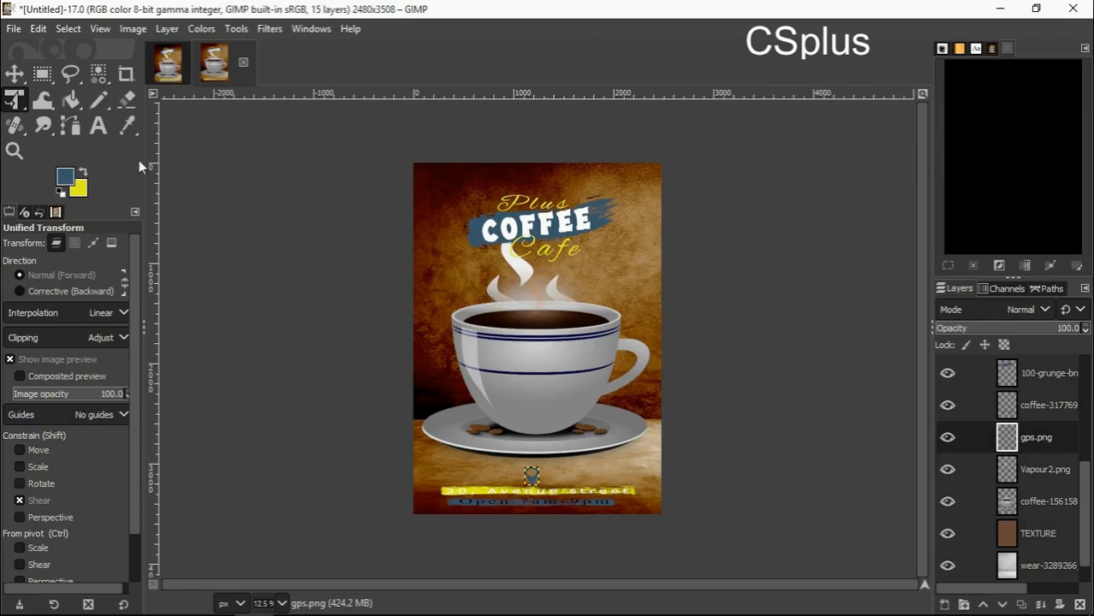
{"action": "left_click", "coordinate": [13, 73]}
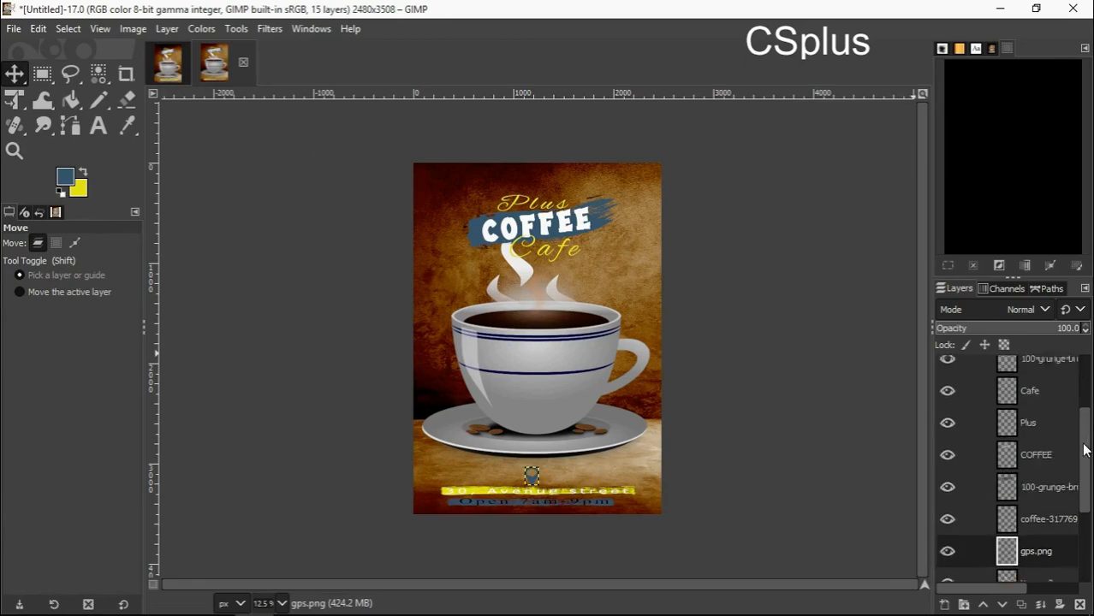
- Merge Down the top layer four times, folding titles, pin and steam into the layers below
{"action": "scroll", "scroll_direction": "down", "scroll_amount": 3}
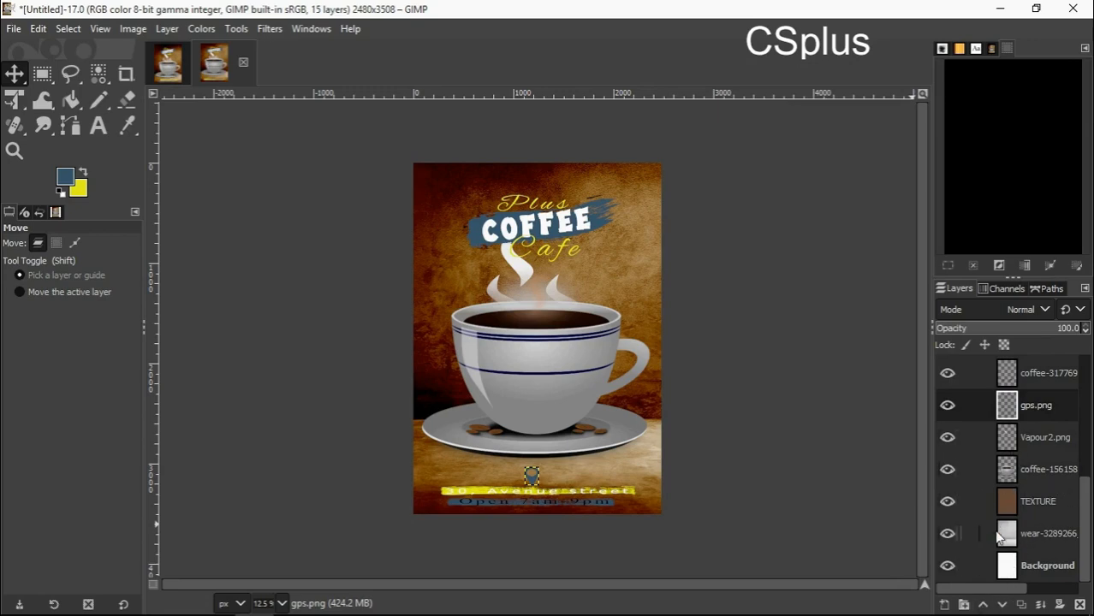
{"action": "mouse_move", "coordinate": [1000, 604]}
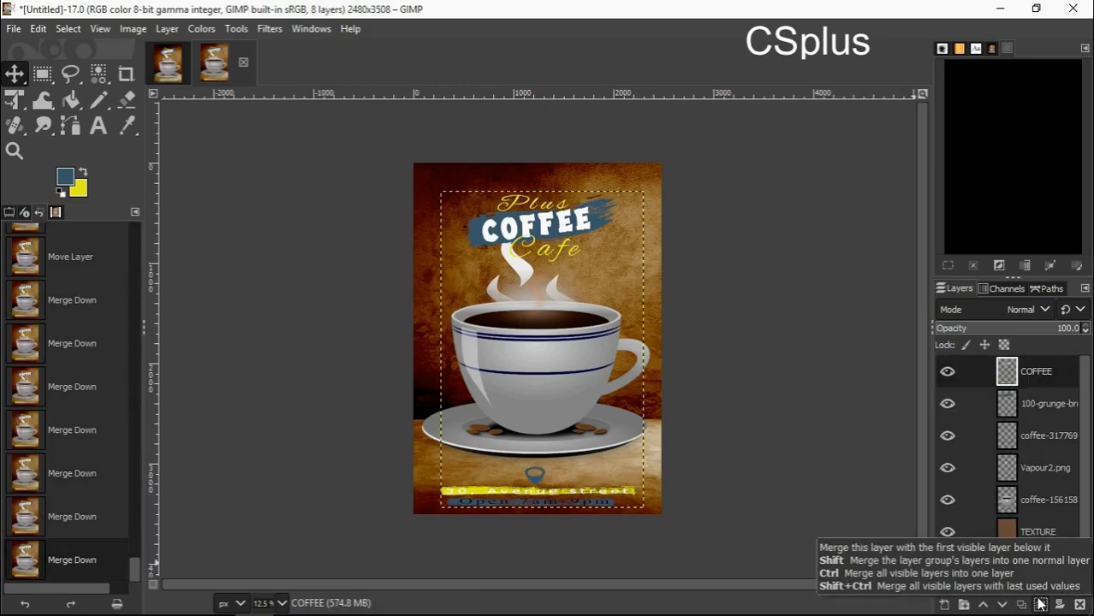
{"action": "left_click", "coordinate": [1041, 604]}
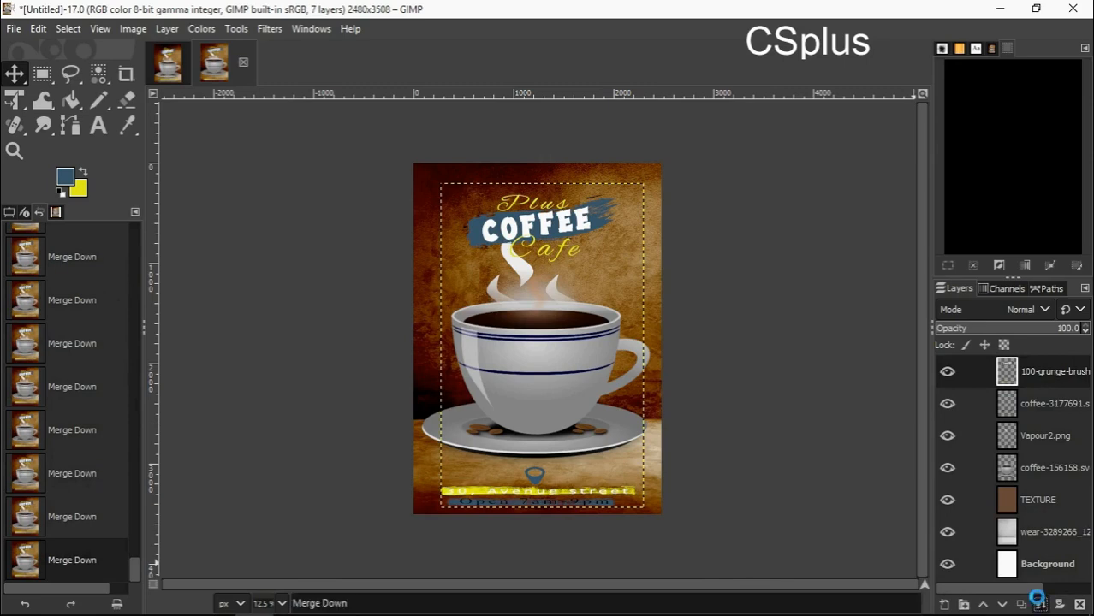
{"action": "left_click", "coordinate": [1039, 604]}
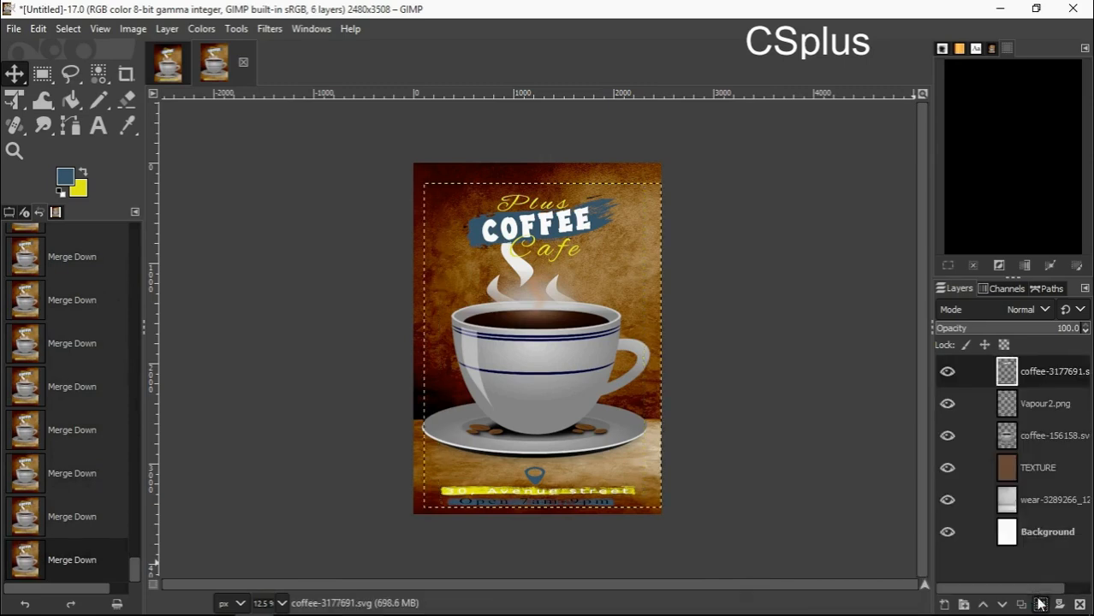
{"action": "left_click", "coordinate": [1039, 604]}
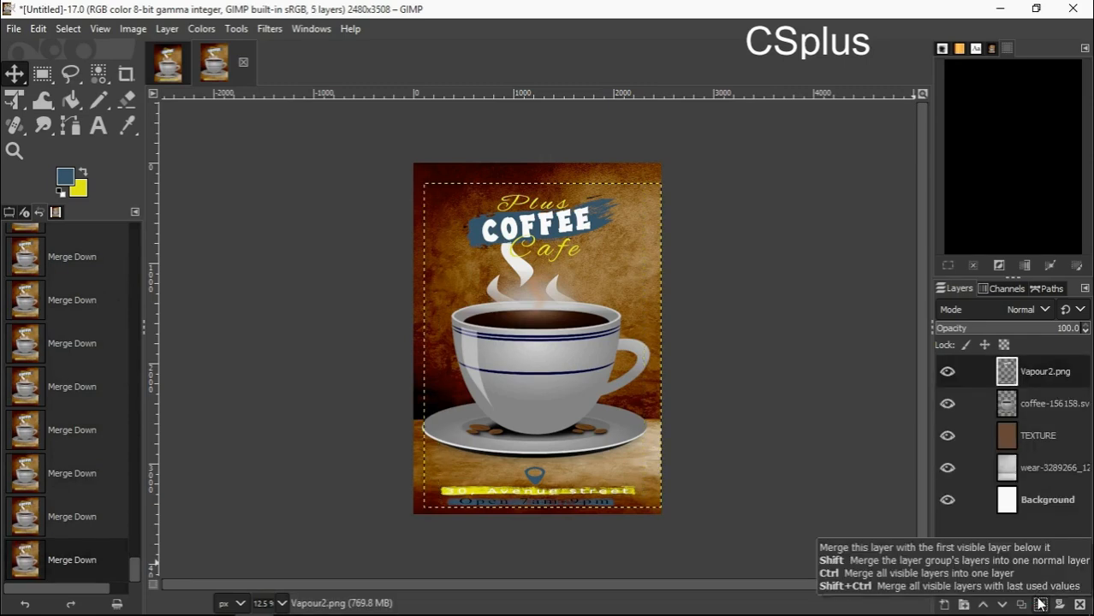
{"action": "left_click", "coordinate": [1040, 604]}
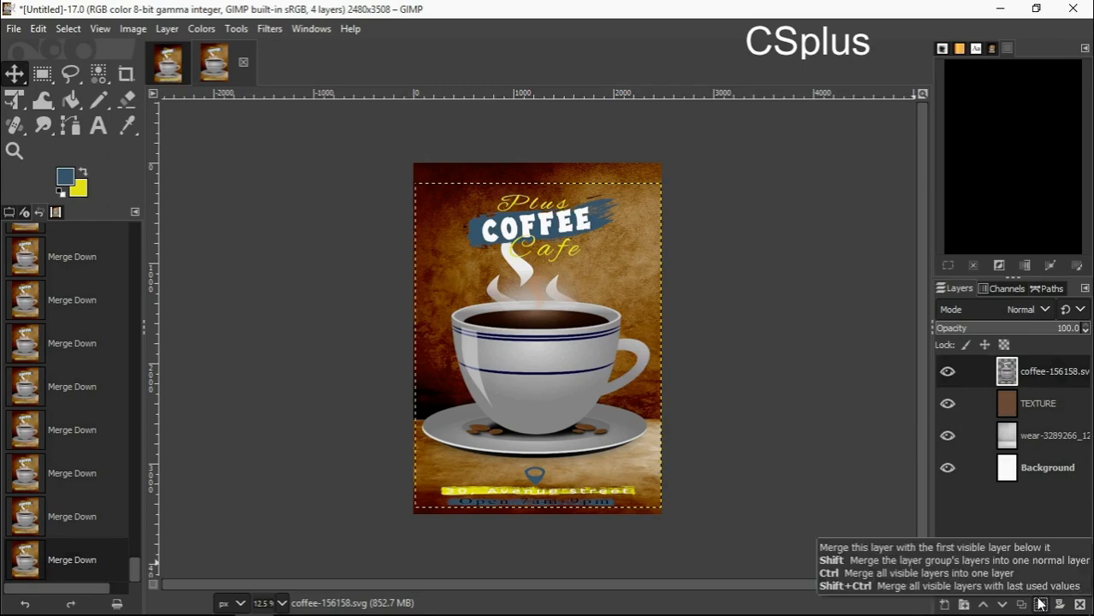